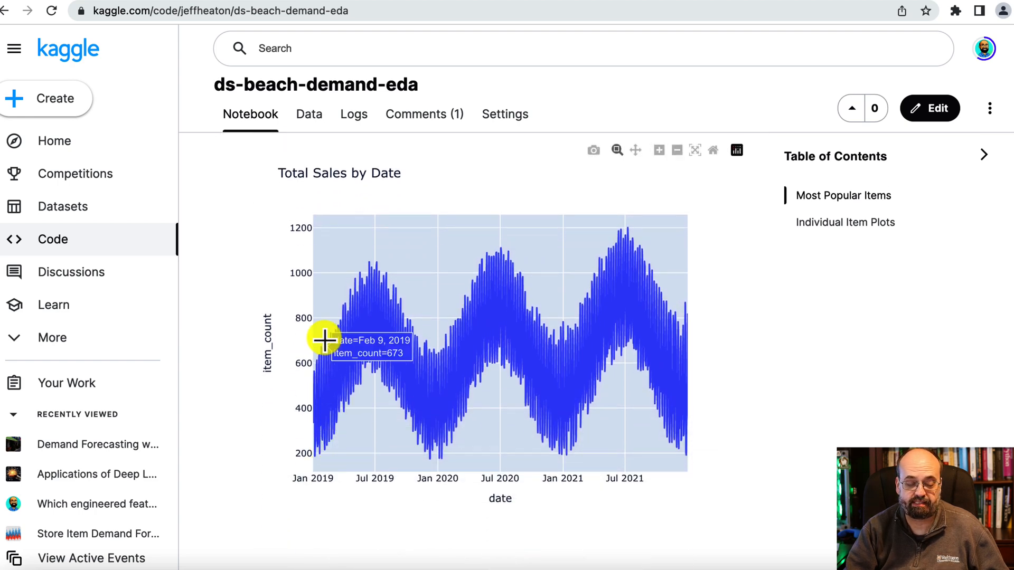
pyautogui.moveTo(743, 307)
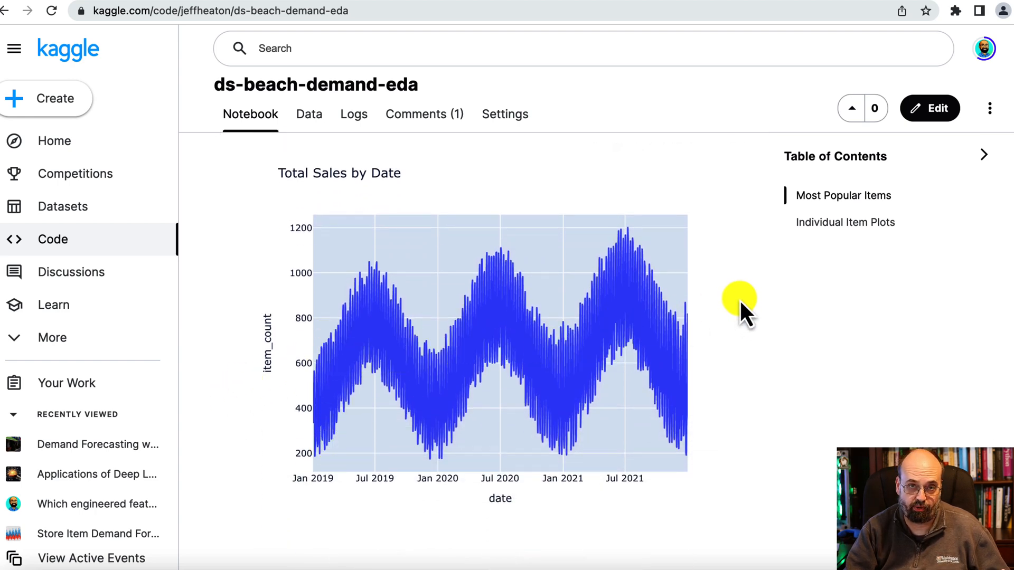
pyautogui.moveTo(721, 317)
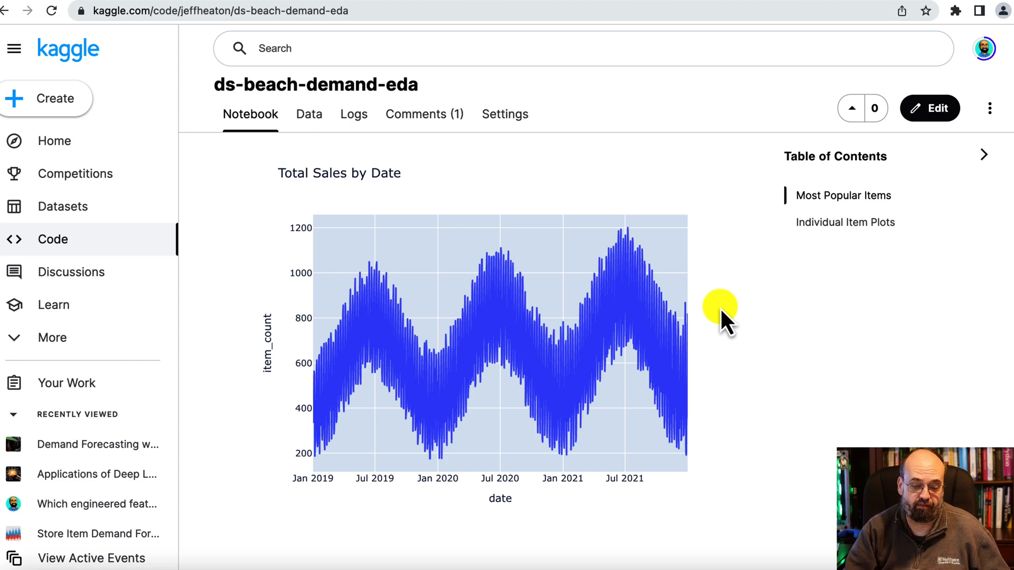
pyautogui.moveTo(587, 314)
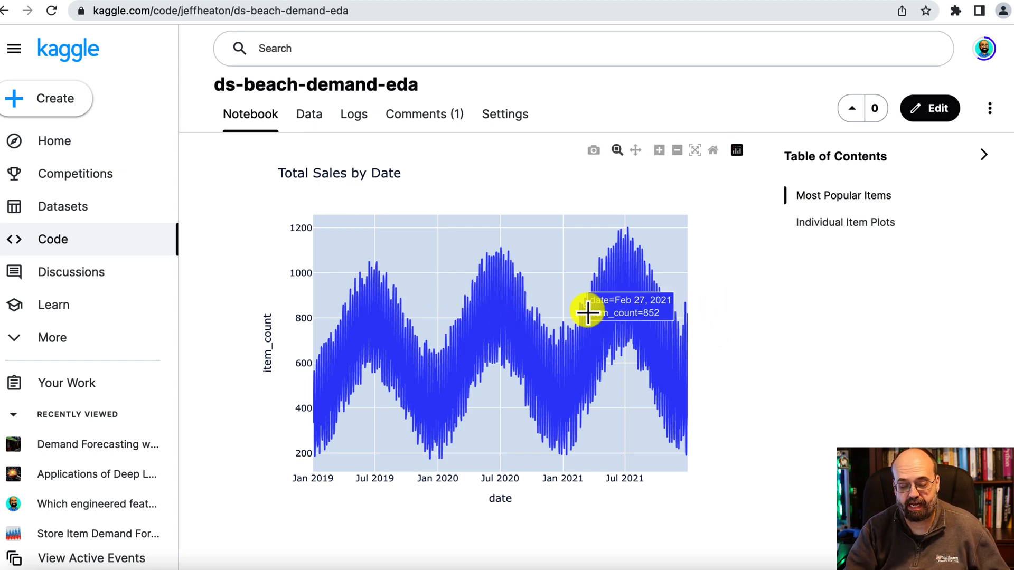
pyautogui.moveTo(333, 365)
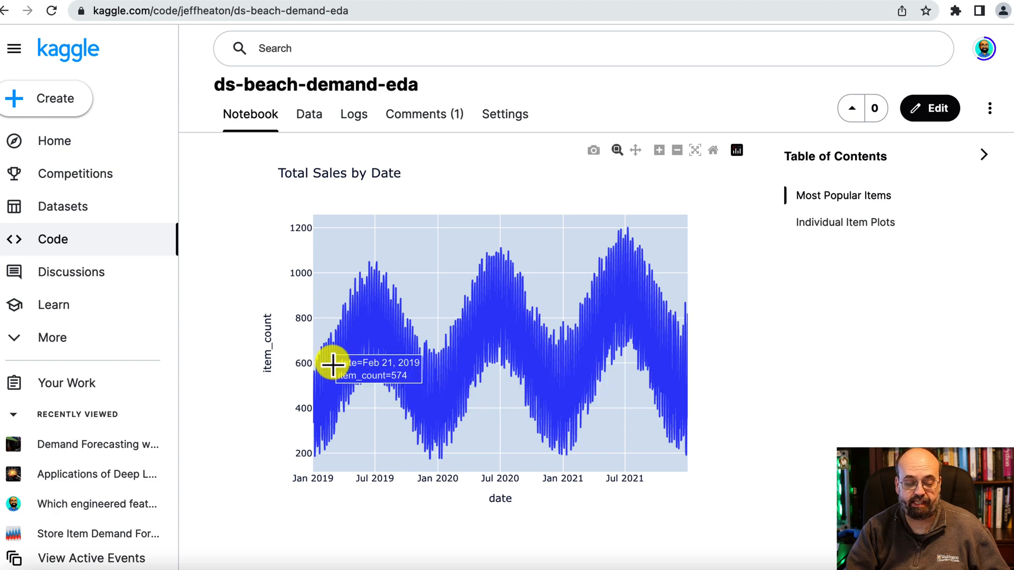
pyautogui.moveTo(644, 253)
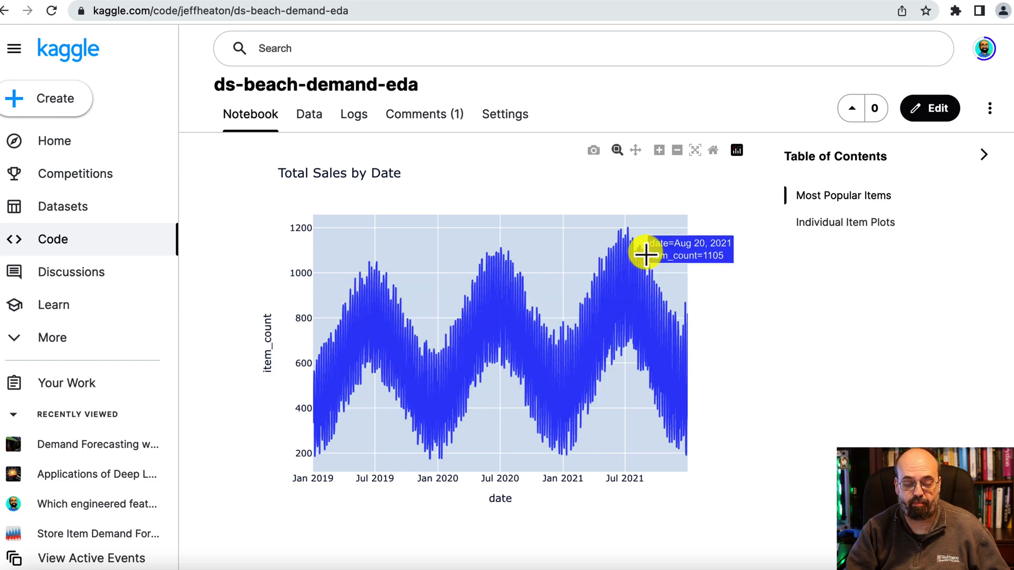
pyautogui.moveTo(624, 275)
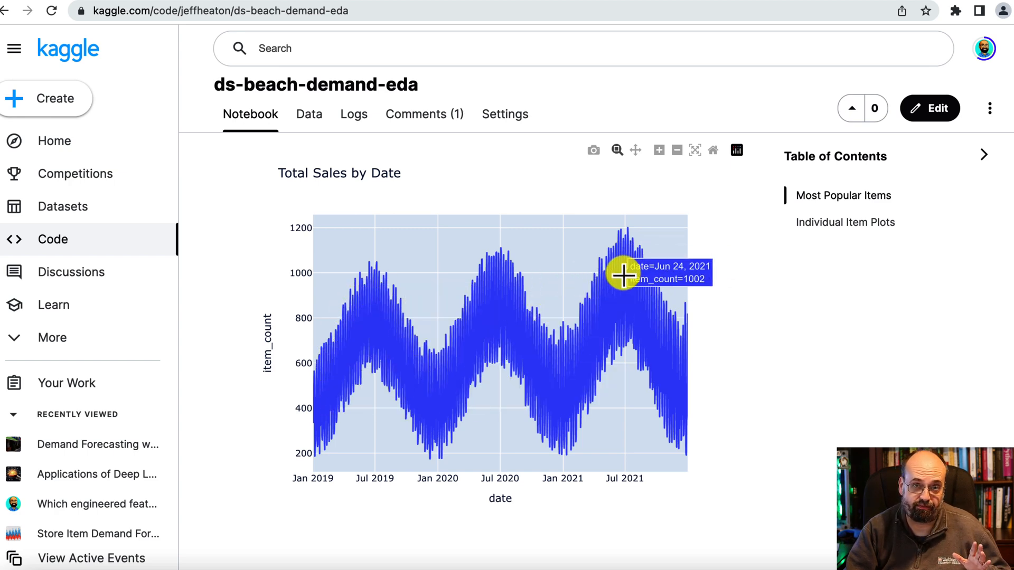
pyautogui.moveTo(337, 342)
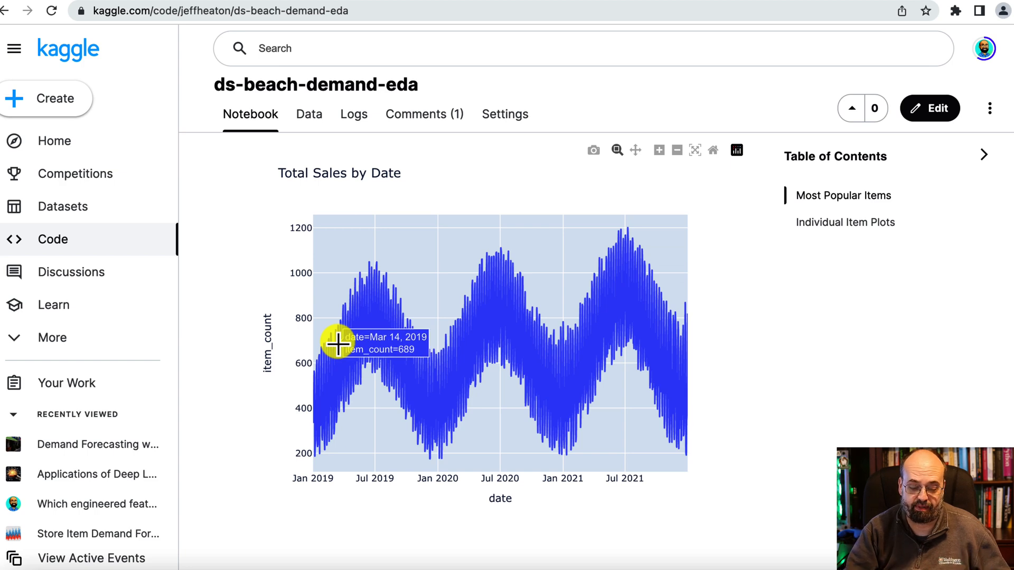
pyautogui.moveTo(282, 449)
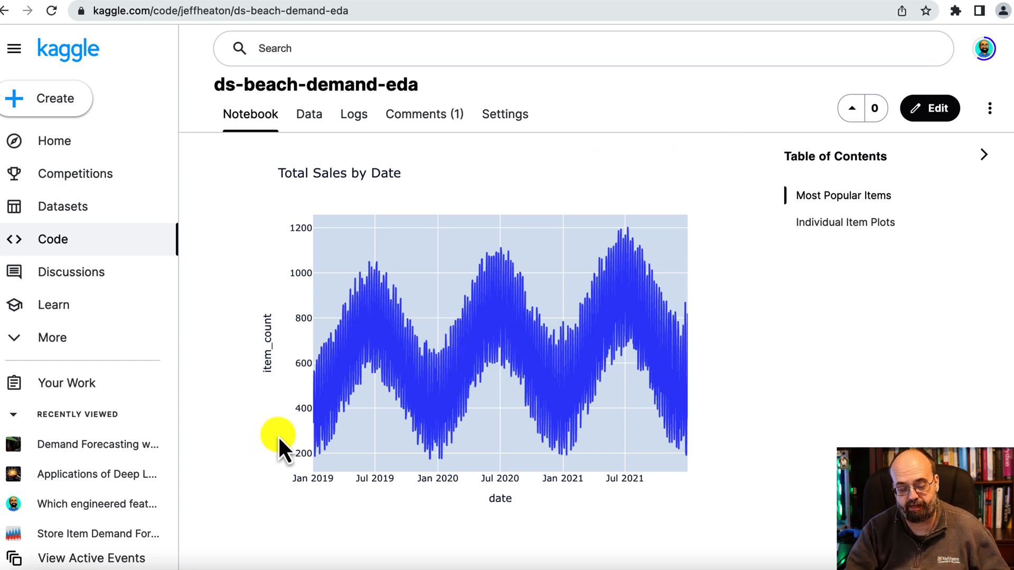
pyautogui.moveTo(605, 321)
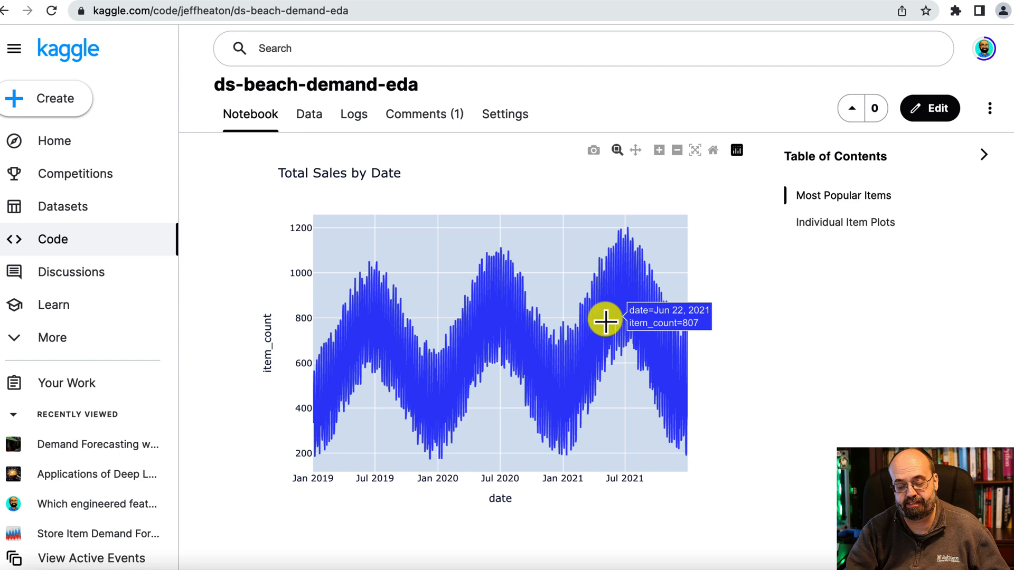
pyautogui.moveTo(352, 277)
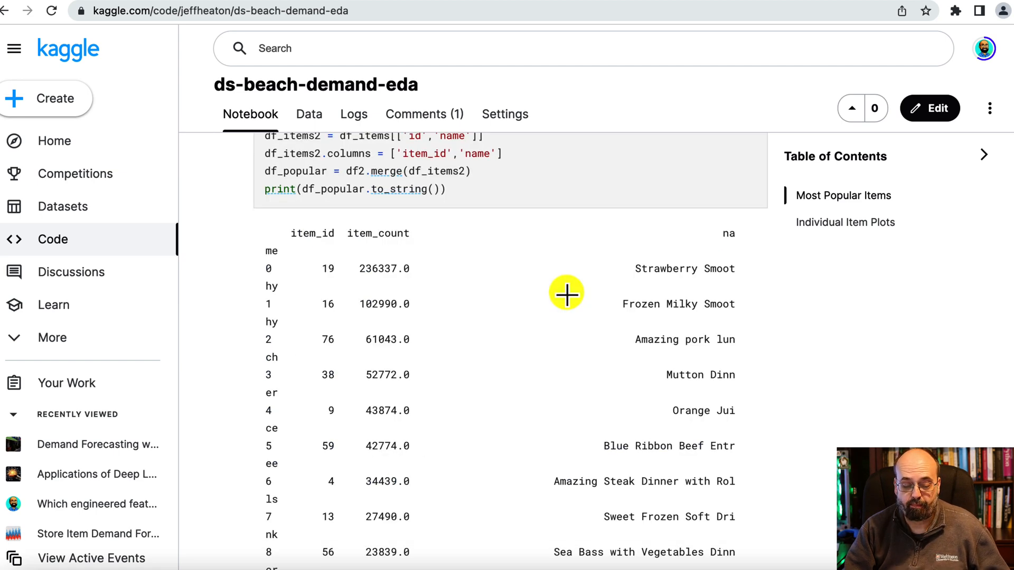
# Scroll down the notebook to the df_popular table of top items and sales counts
pyautogui.scroll(-3)
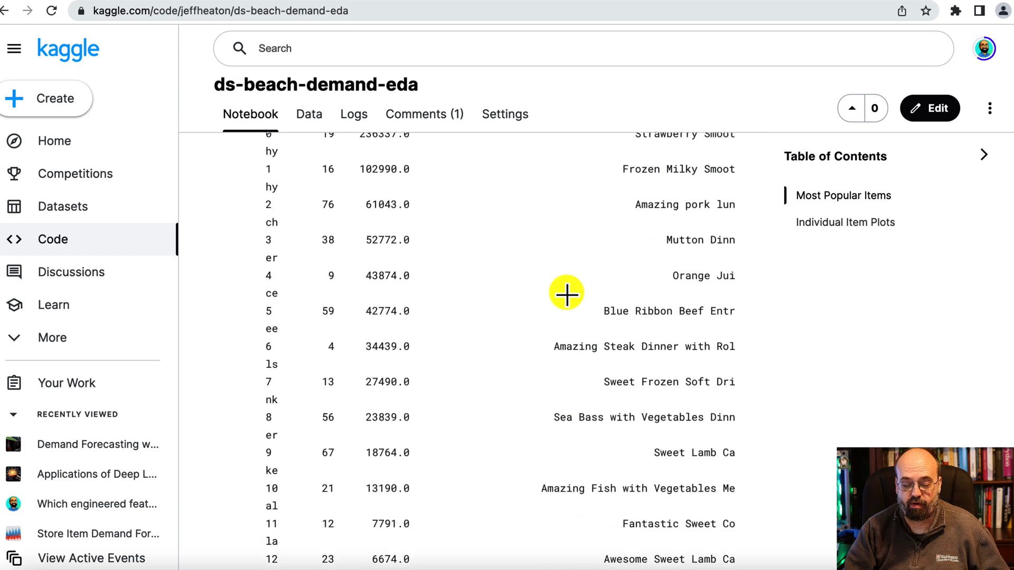
pyautogui.scroll(-3)
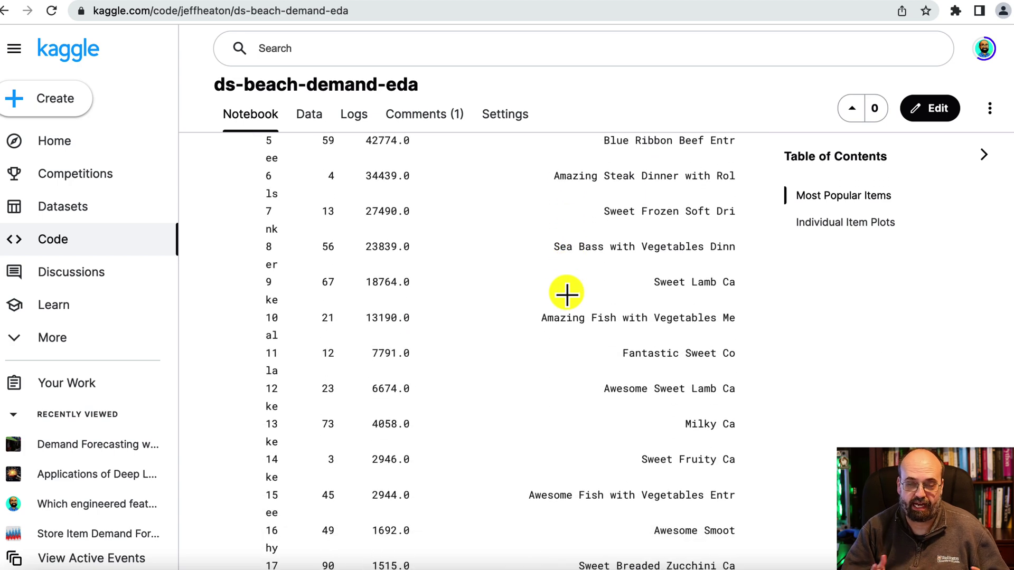
pyautogui.scroll(-3)
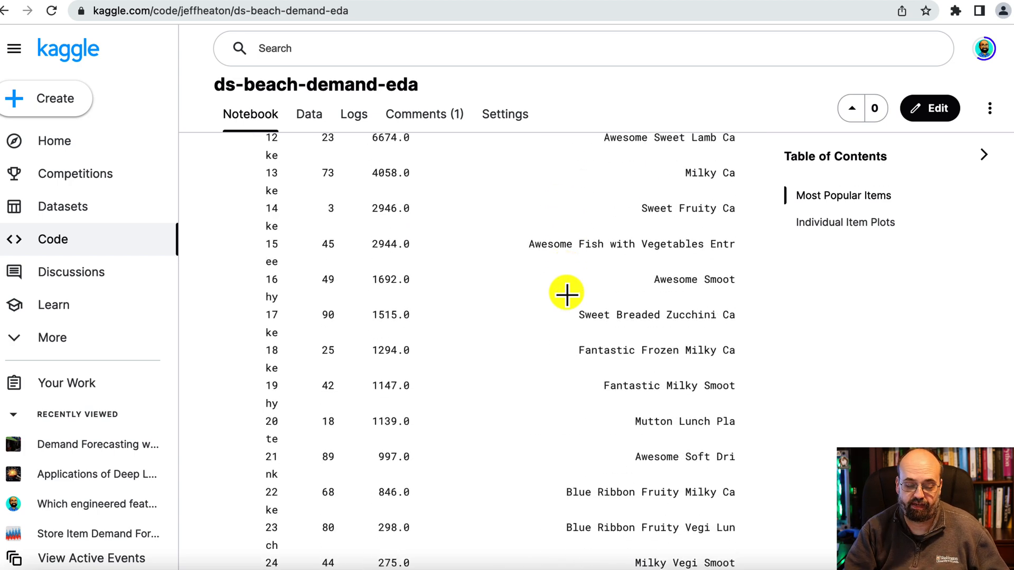
pyautogui.scroll(-3)
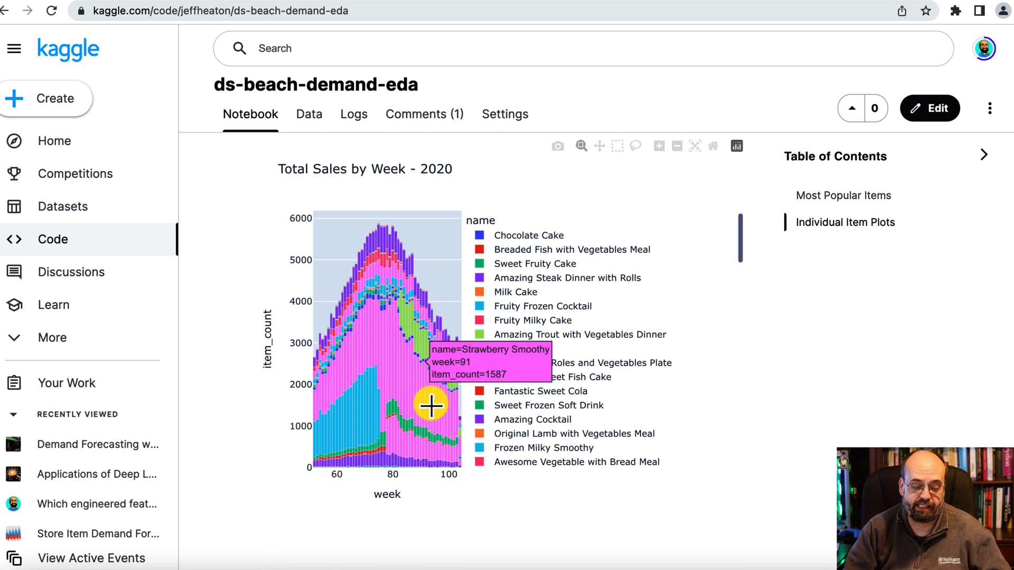
pyautogui.moveTo(377, 262)
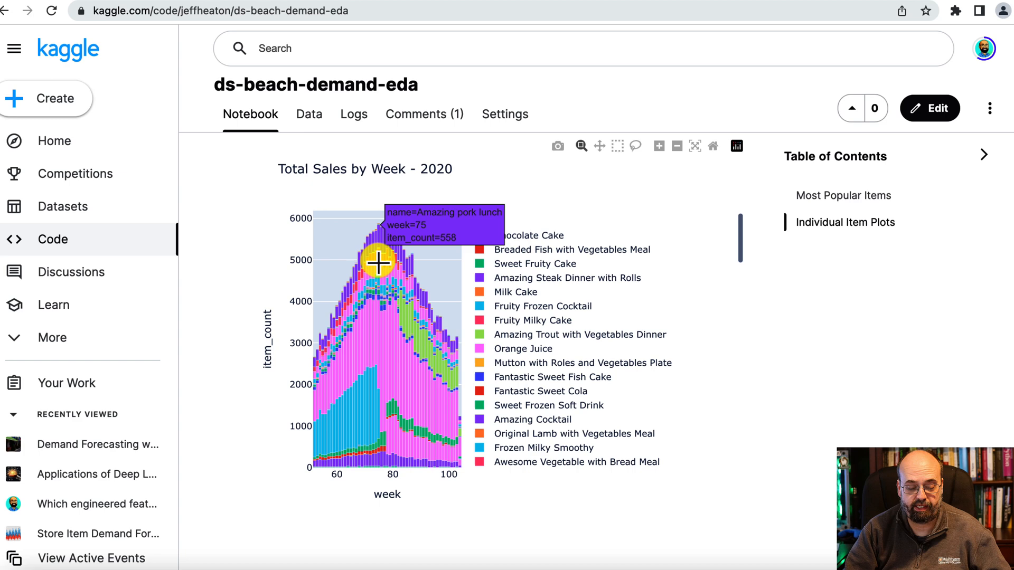
pyautogui.moveTo(371, 403)
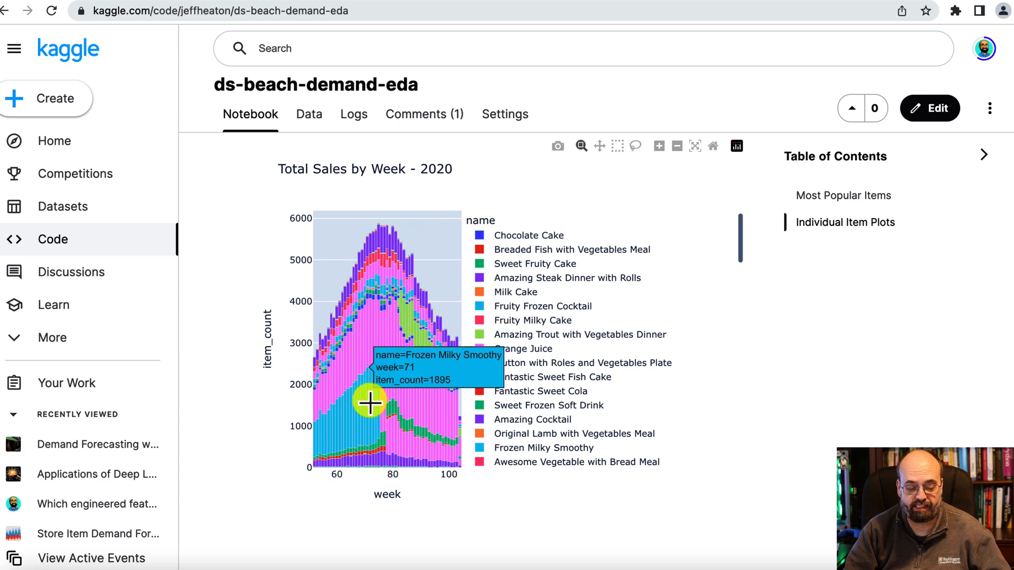
pyautogui.moveTo(395, 393)
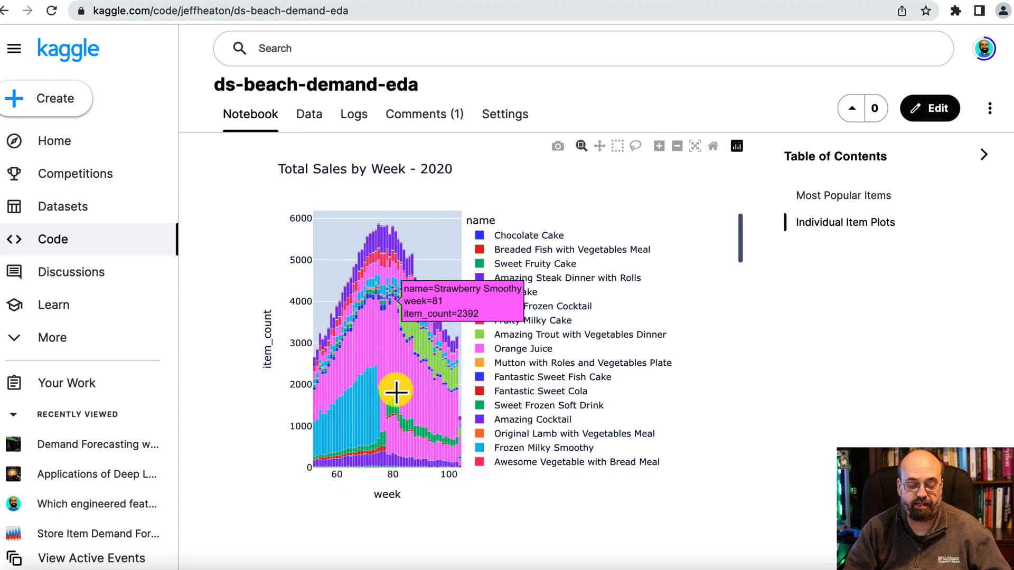
pyautogui.moveTo(377, 396)
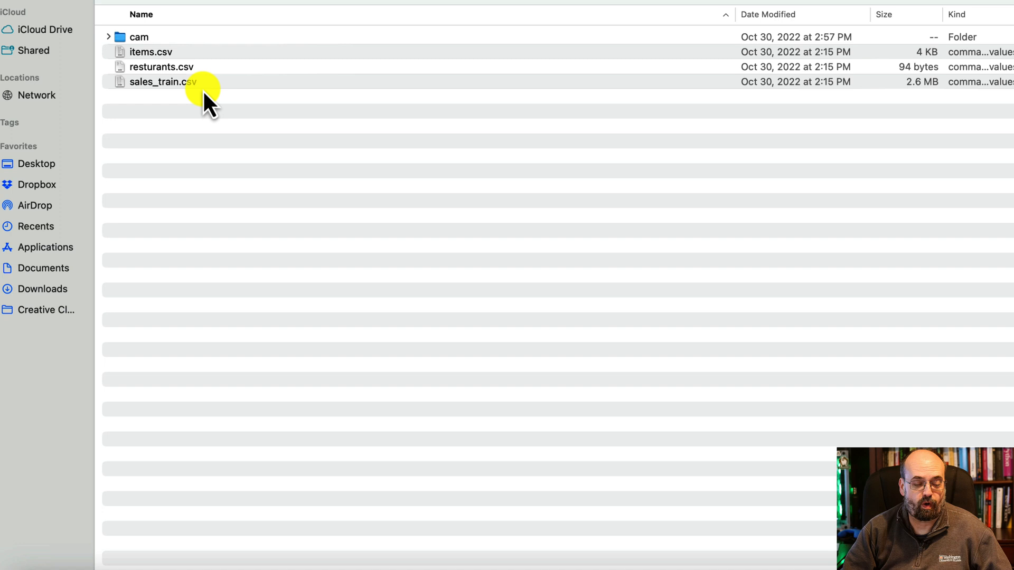
pyautogui.moveTo(206, 113)
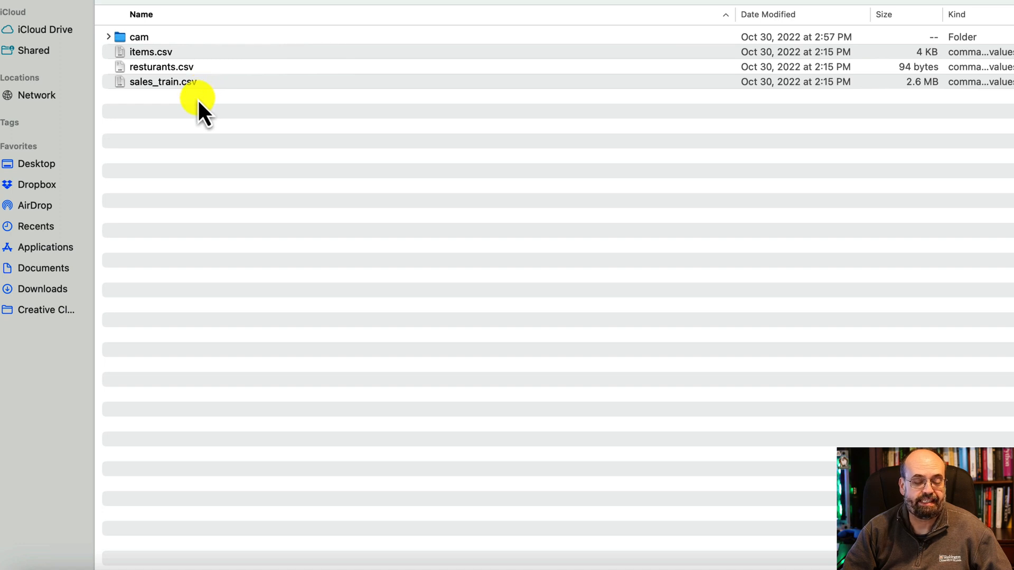
# Select sales_train.csv in the dataset folder
pyautogui.click(163, 81)
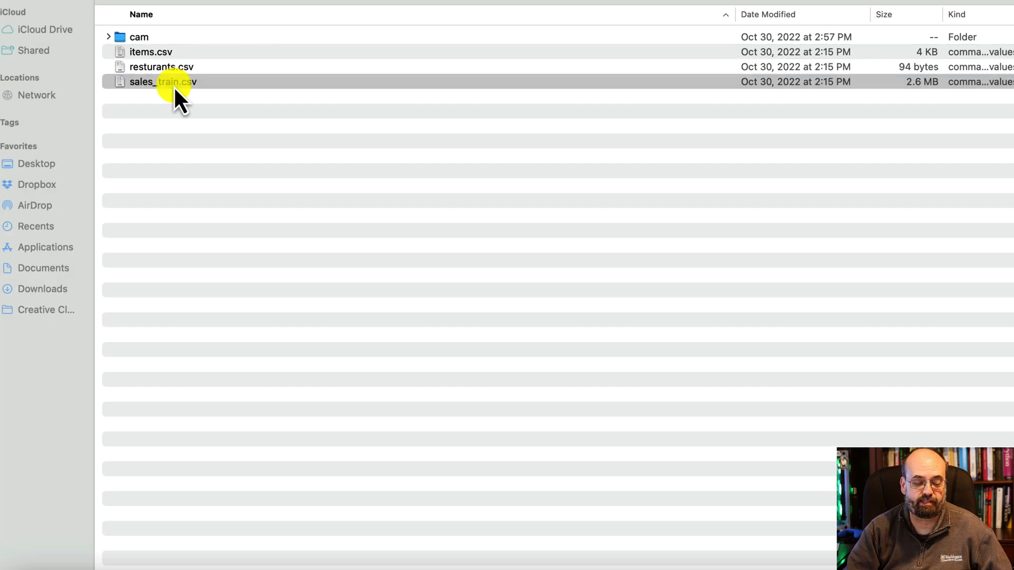
# Open sales_train.csv in Excel to view date, item_id, price and item_count
pyautogui.doubleClick(162, 82)
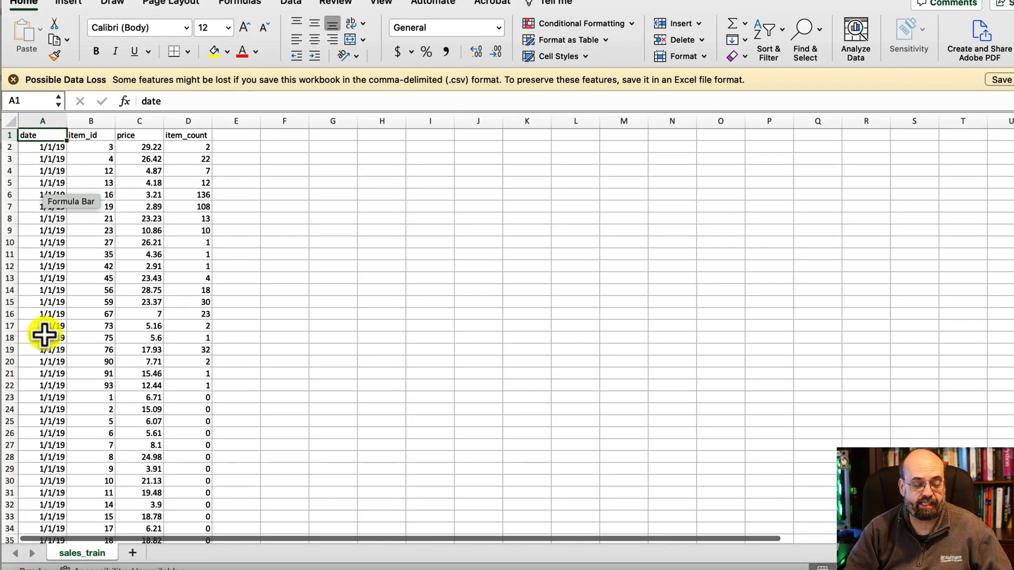
pyautogui.moveTo(98, 219)
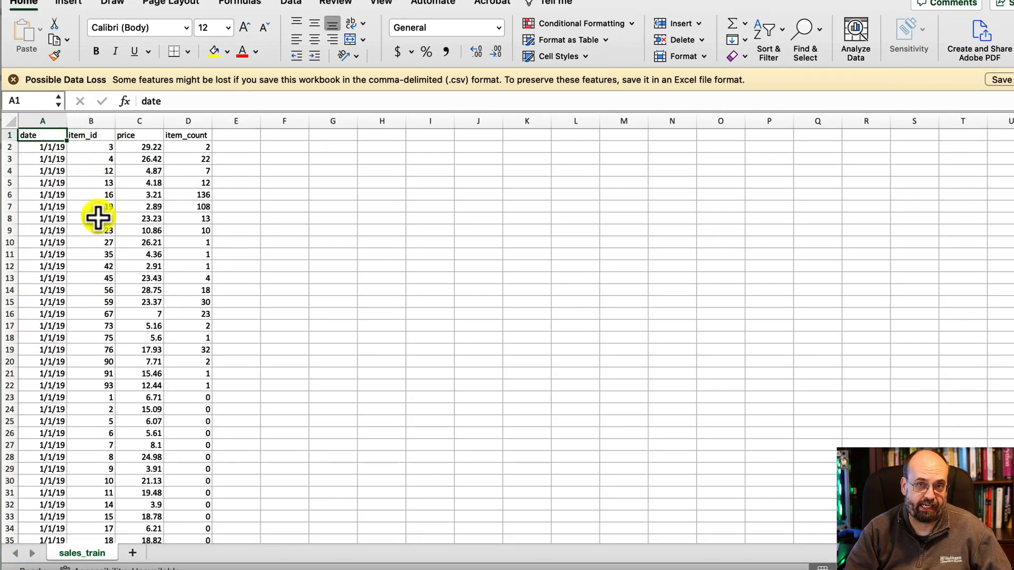
pyautogui.moveTo(135, 305)
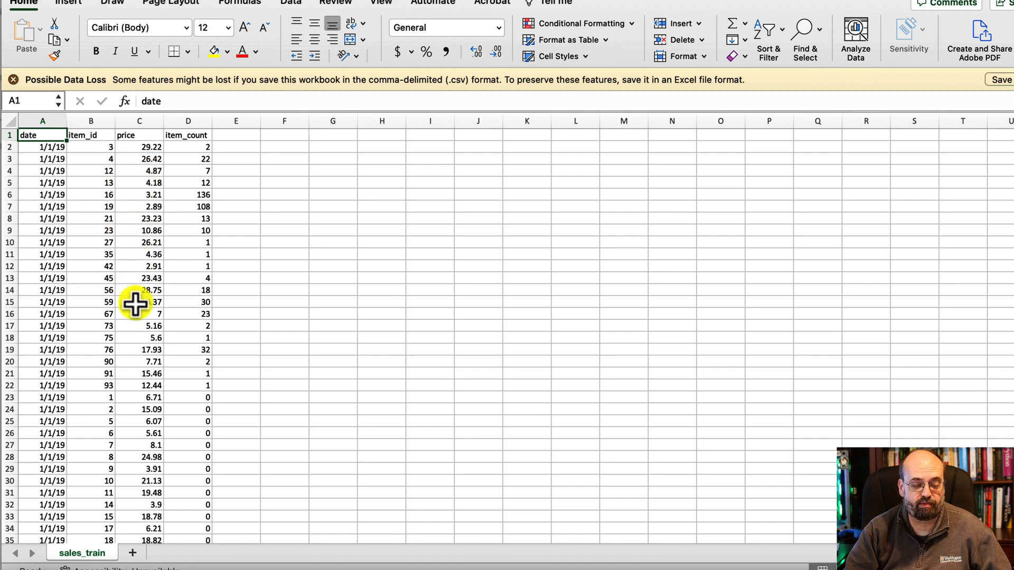
pyautogui.moveTo(185, 101)
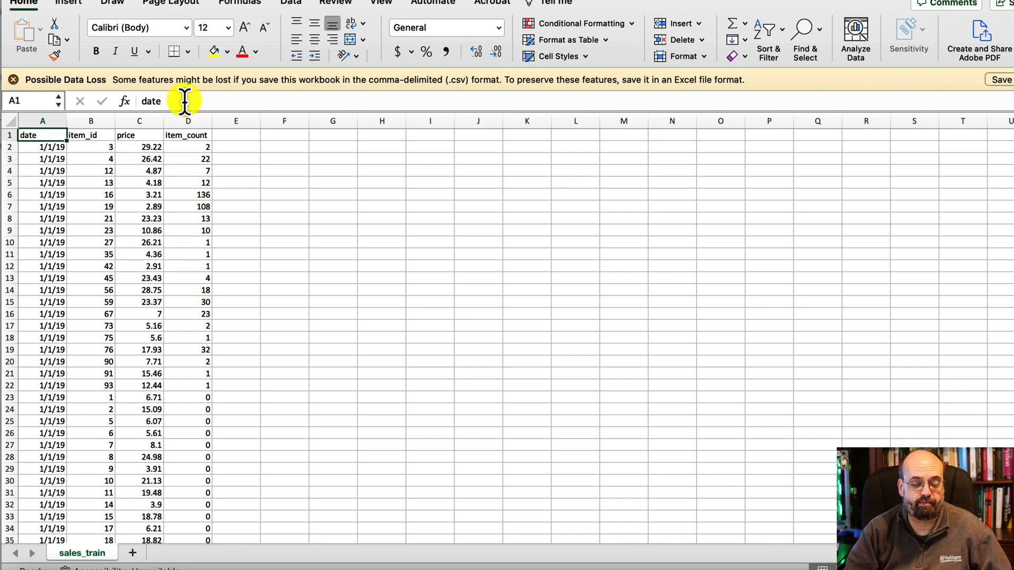
pyautogui.moveTo(188, 230)
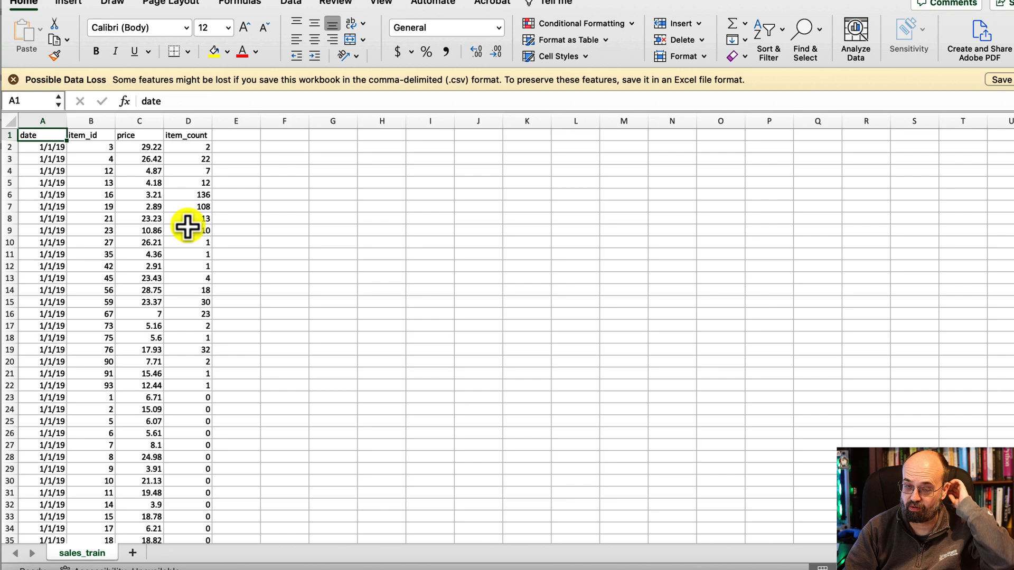
pyautogui.click(251, 397)
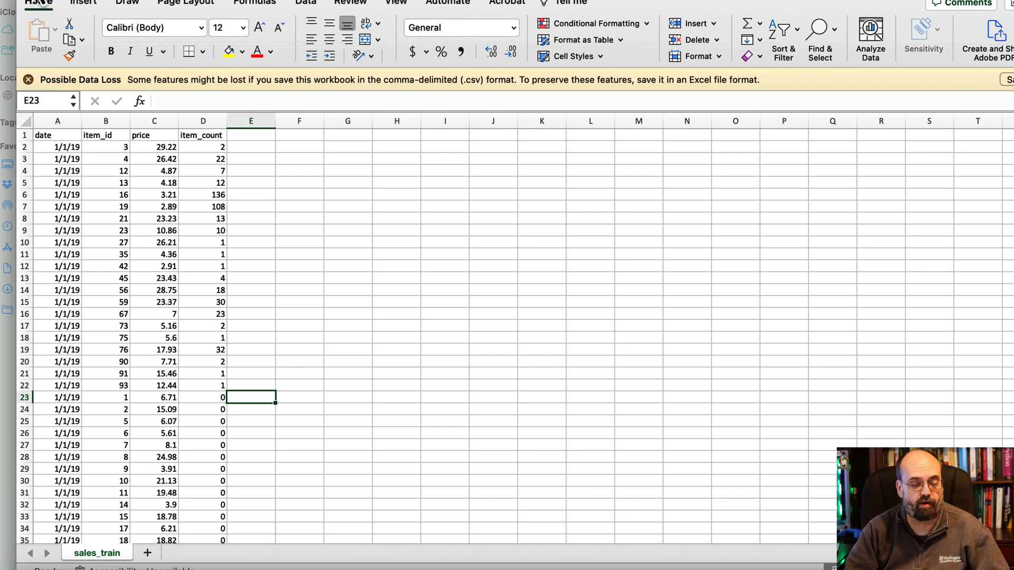
# Open items.csv in Excel to view id, store_id, name, kcal and cost
pyautogui.click(75, 553)
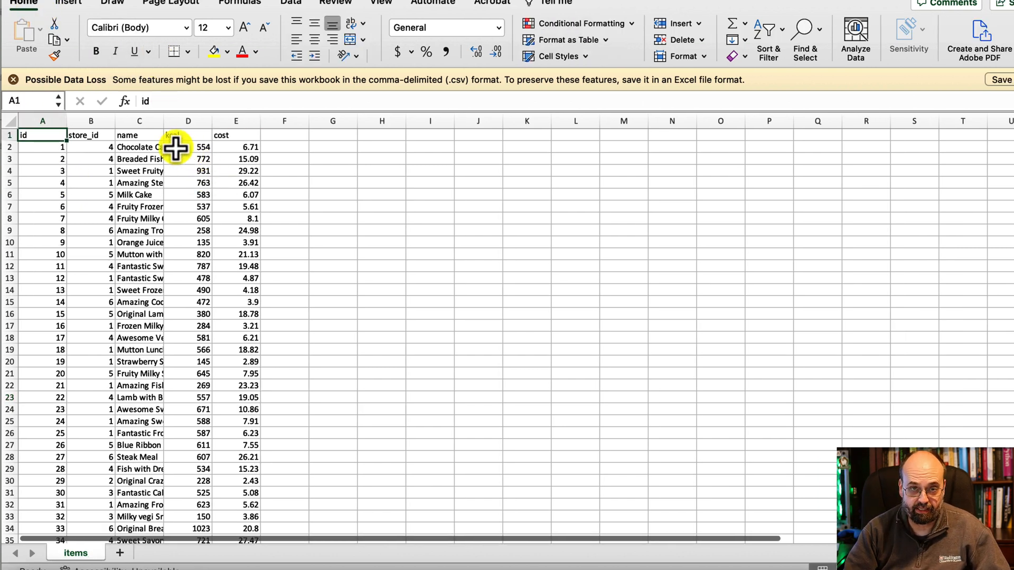
pyautogui.moveTo(253, 288)
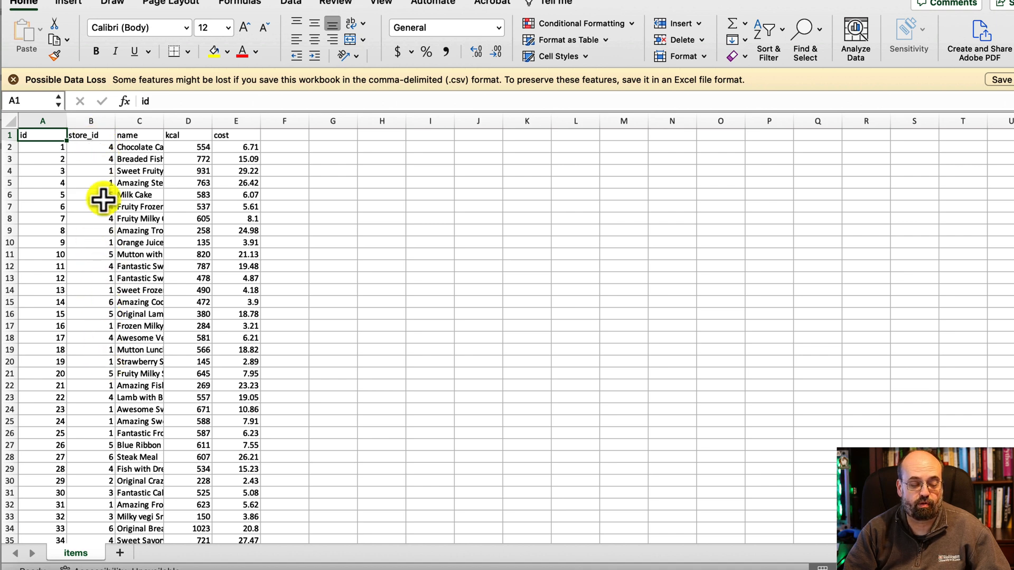
pyautogui.click(80, 553)
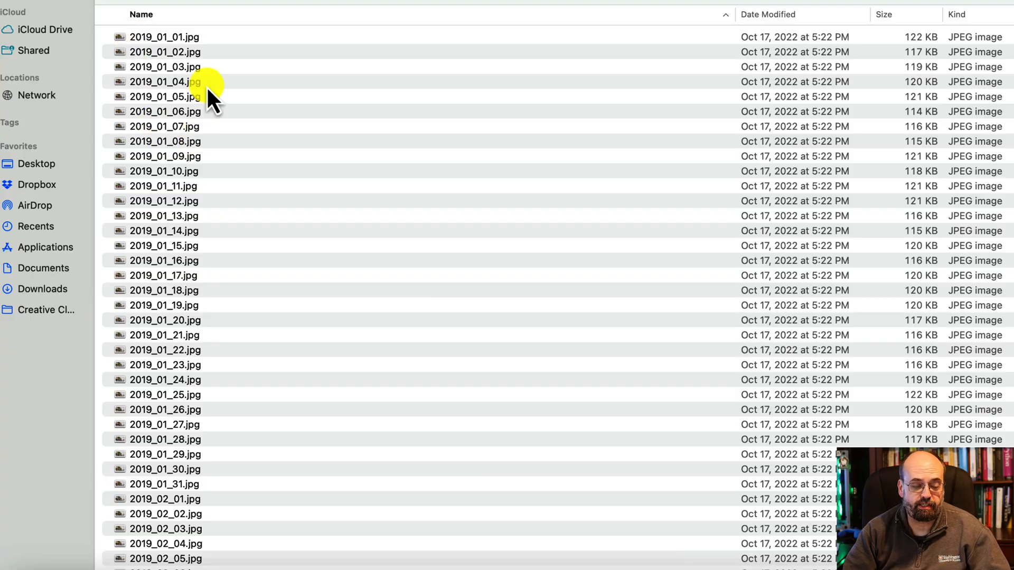
# Select a daily 2019 beach JPEG to preview the palm-lined promenade
pyautogui.click(165, 111)
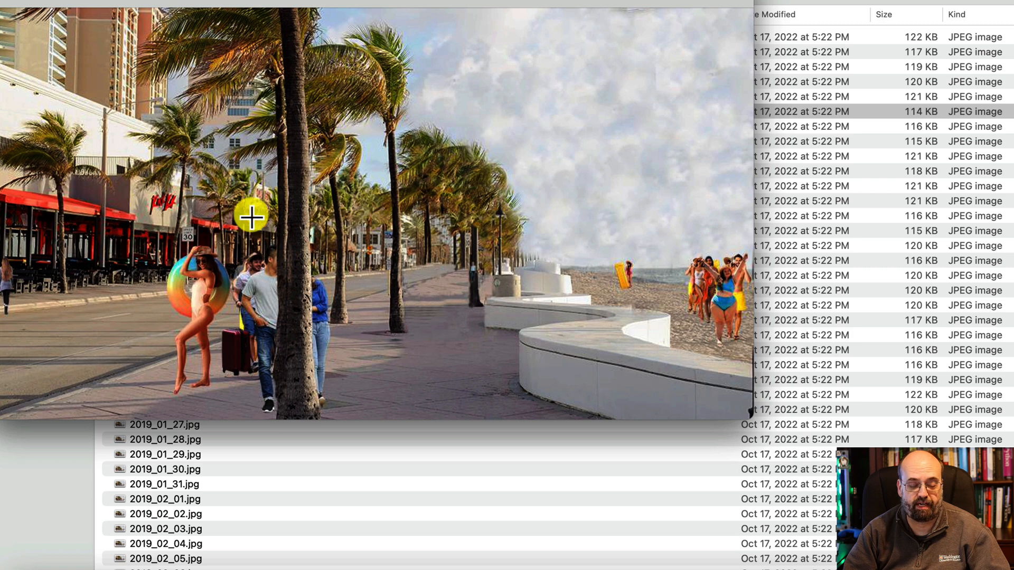
pyautogui.moveTo(694, 331)
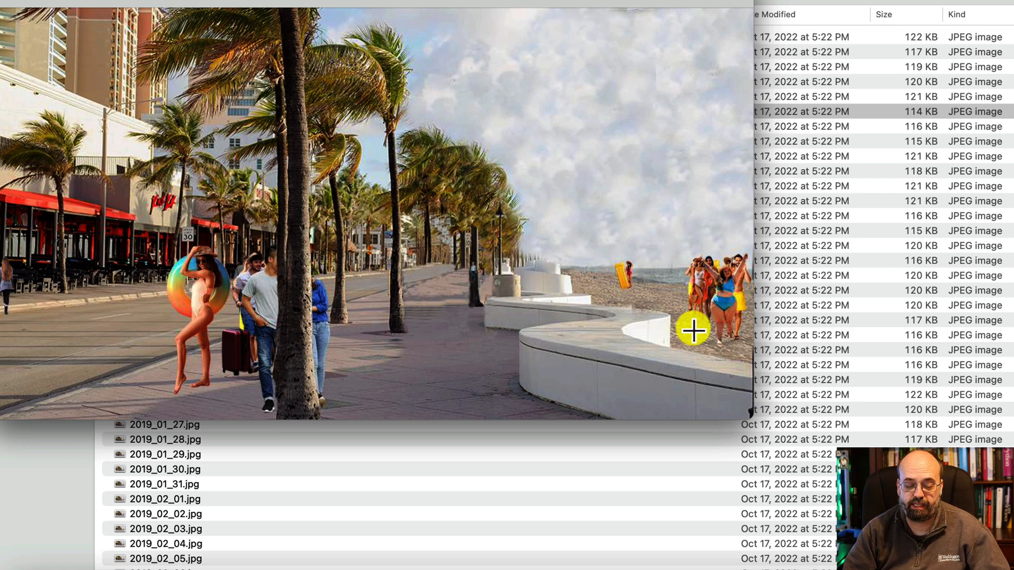
pyautogui.moveTo(313, 294)
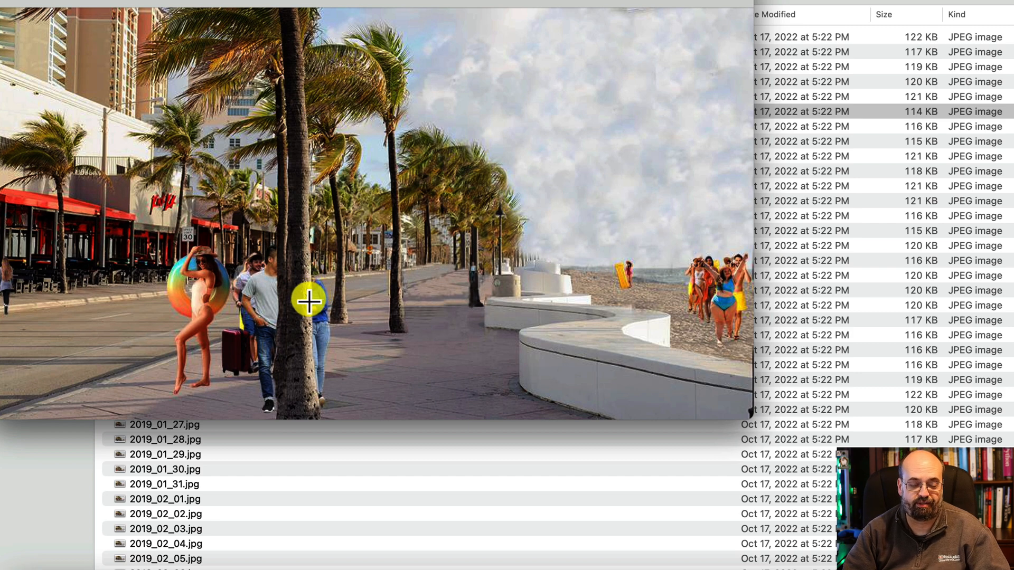
pyautogui.moveTo(528, 333)
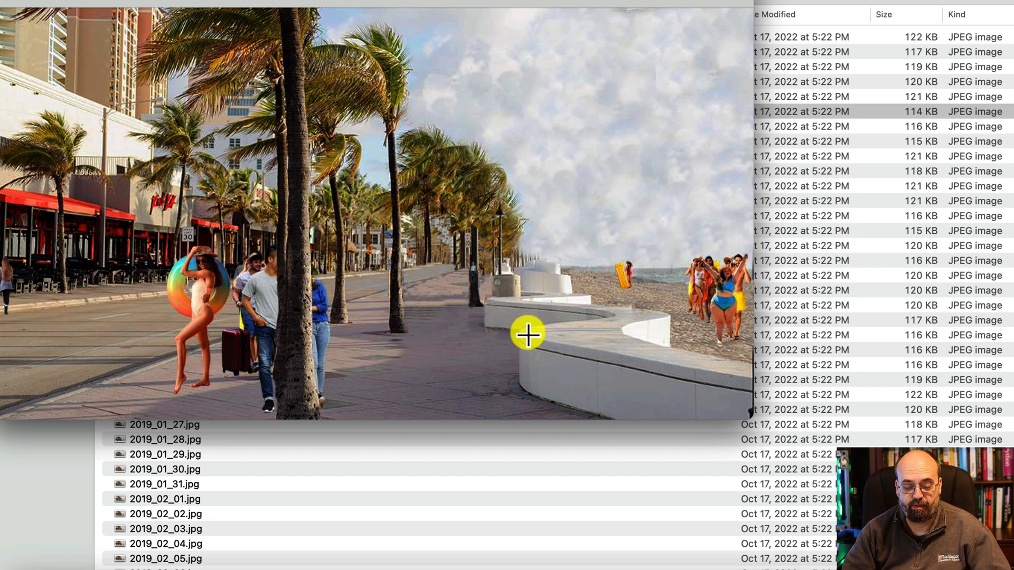
pyautogui.moveTo(554, 273)
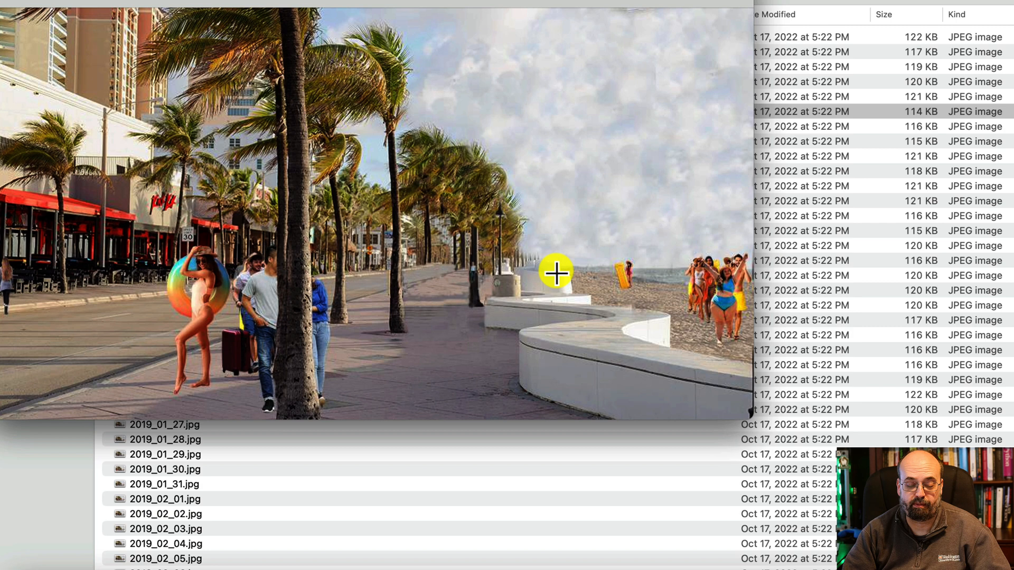
pyautogui.moveTo(340, 279)
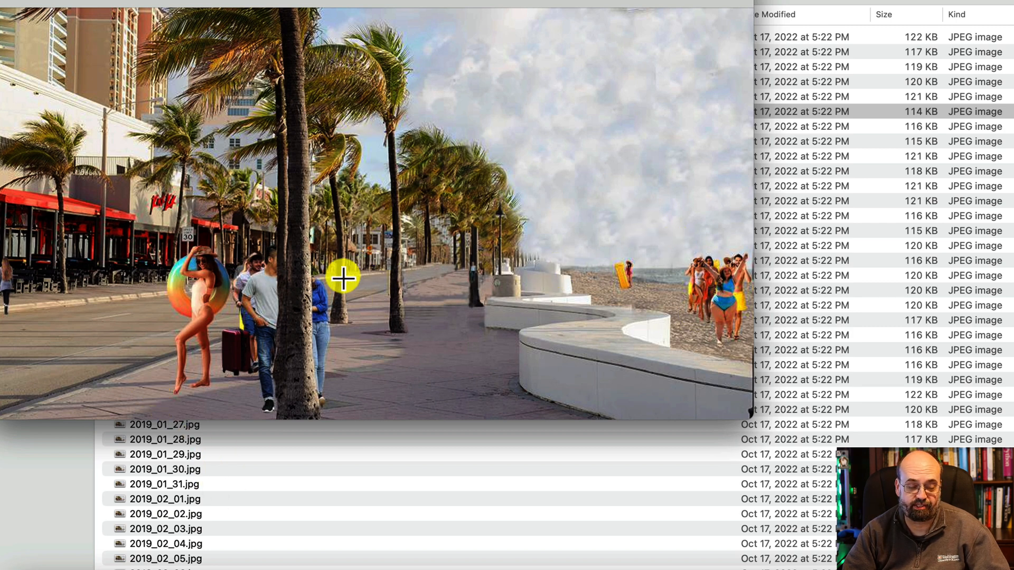
pyautogui.moveTo(116, 117)
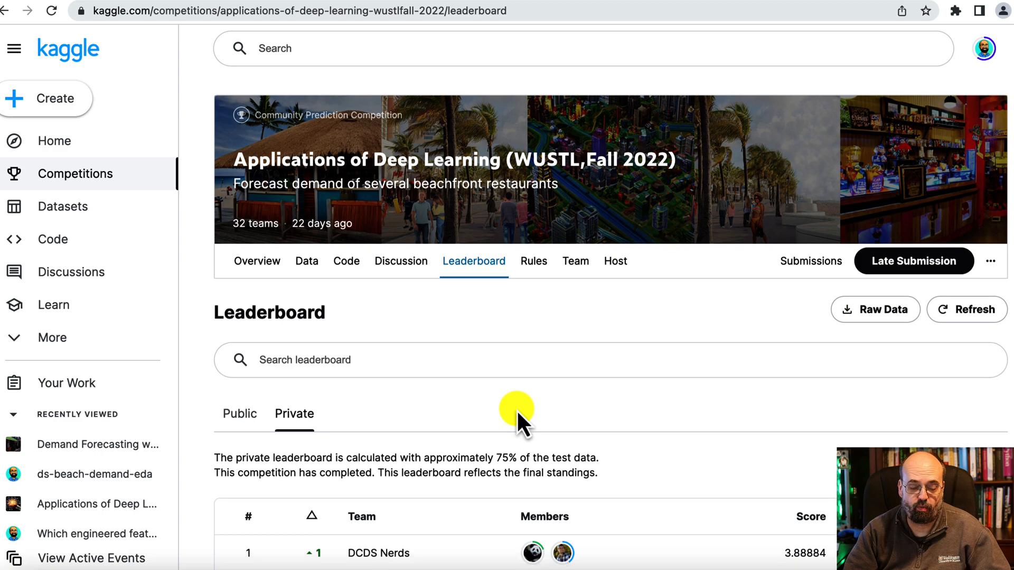
pyautogui.scroll(-3)
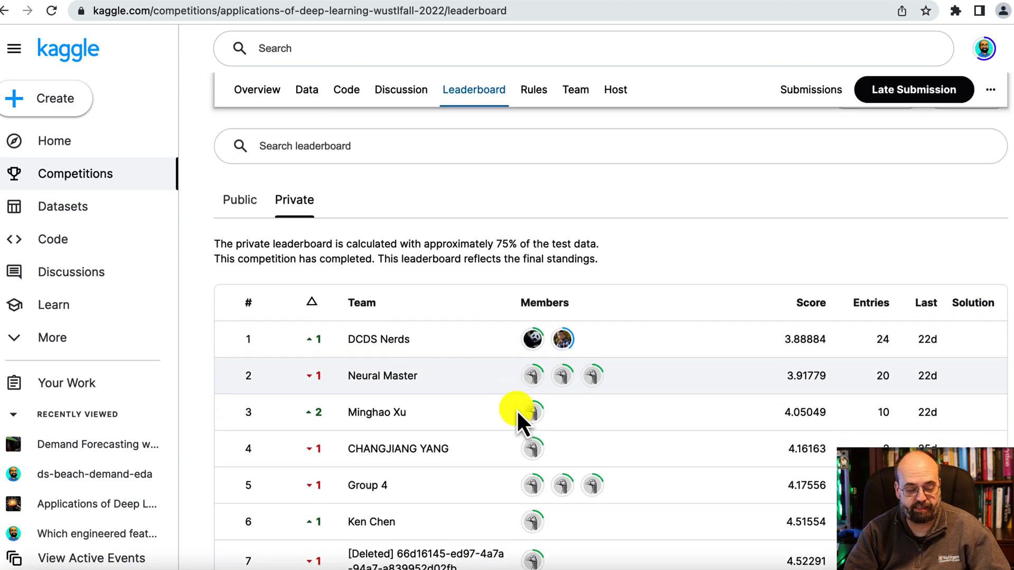
pyautogui.scroll(-3)
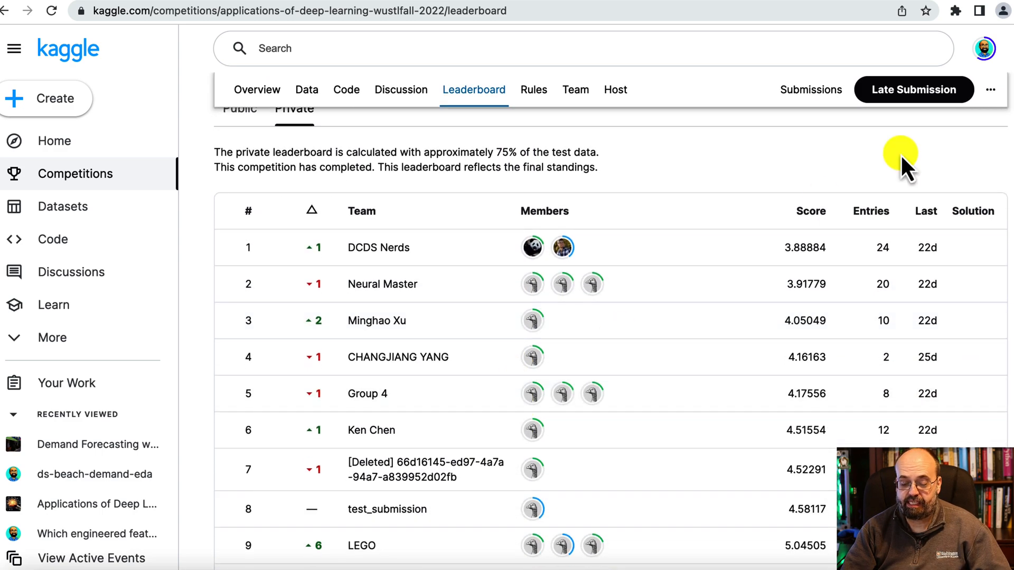
pyautogui.moveTo(802, 271)
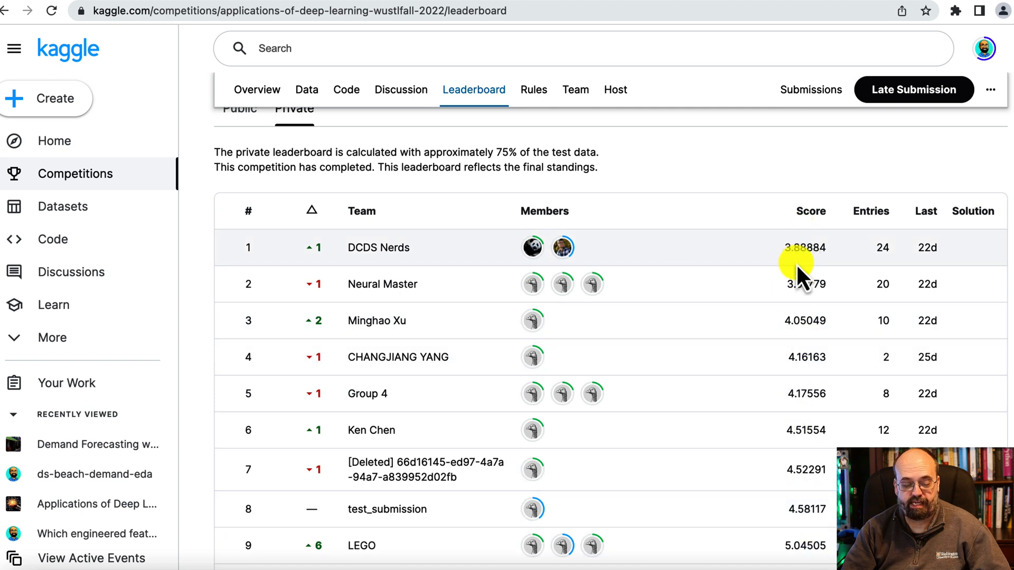
pyautogui.scroll(-3)
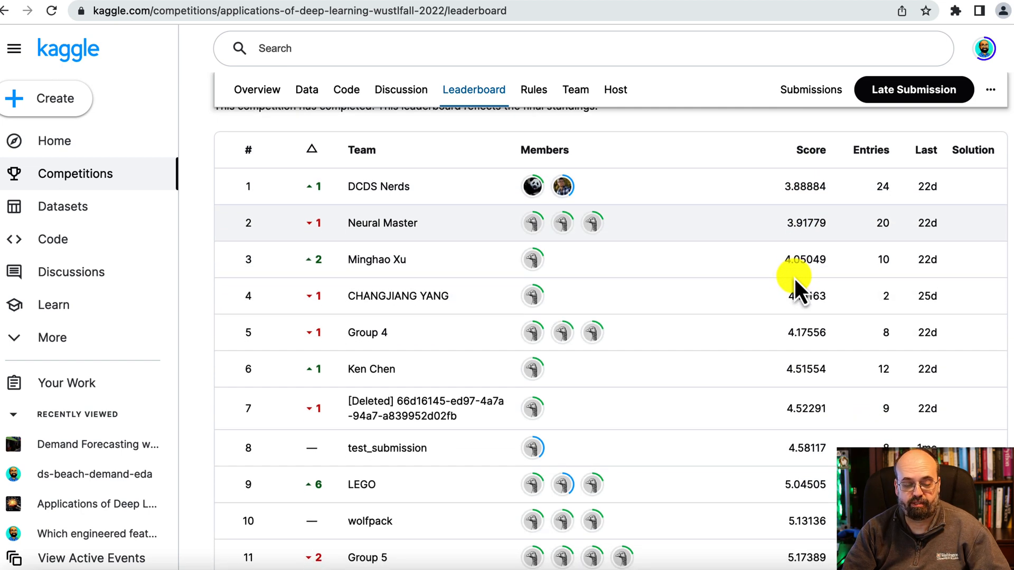
pyautogui.moveTo(349, 126)
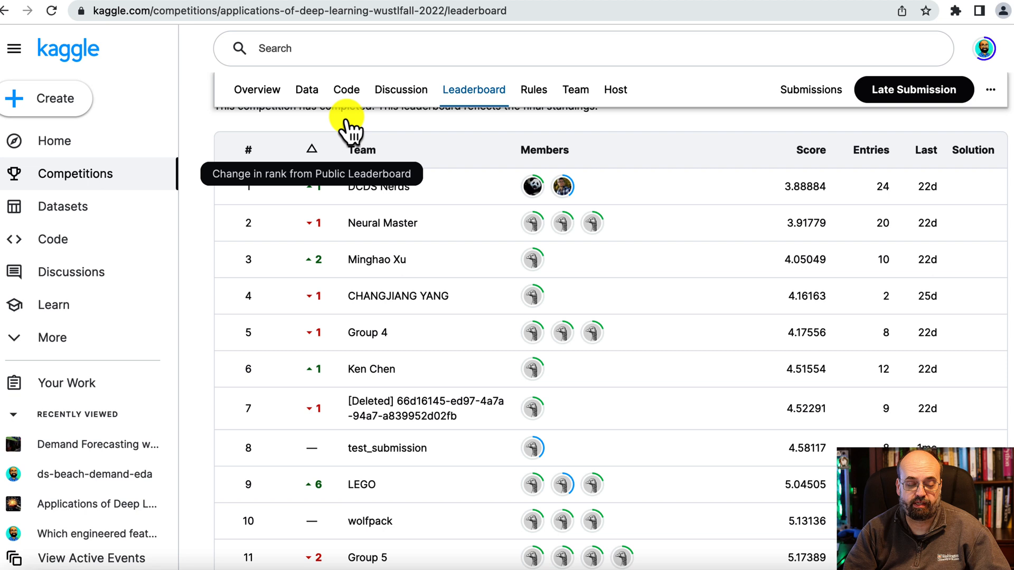
pyautogui.moveTo(405, 213)
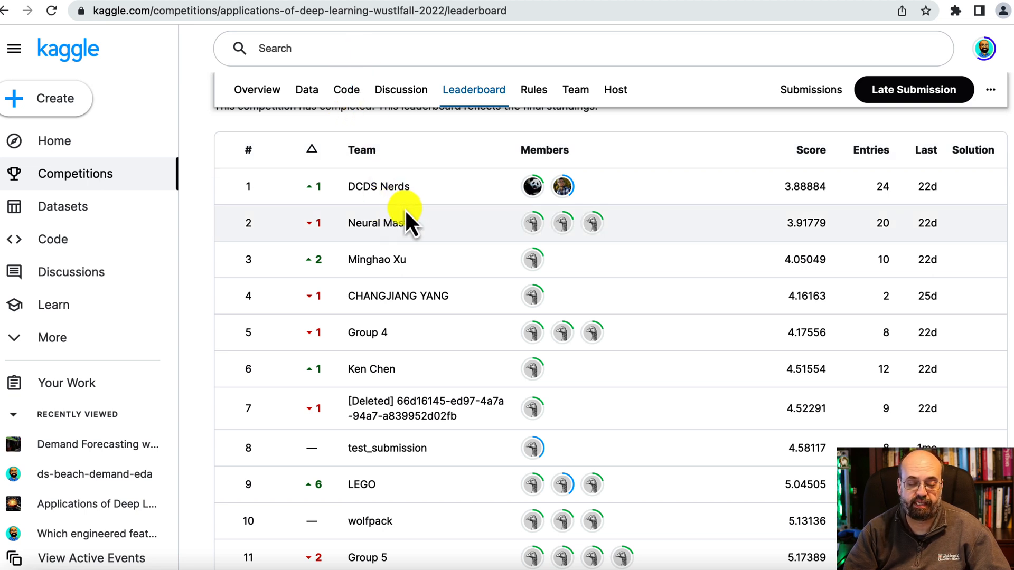
pyautogui.moveTo(447, 149)
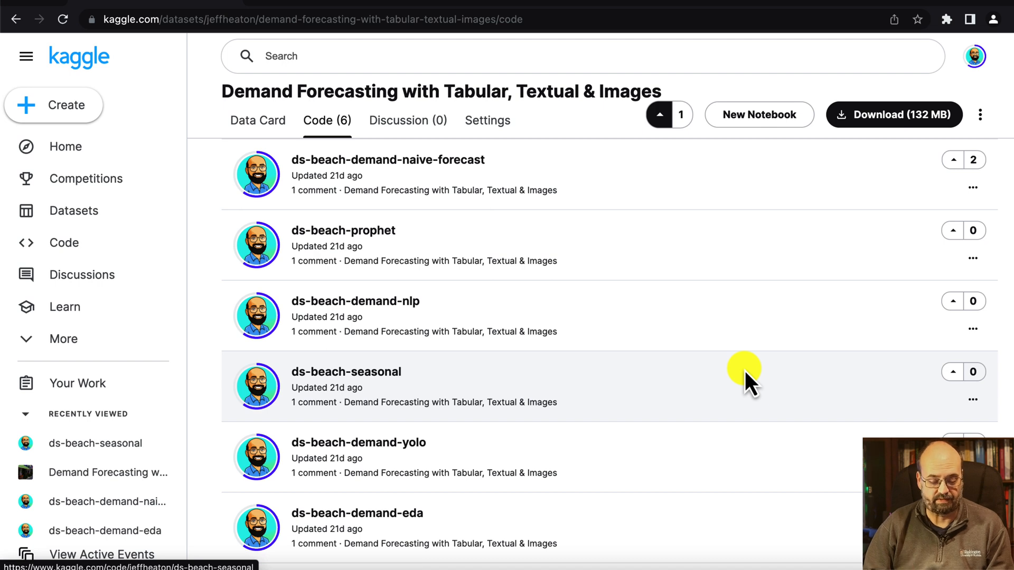
pyautogui.moveTo(355, 310)
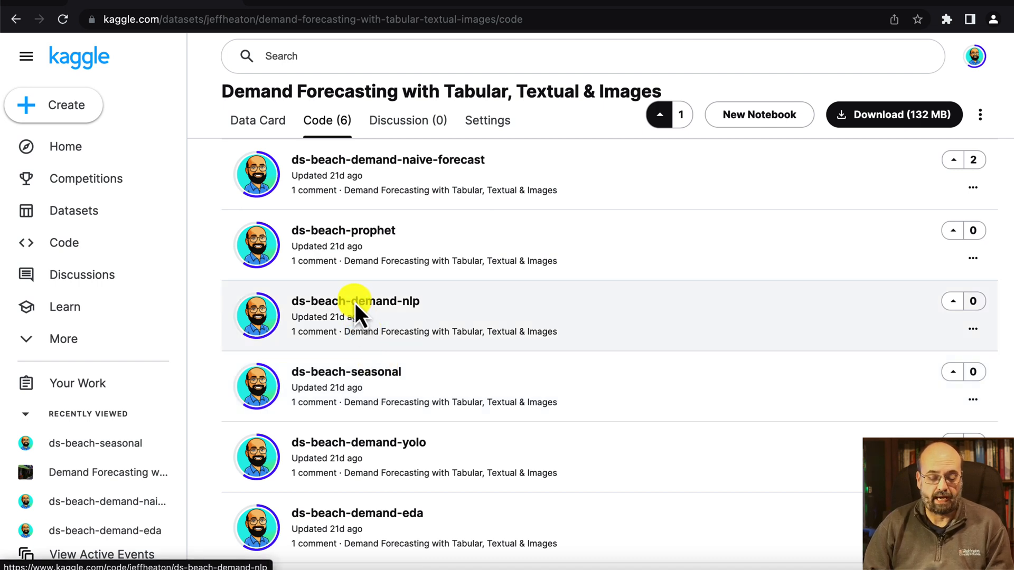
pyautogui.moveTo(378, 317)
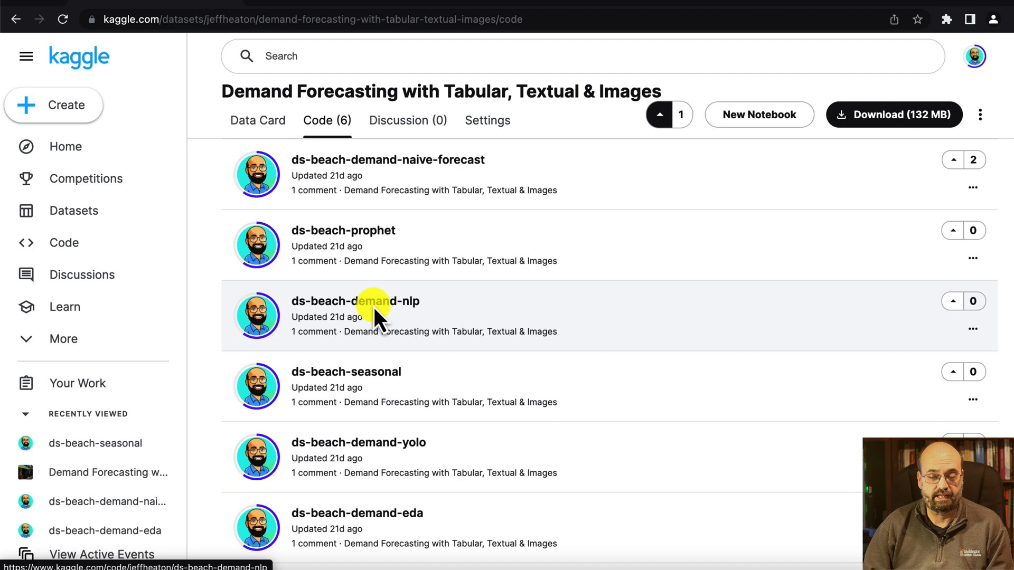
# Open ds-beach-demand-nlp from the dataset's Code list
pyautogui.click(355, 301)
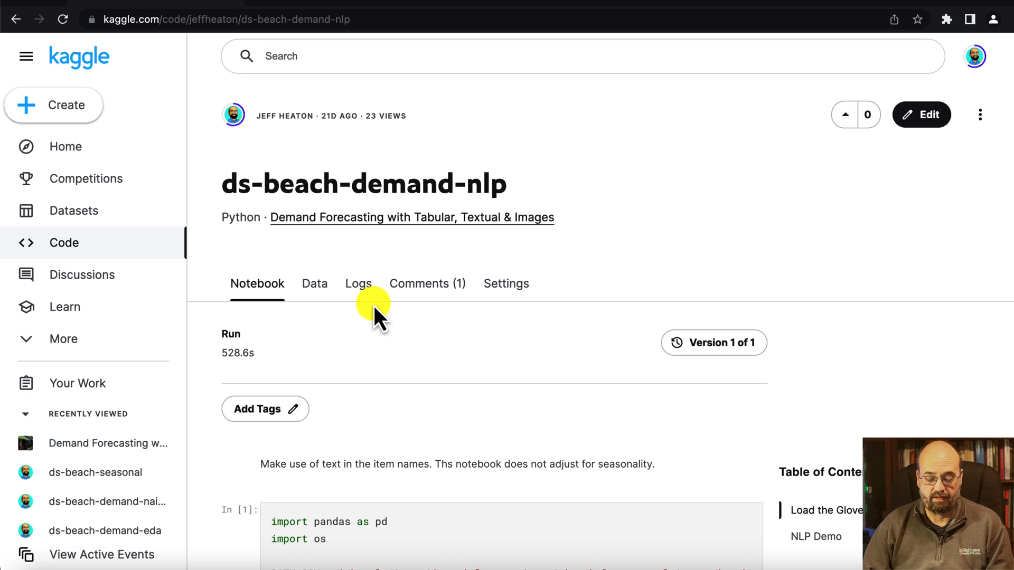
pyautogui.scroll(-3)
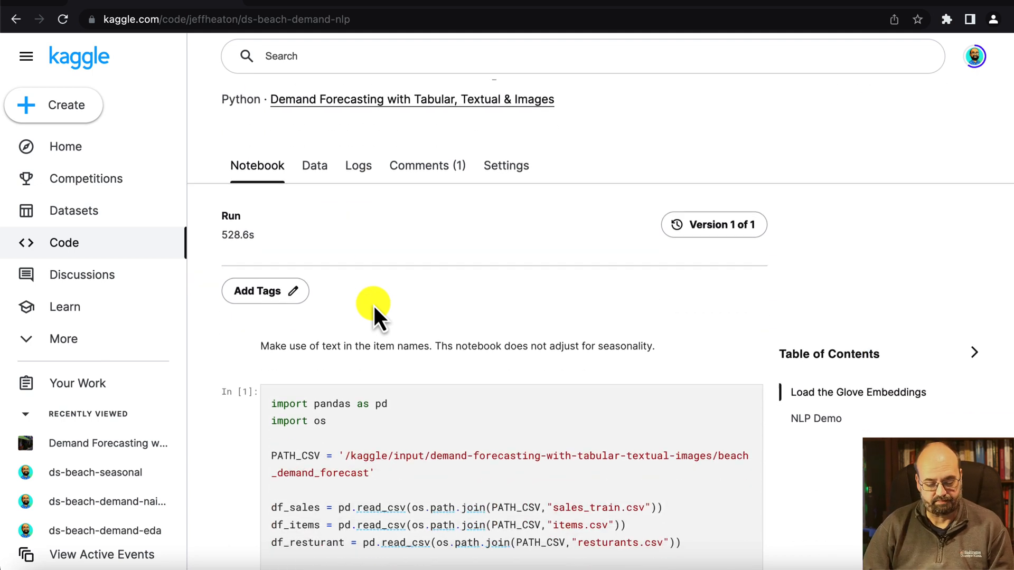
pyautogui.scroll(-3)
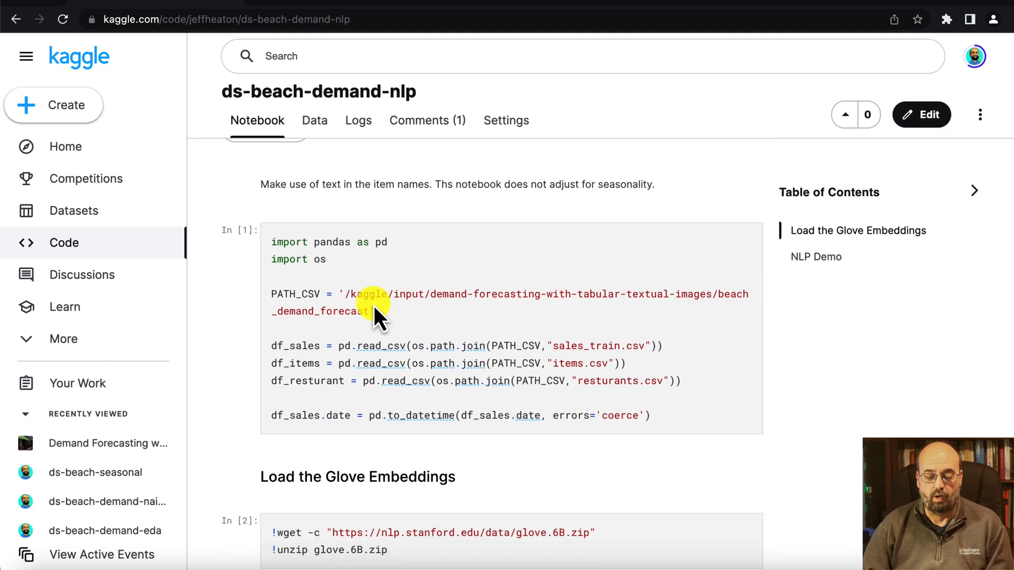
pyautogui.moveTo(705, 372)
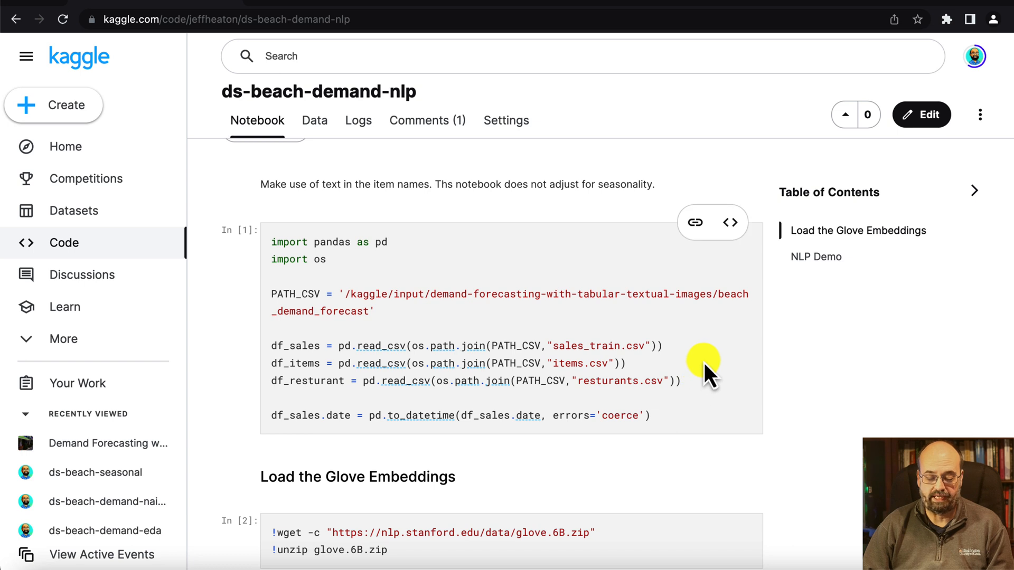
pyautogui.moveTo(415, 398)
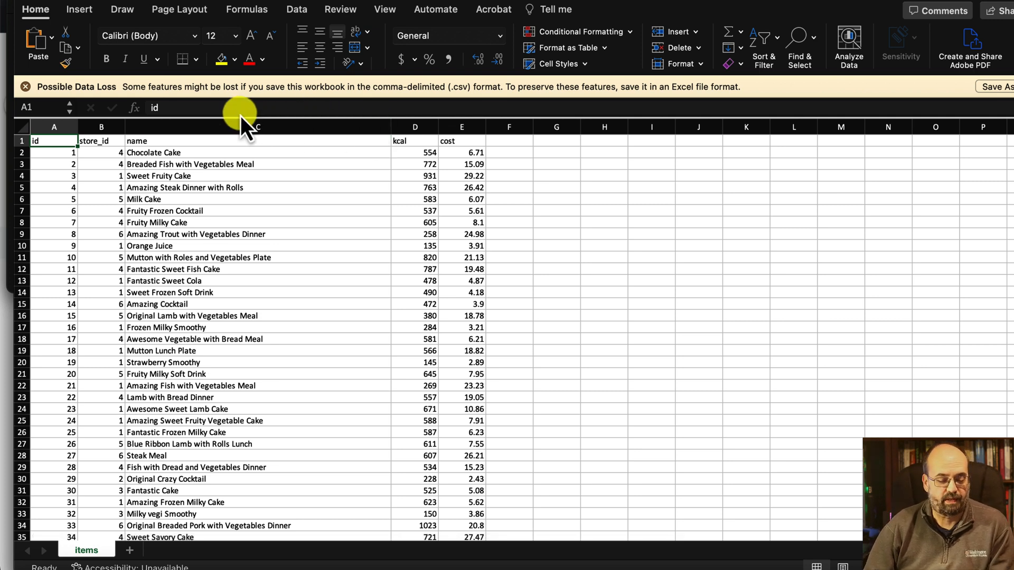
pyautogui.moveTo(133, 87)
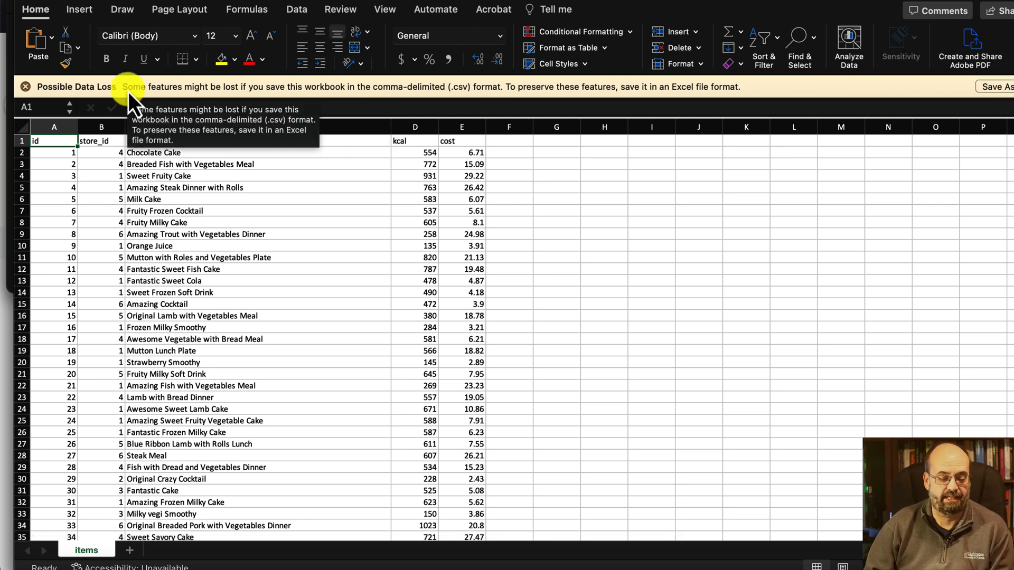
pyautogui.click(257, 153)
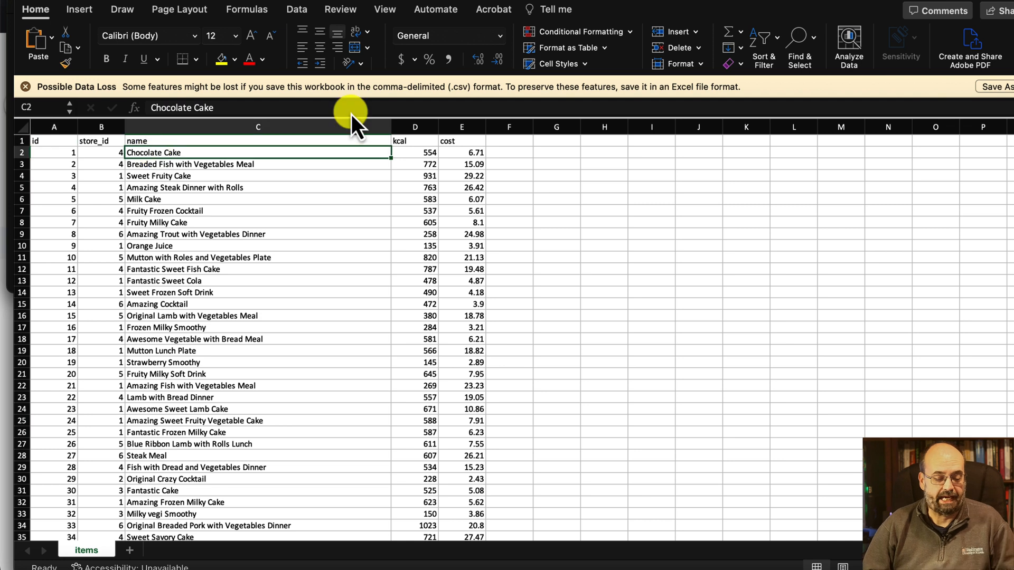
pyautogui.click(258, 141)
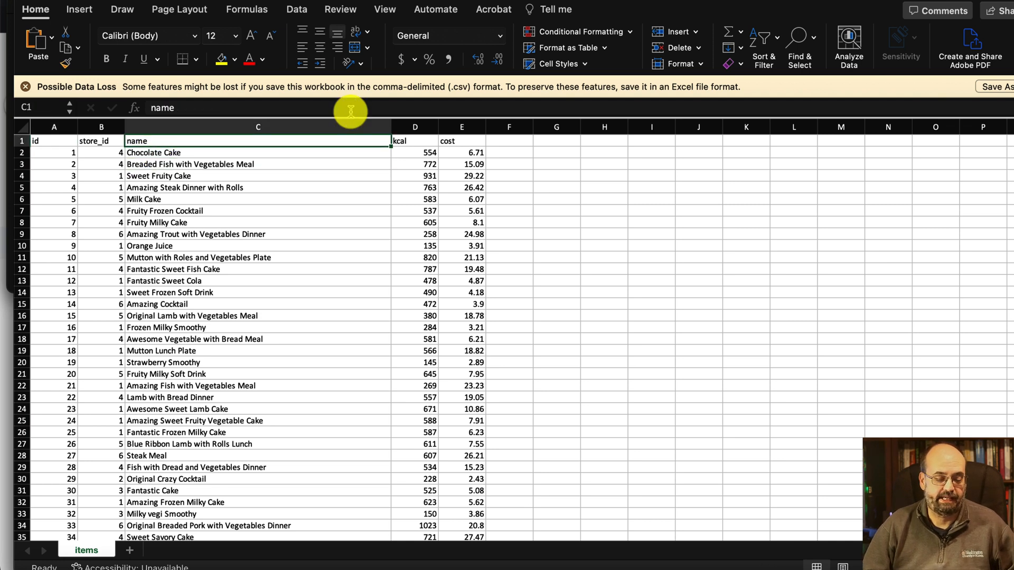
pyautogui.click(257, 152)
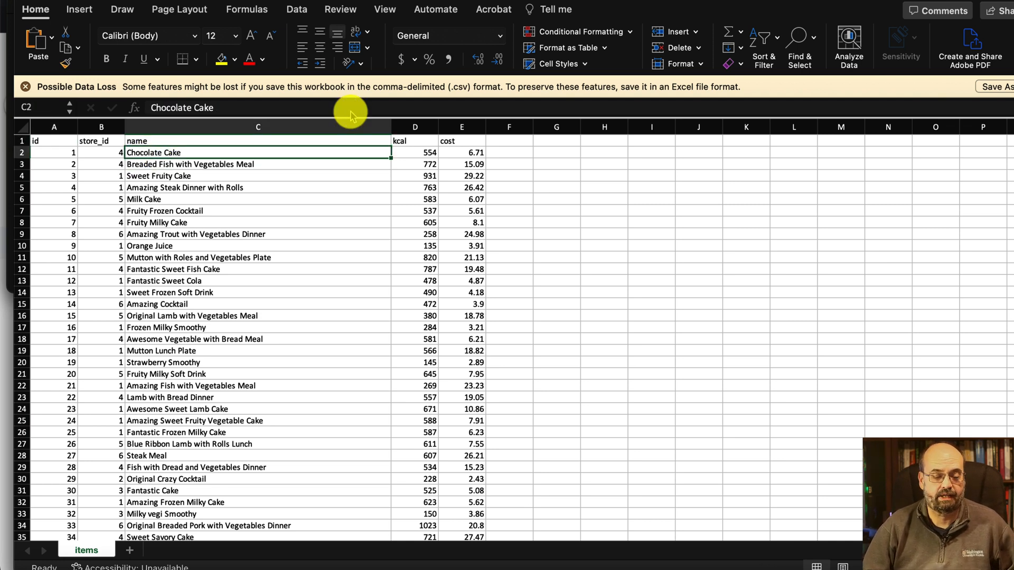
pyautogui.click(257, 164)
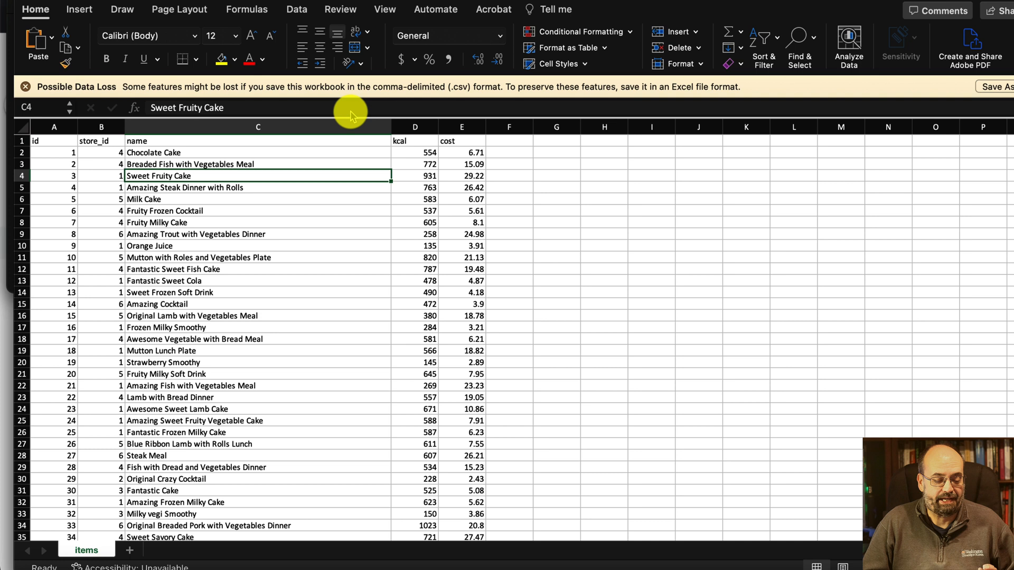
pyautogui.click(257, 199)
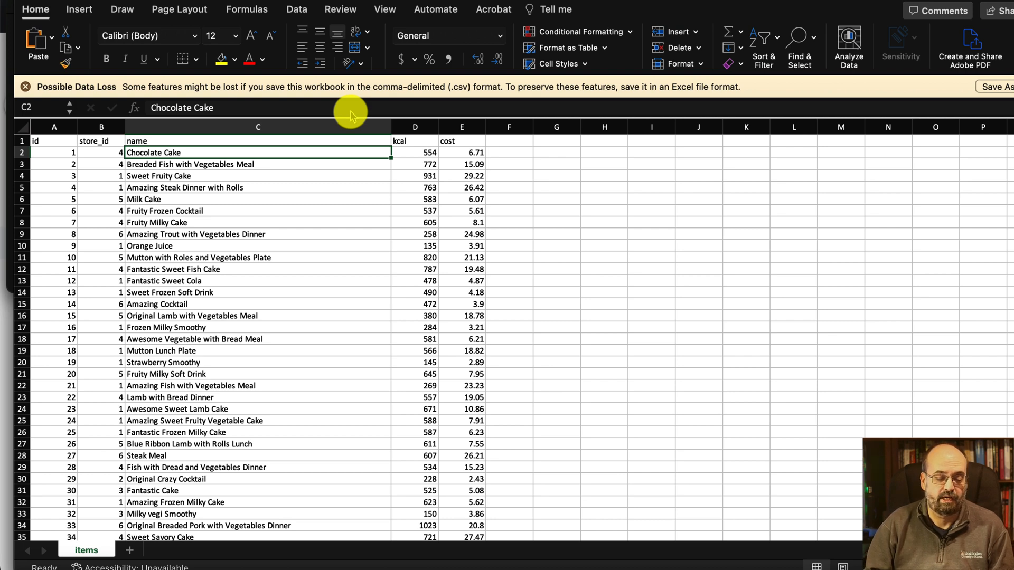
pyautogui.moveTo(287, 236)
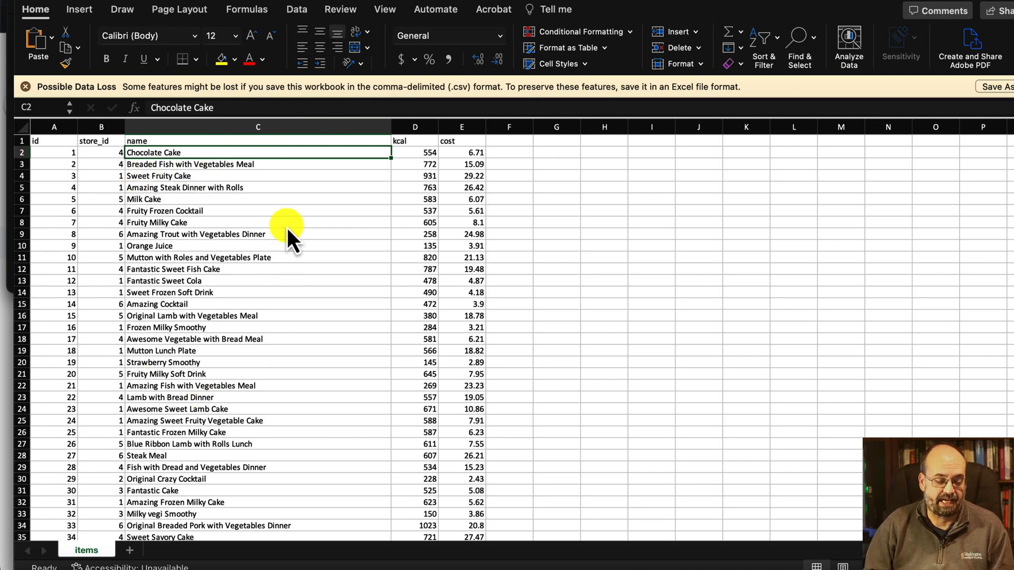
pyautogui.moveTo(165, 185)
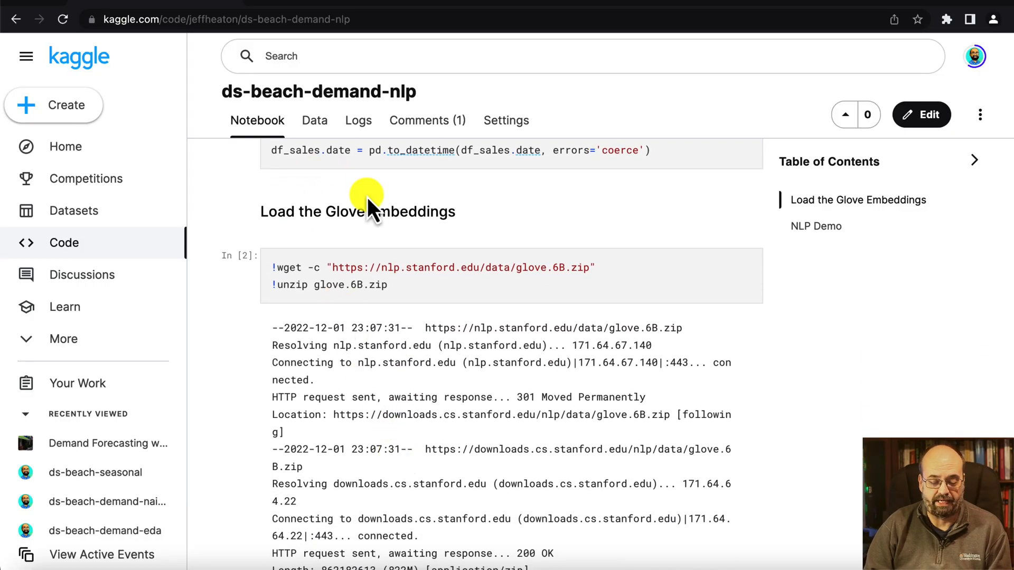
pyautogui.moveTo(367, 200)
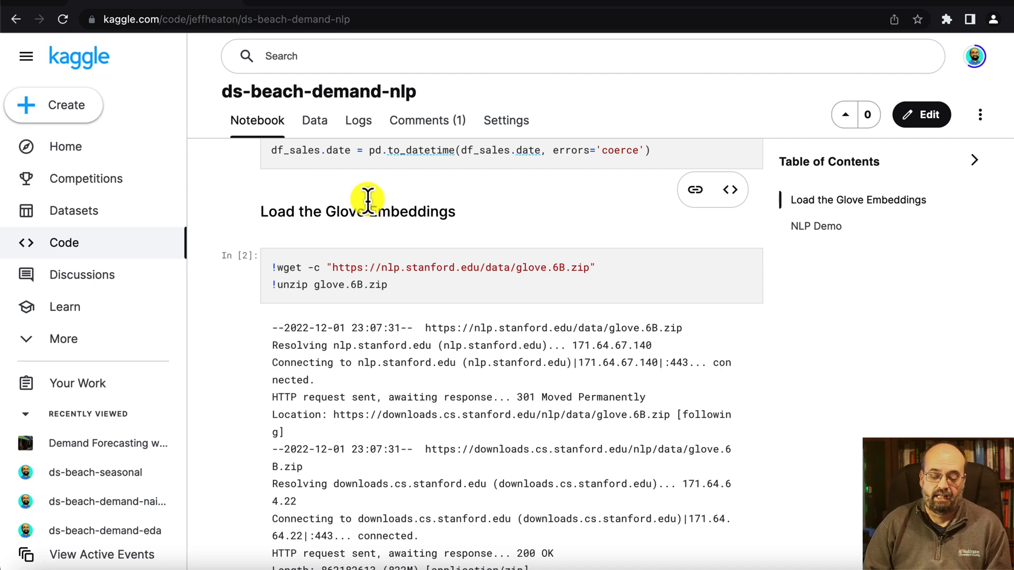
pyautogui.moveTo(512, 291)
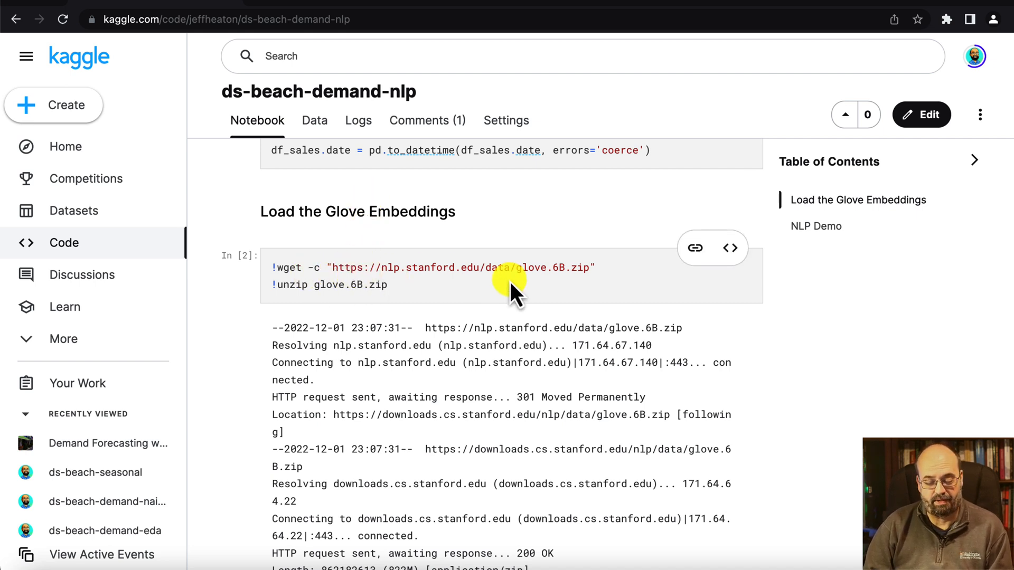
pyautogui.moveTo(556, 294)
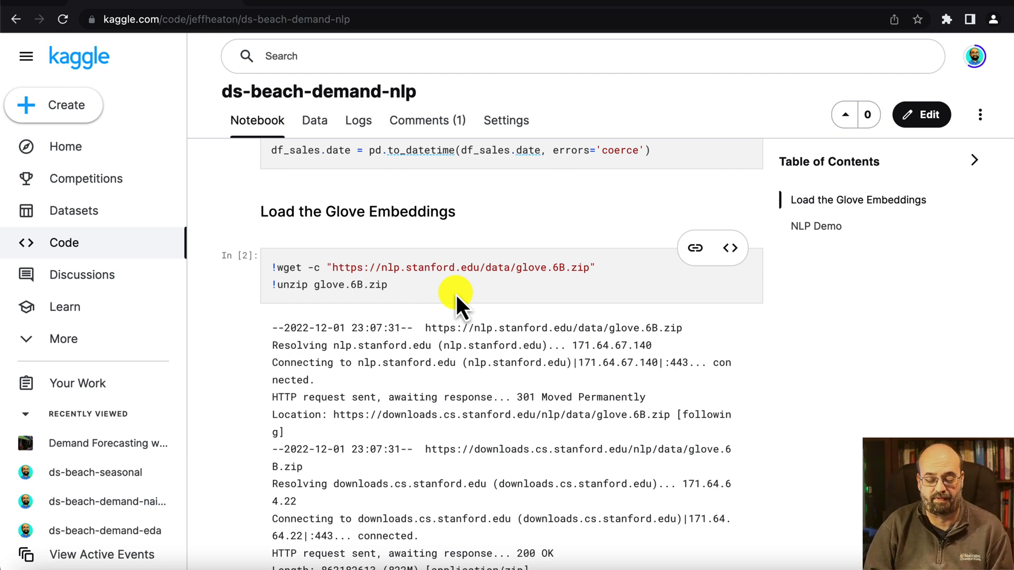
pyautogui.moveTo(430, 316)
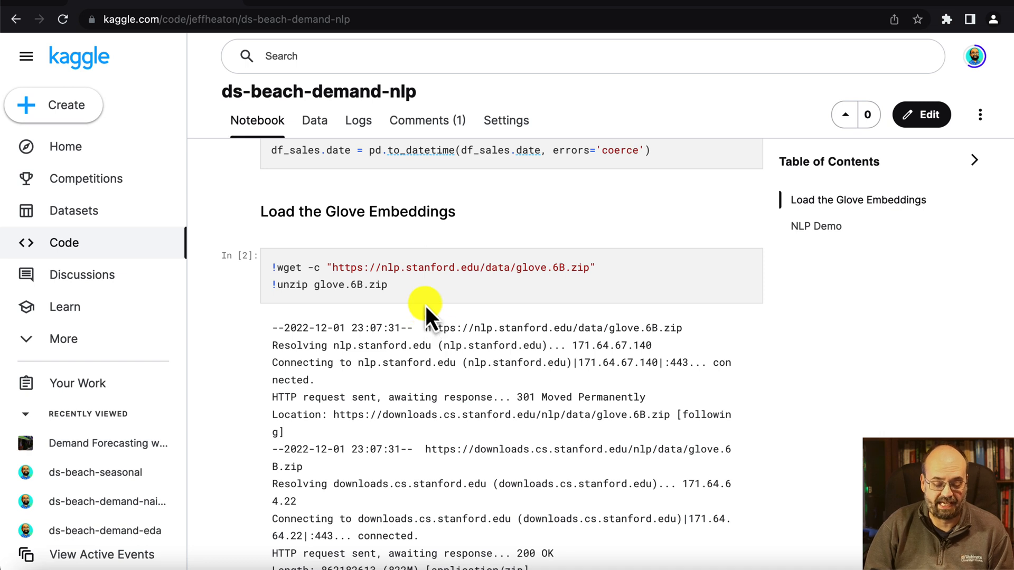
pyautogui.moveTo(349, 278)
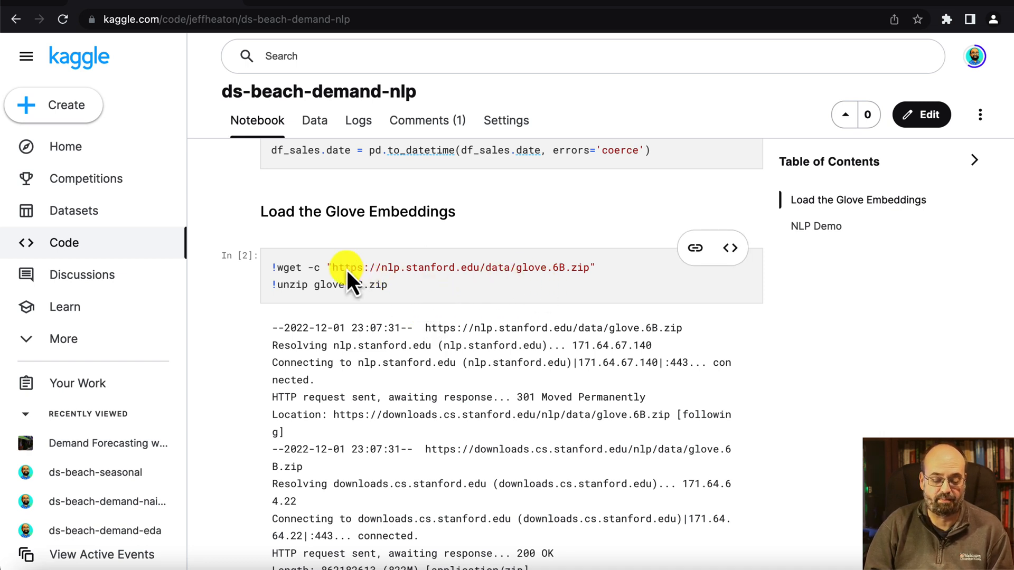
pyautogui.moveTo(471, 284)
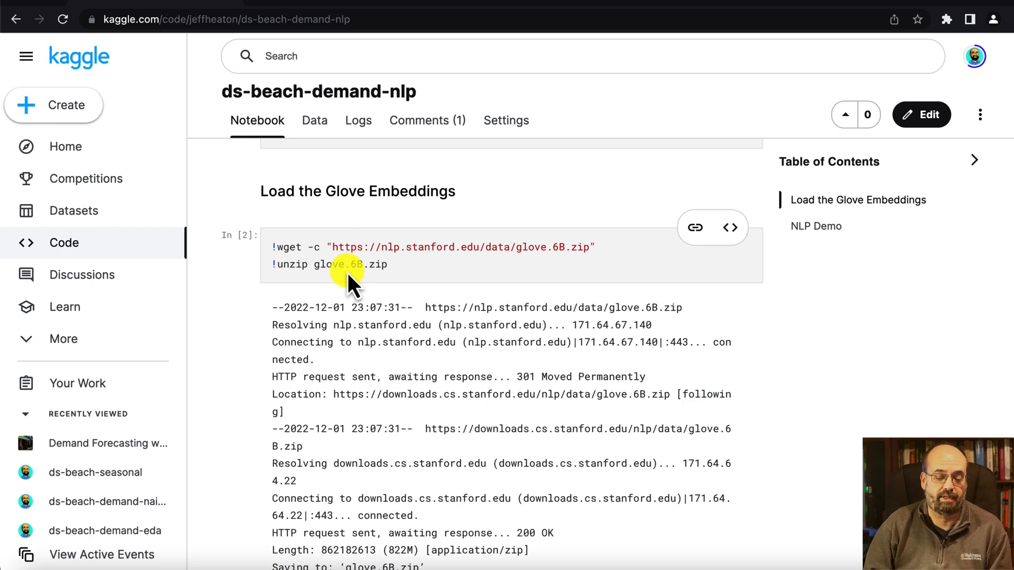
# Scroll to the Load the Glove Embeddings cell and its glove.6B.zip download log
pyautogui.scroll(-3)
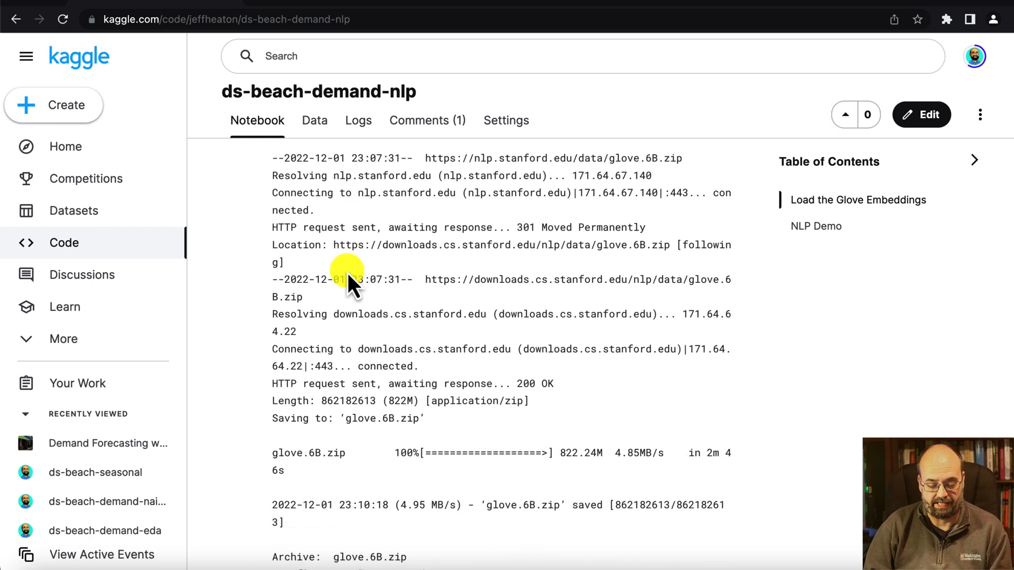
pyautogui.scroll(-3)
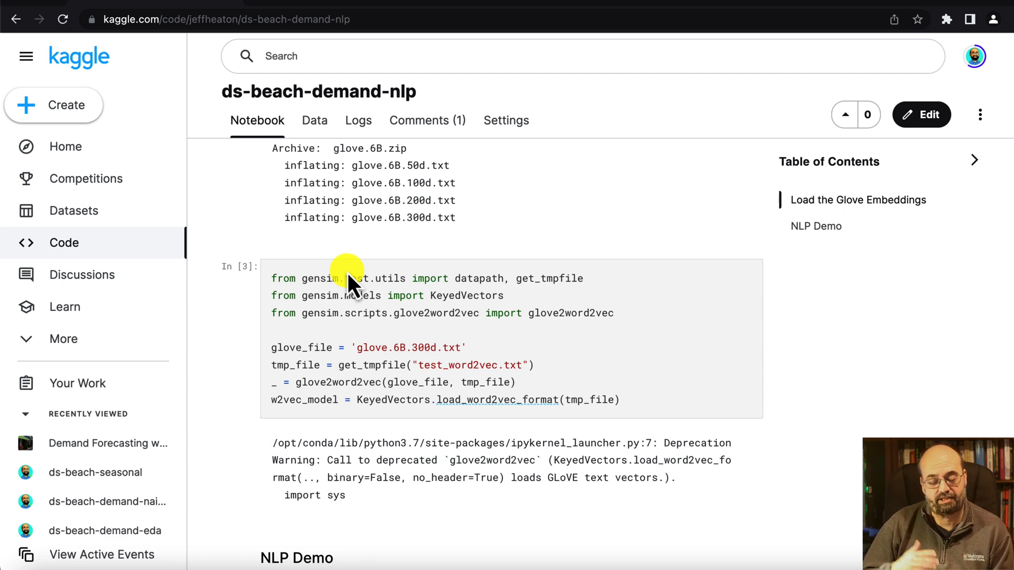
pyautogui.moveTo(330, 294)
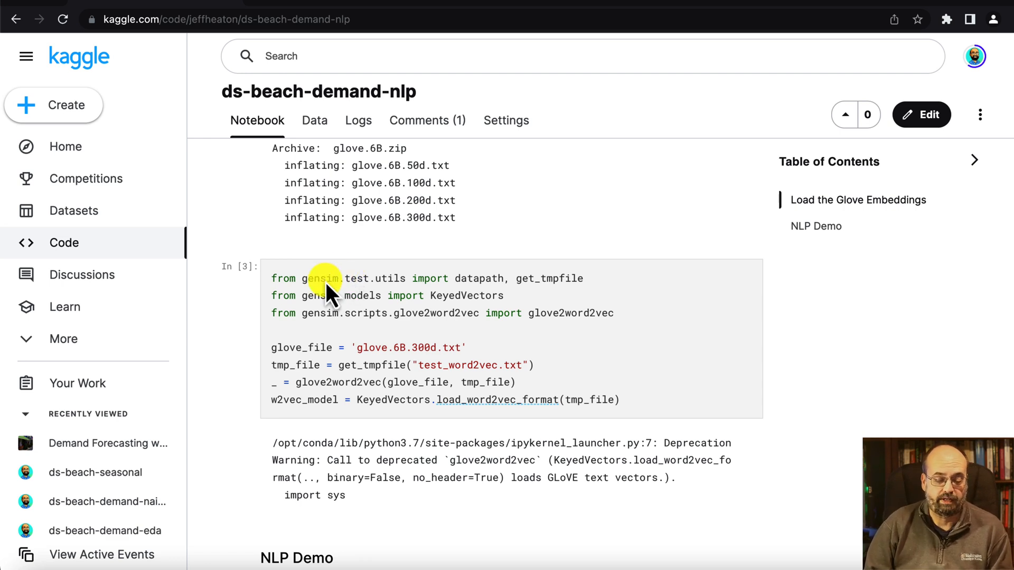
# Scroll past the unzip output to the gensim glove2word2vec loading code
pyautogui.scroll(-3)
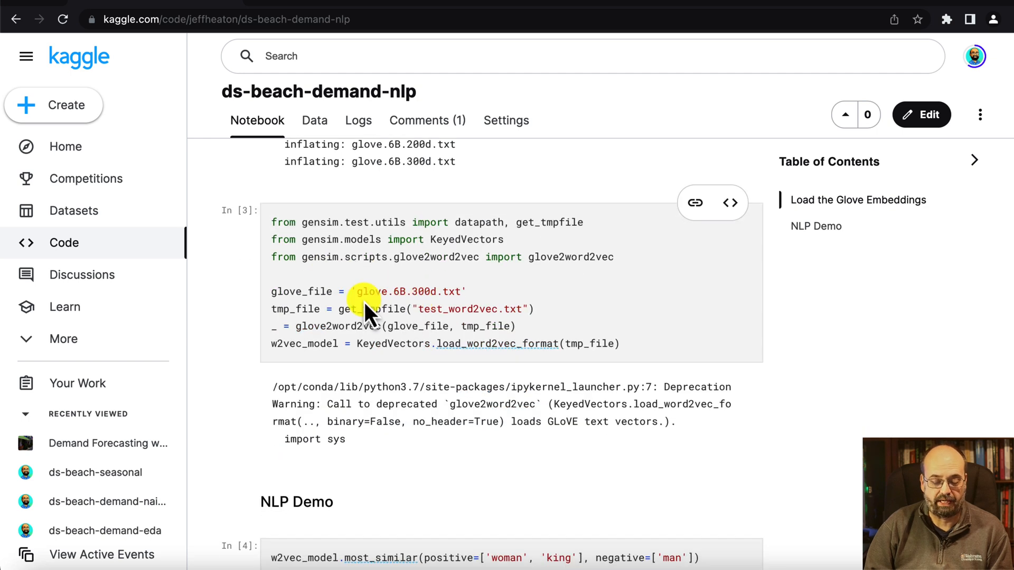
pyautogui.moveTo(425, 304)
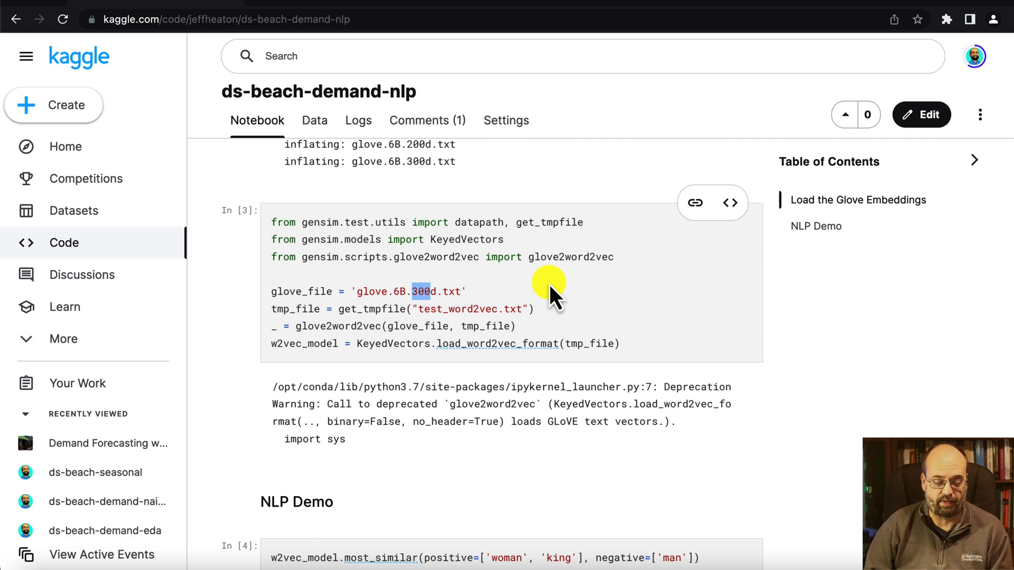
pyautogui.scroll(-3)
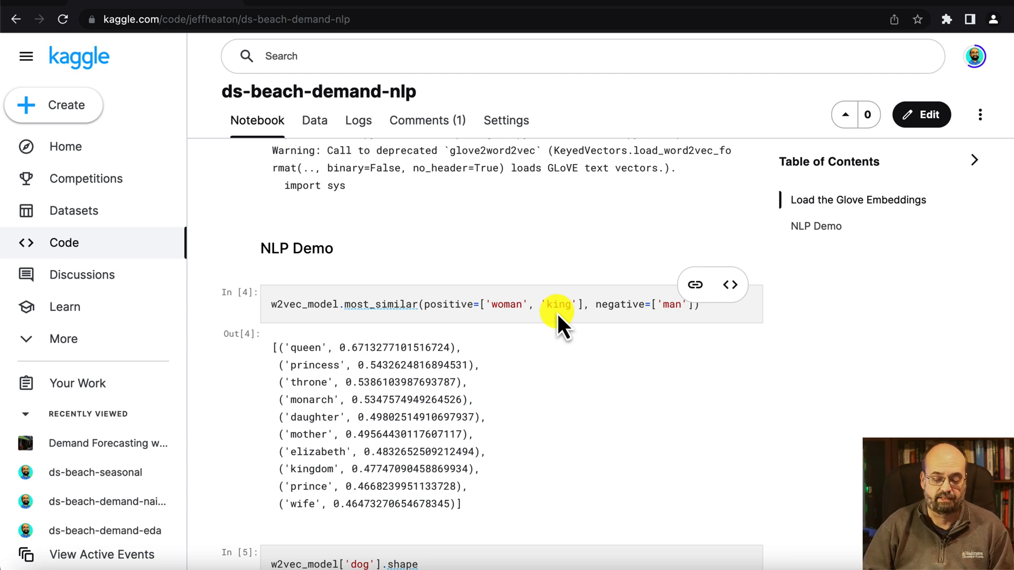
pyautogui.moveTo(516, 400)
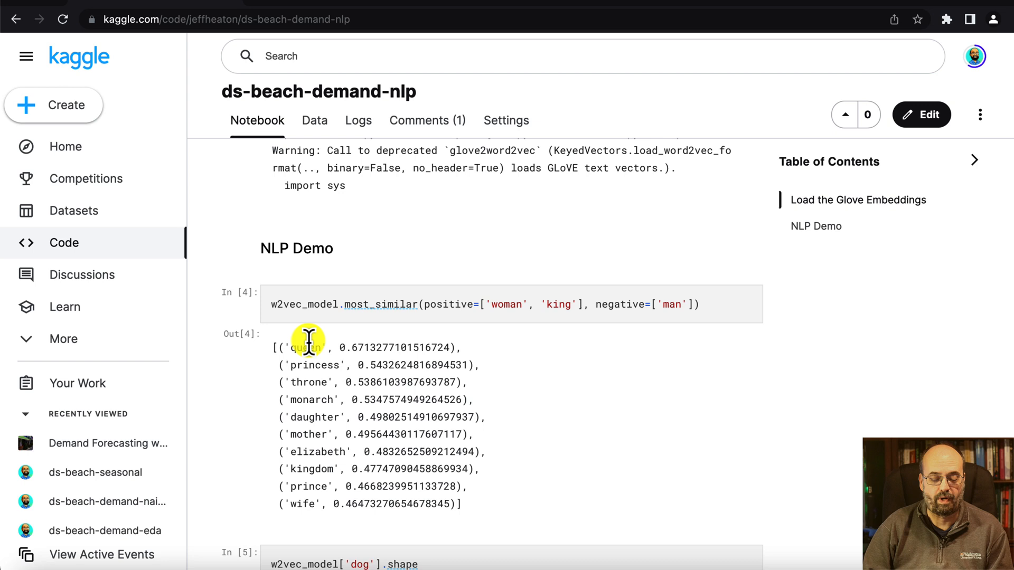
pyautogui.moveTo(320, 327)
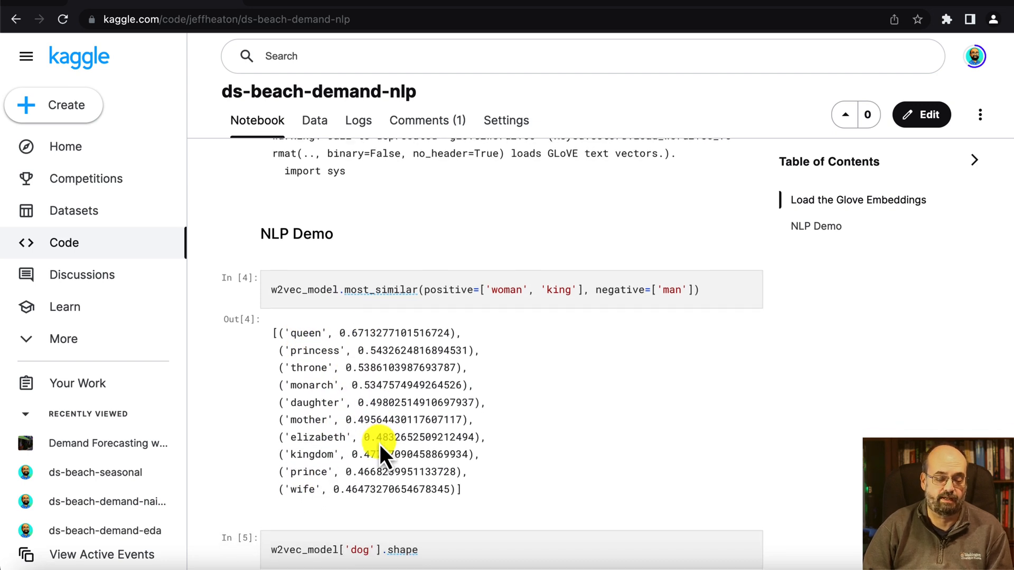
# Scroll through the NLP Demo cells showing queen at 0.67 and a 300-value vector
pyautogui.scroll(-3)
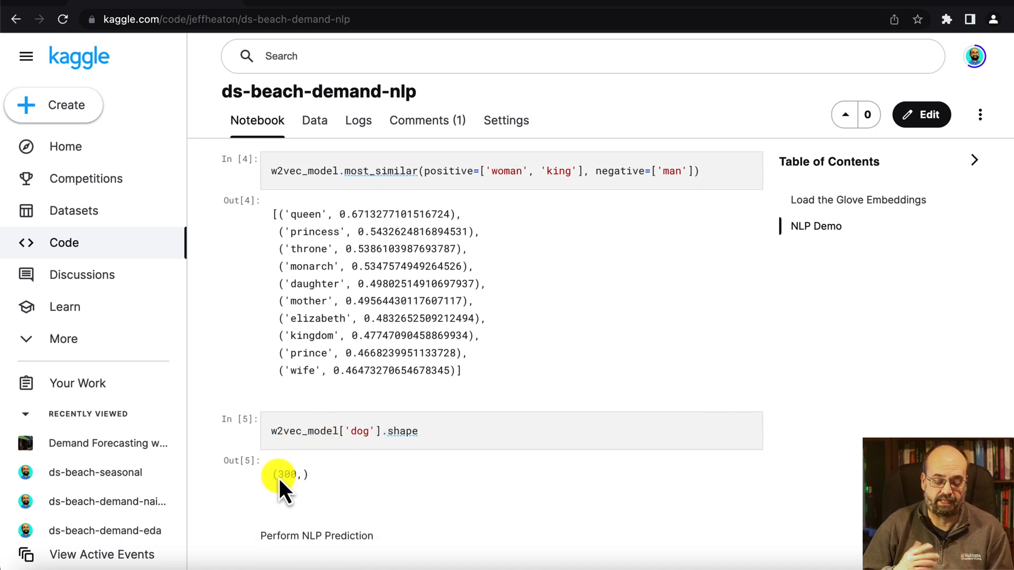
pyautogui.scroll(-3)
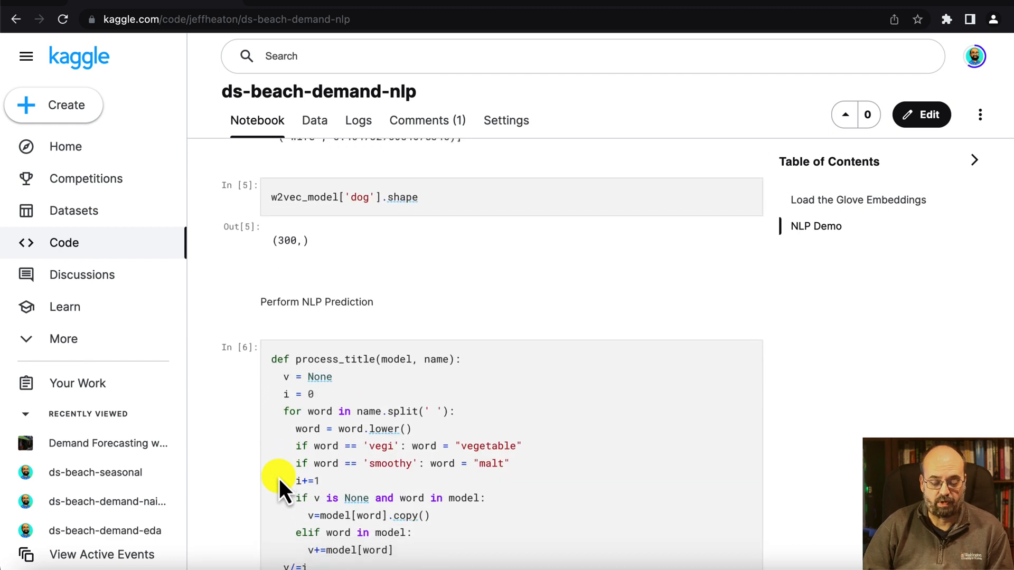
# Scroll to show all of process_title and the item_lookup loop in cell In [6]
pyautogui.scroll(-3)
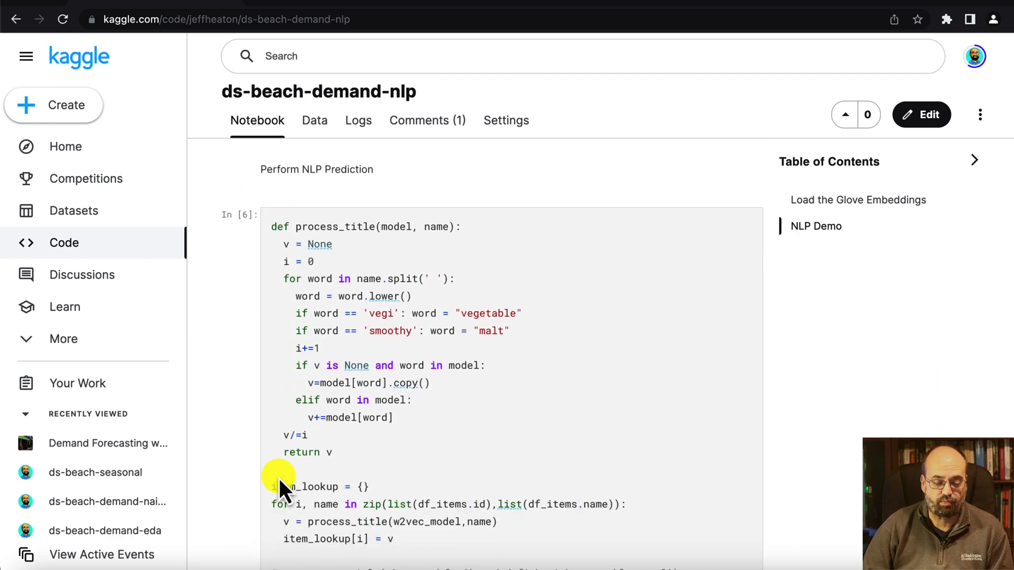
pyautogui.scroll(-3)
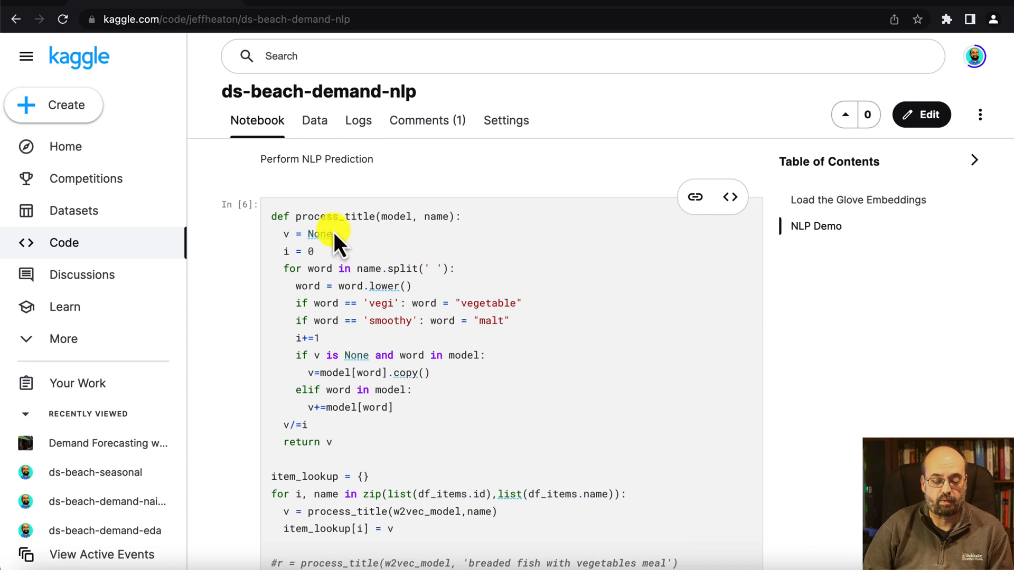
pyautogui.moveTo(349, 230)
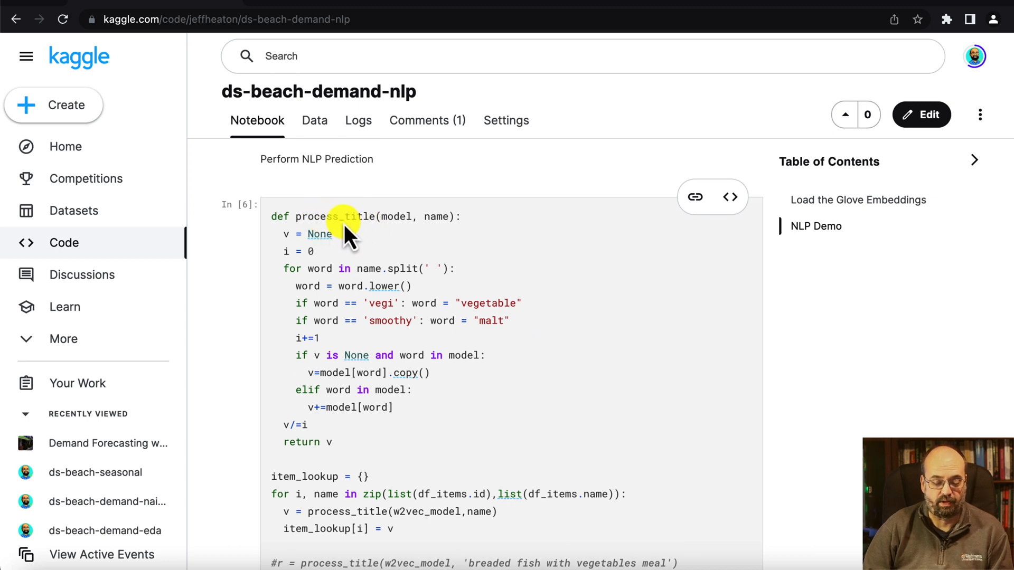
pyautogui.moveTo(389, 323)
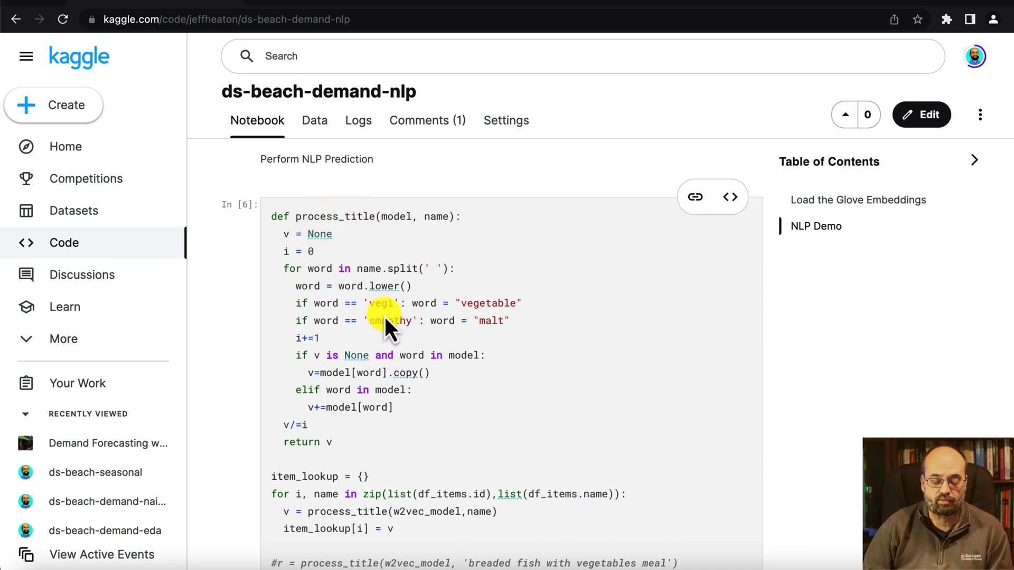
pyautogui.moveTo(740, 464)
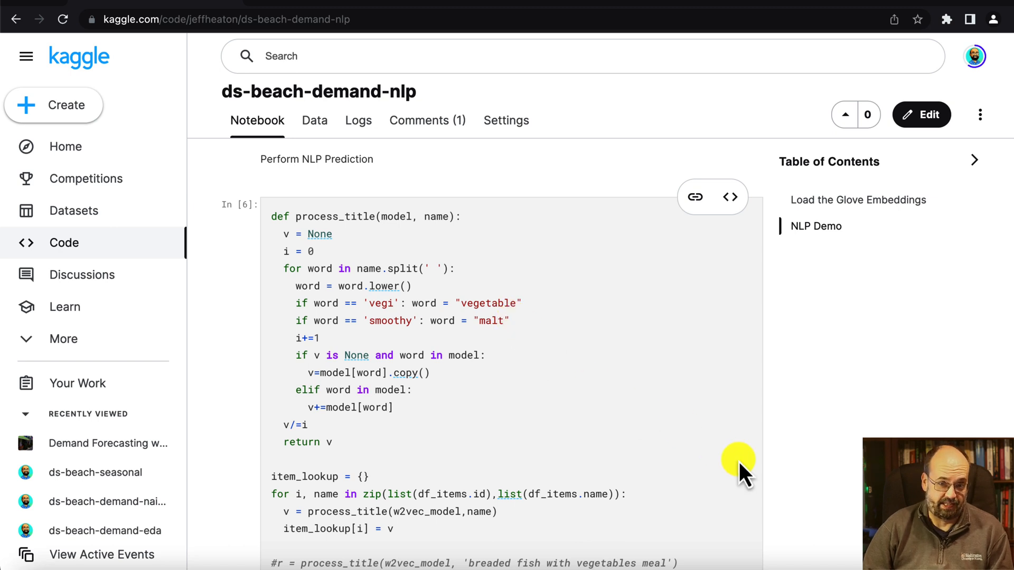
pyautogui.moveTo(456, 408)
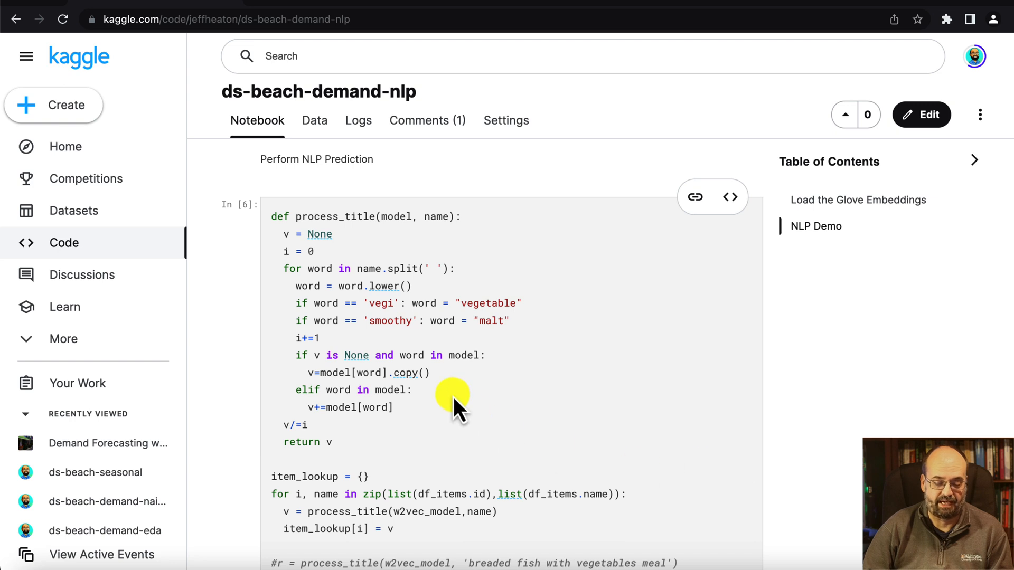
pyautogui.moveTo(384, 322)
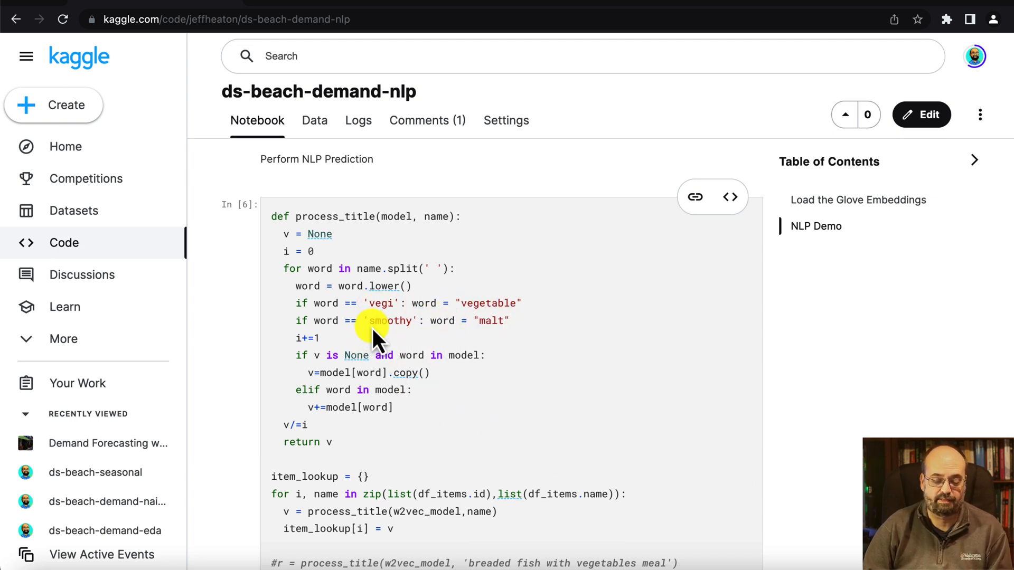
pyautogui.moveTo(517, 339)
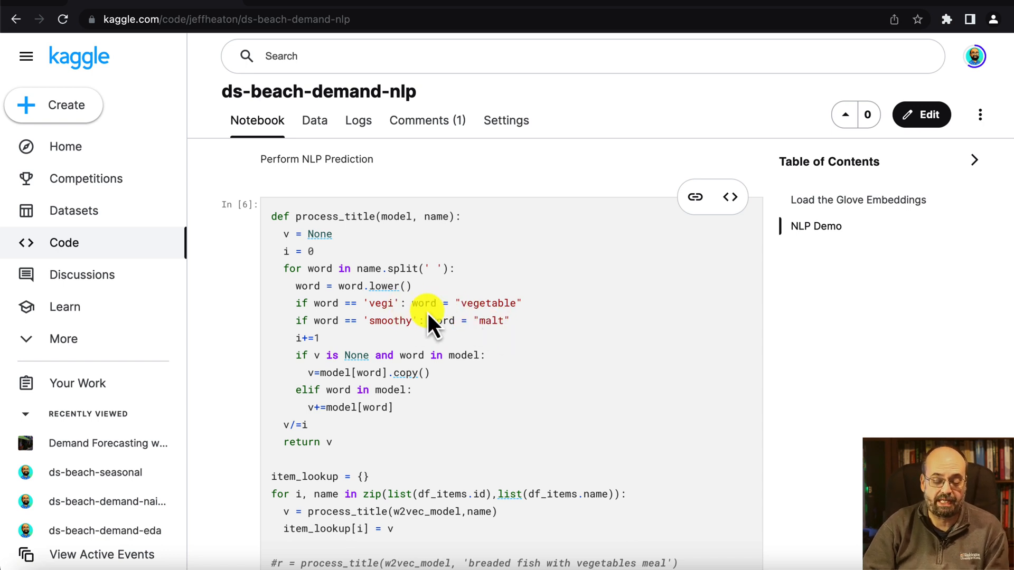
pyautogui.moveTo(452, 333)
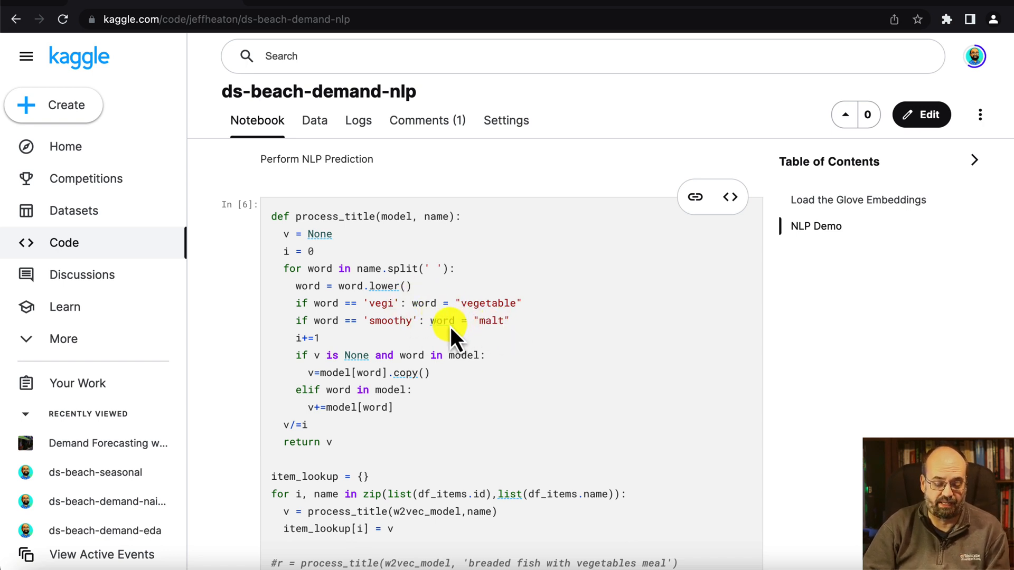
pyautogui.moveTo(445, 337)
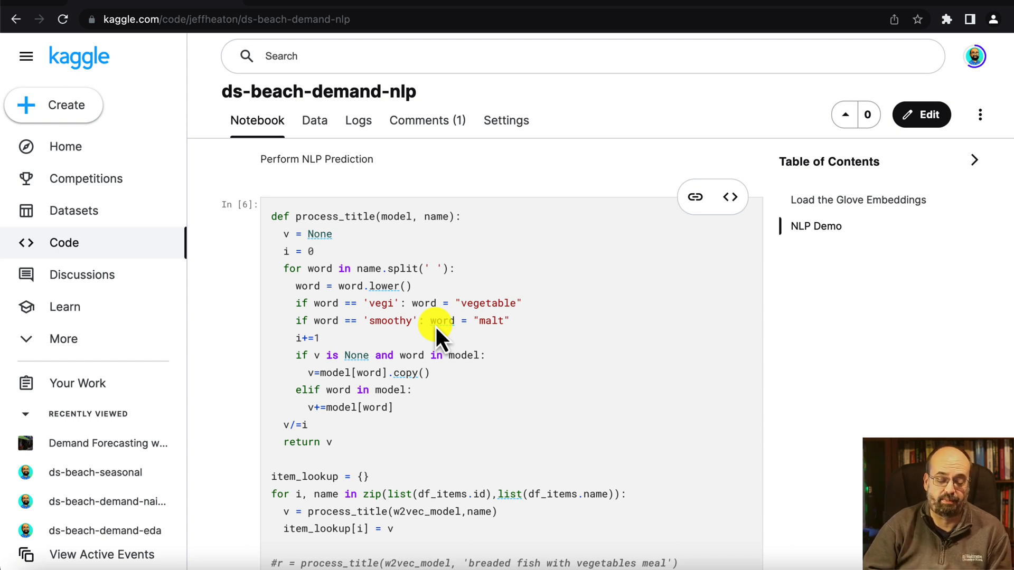
pyautogui.moveTo(307, 314)
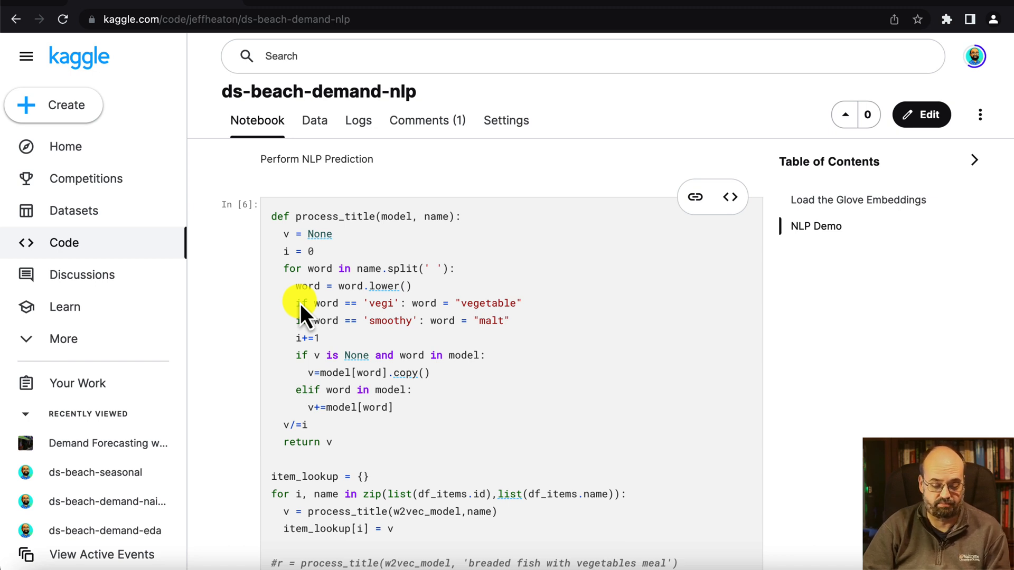
pyautogui.moveTo(398, 312)
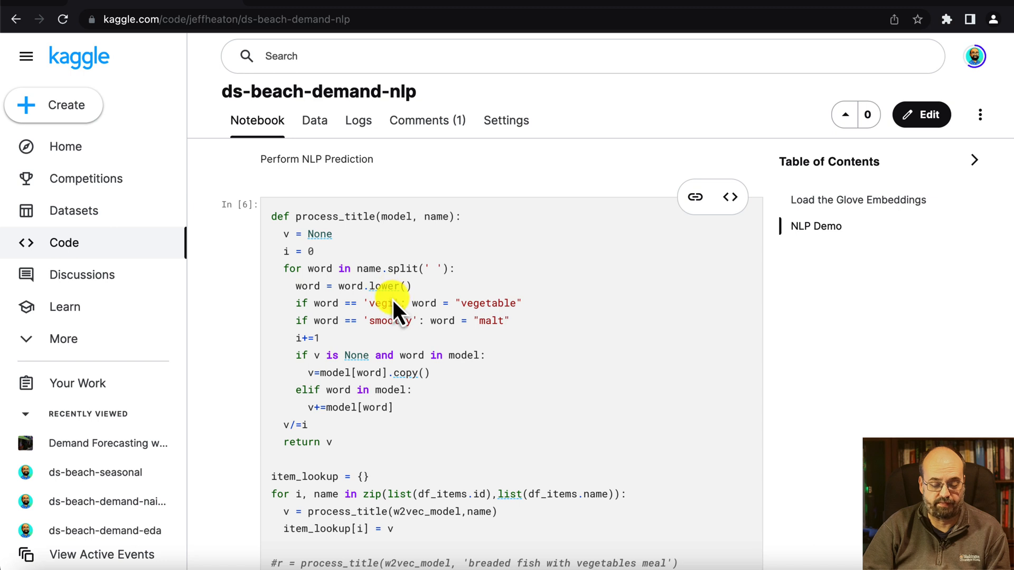
pyautogui.moveTo(333, 345)
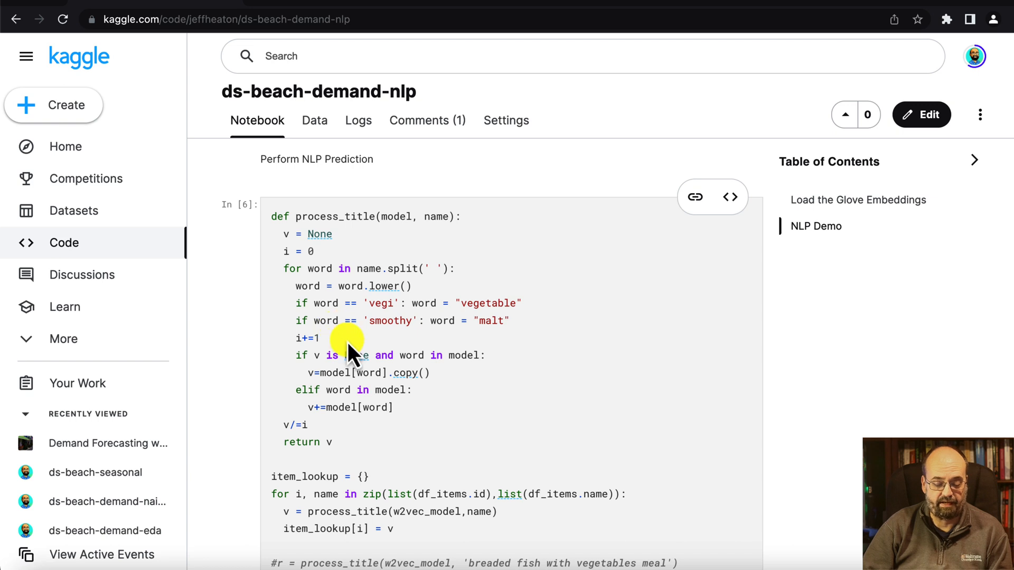
pyautogui.moveTo(401, 370)
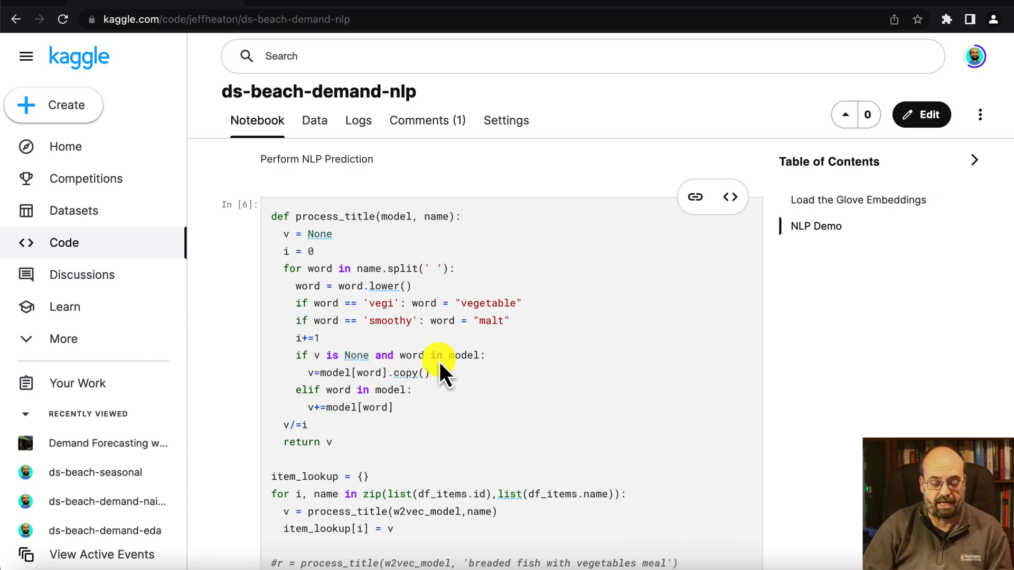
pyautogui.moveTo(346, 397)
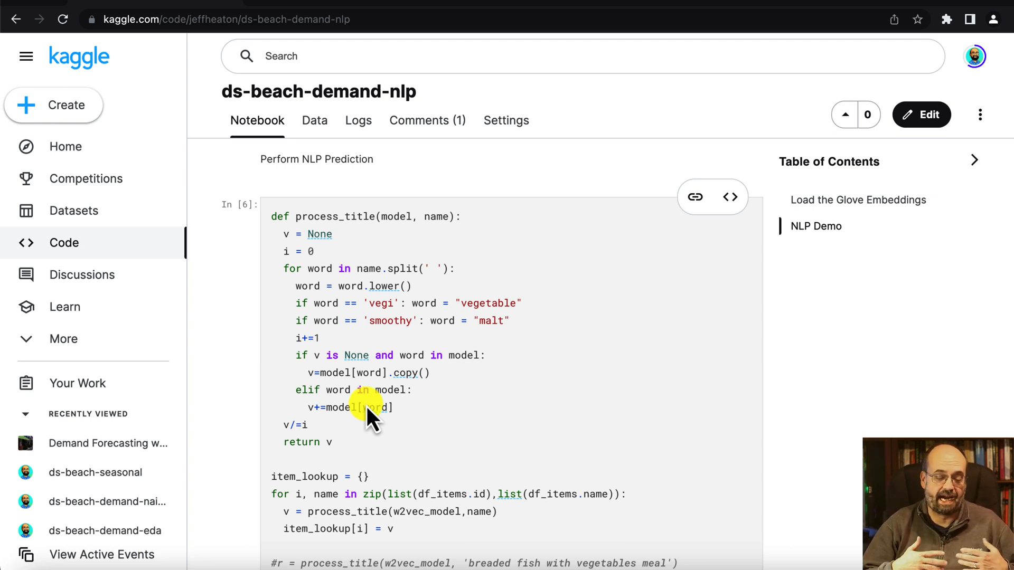
pyautogui.moveTo(291, 430)
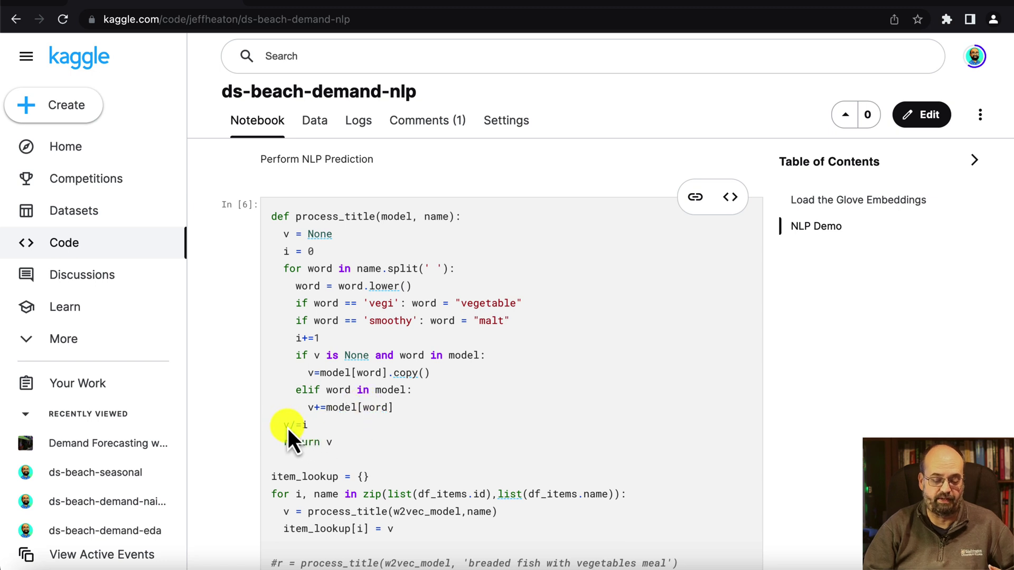
pyautogui.moveTo(317, 446)
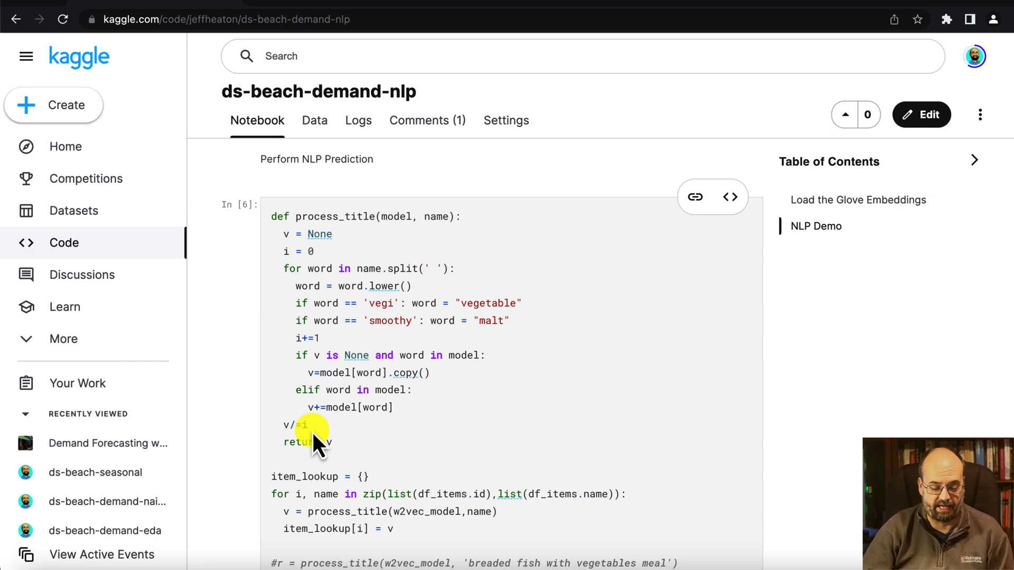
# Scroll past the item_lookup loop to its printed length of 100 items
pyautogui.scroll(-3)
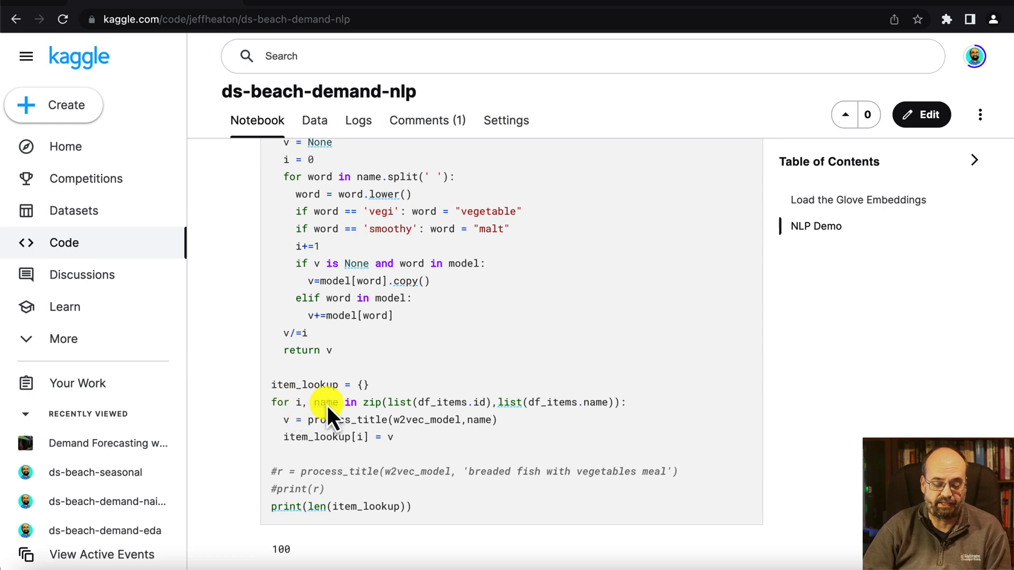
pyautogui.moveTo(404, 427)
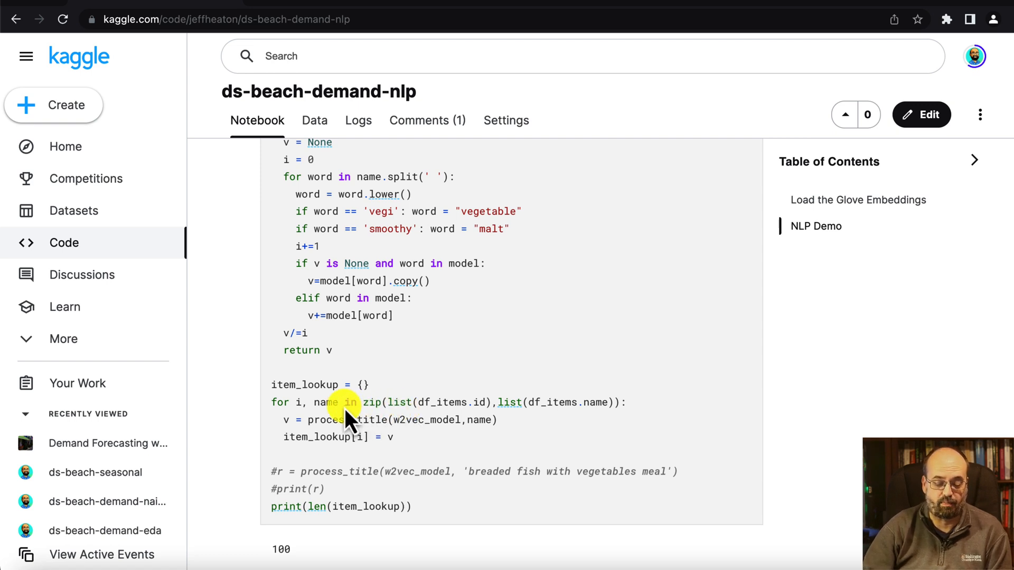
pyautogui.moveTo(349, 452)
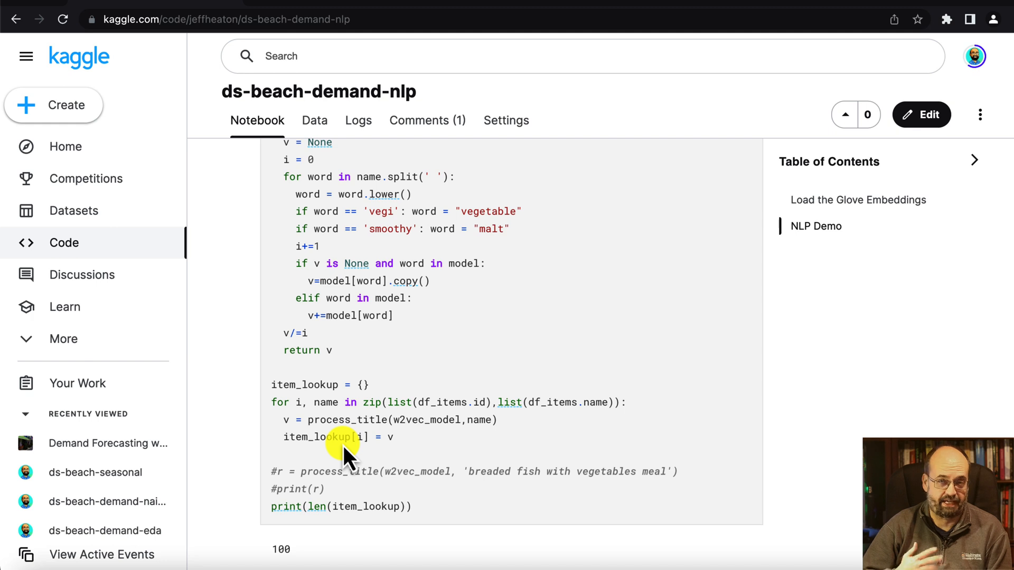
pyautogui.scroll(3)
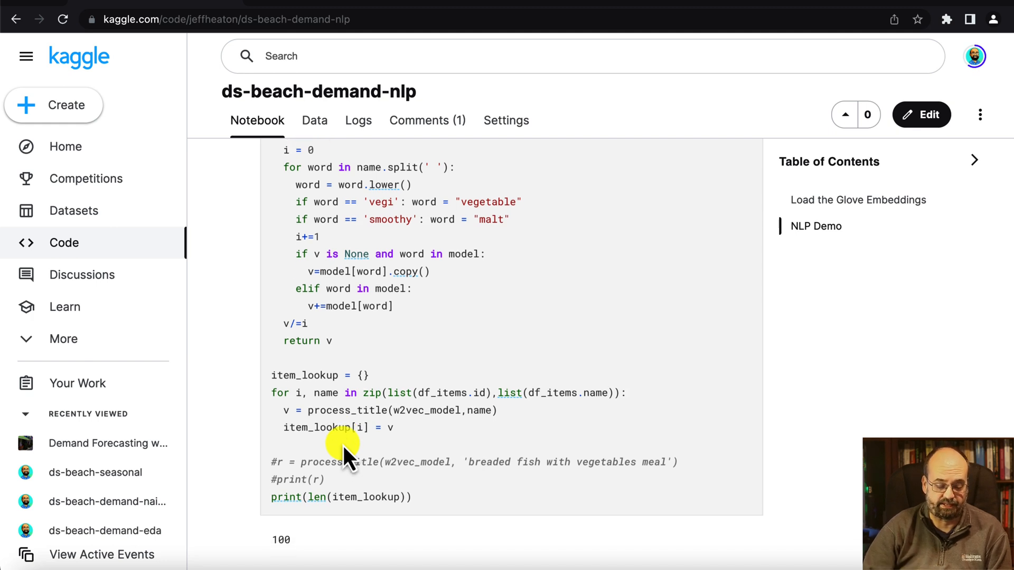
pyautogui.scroll(-3)
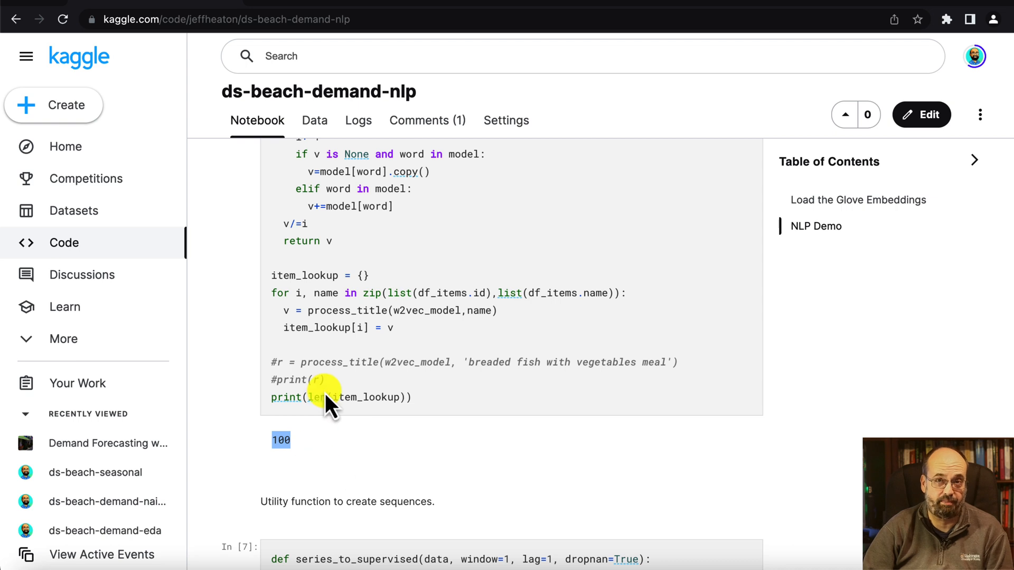
pyautogui.scroll(-3)
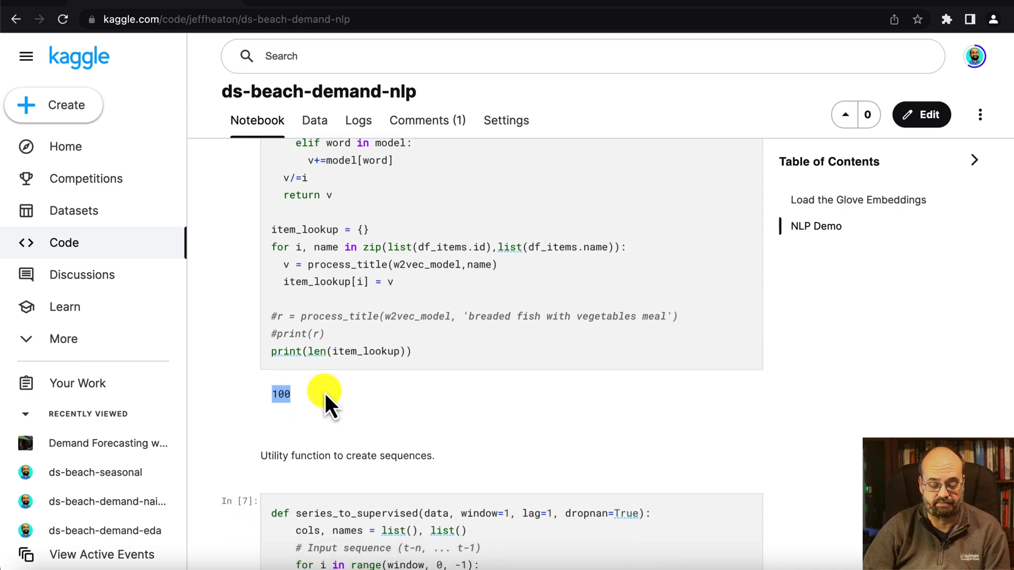
# Scroll through the series_to_supervised function to the items-sales merge adding store_id
pyautogui.scroll(-3)
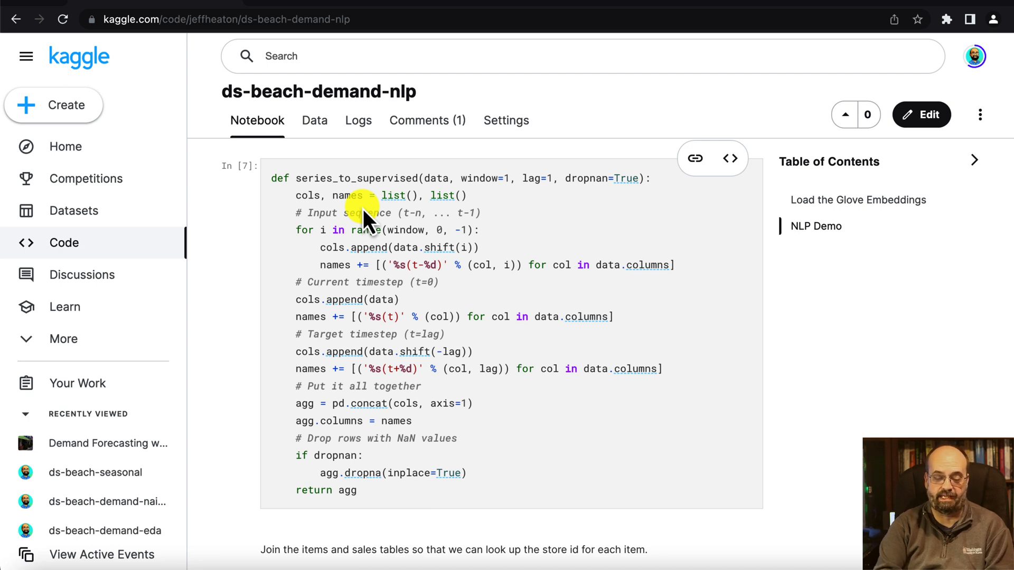
pyautogui.moveTo(535, 187)
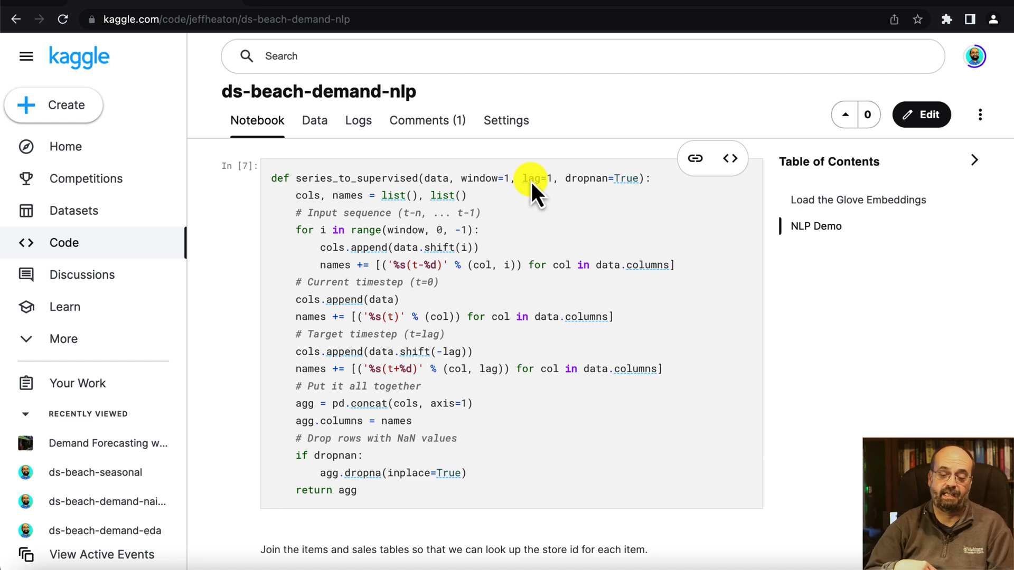
pyautogui.moveTo(574, 204)
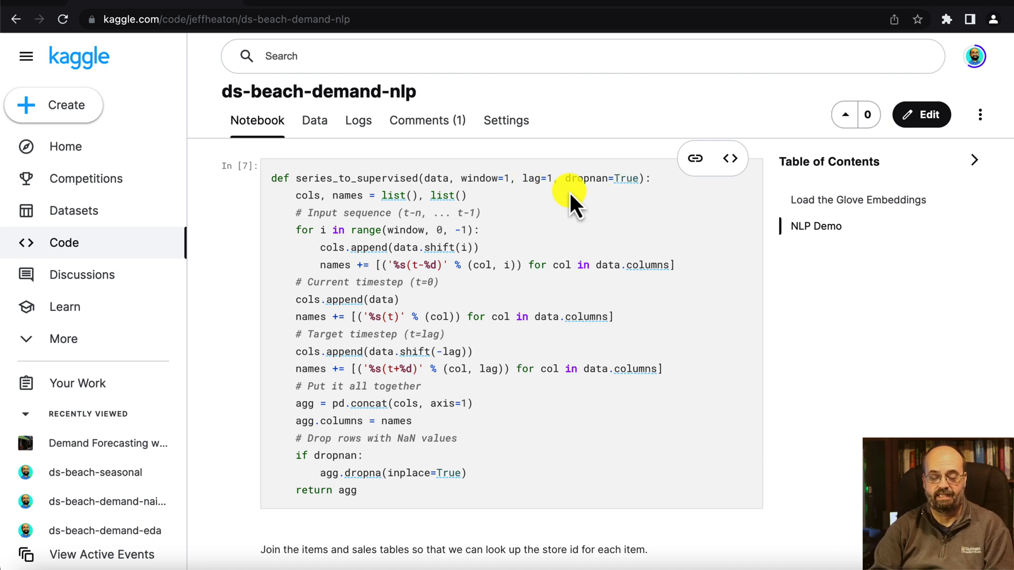
pyautogui.moveTo(631, 194)
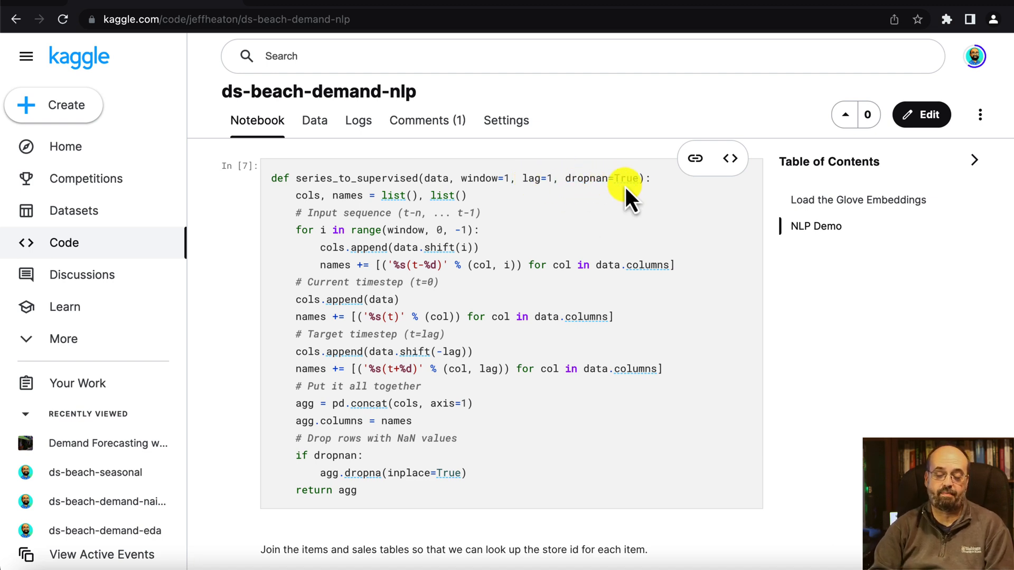
pyautogui.moveTo(643, 205)
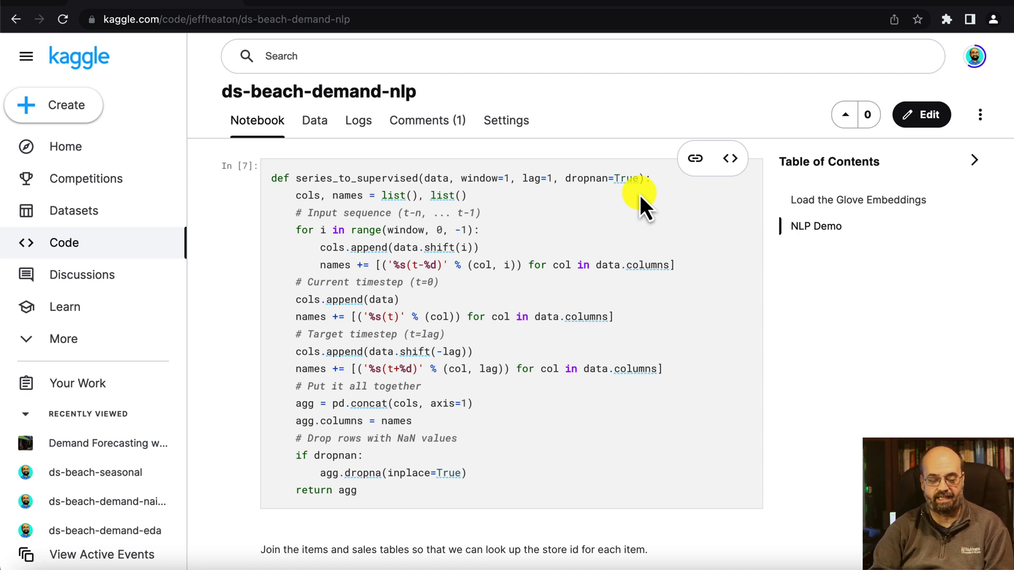
pyautogui.moveTo(611, 190)
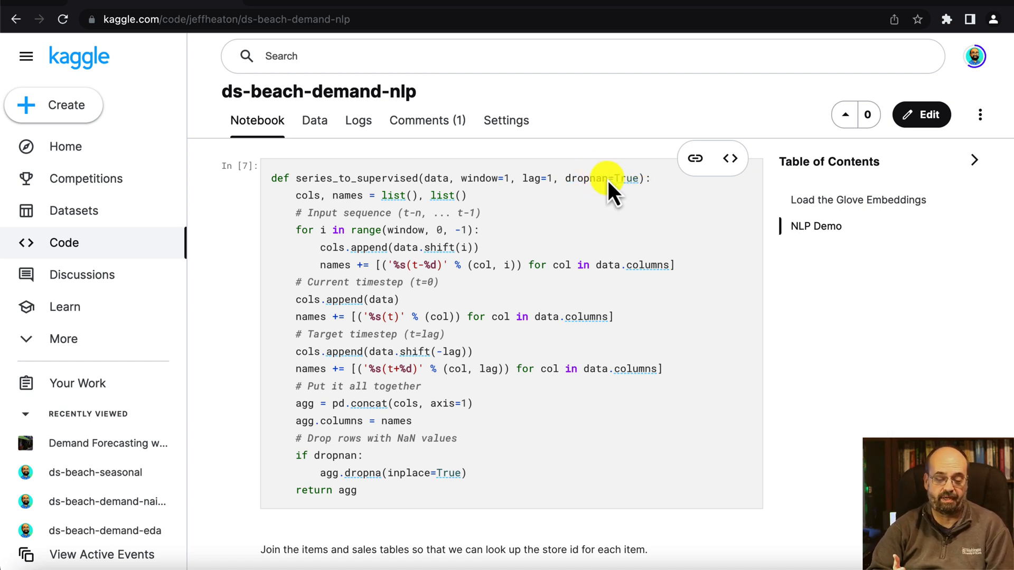
pyautogui.moveTo(553, 239)
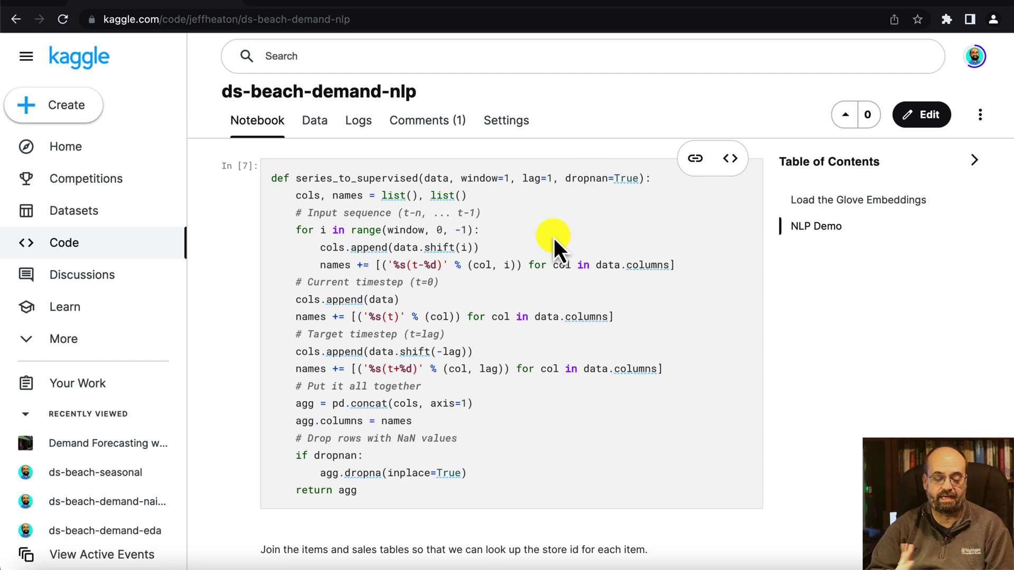
pyautogui.moveTo(559, 252)
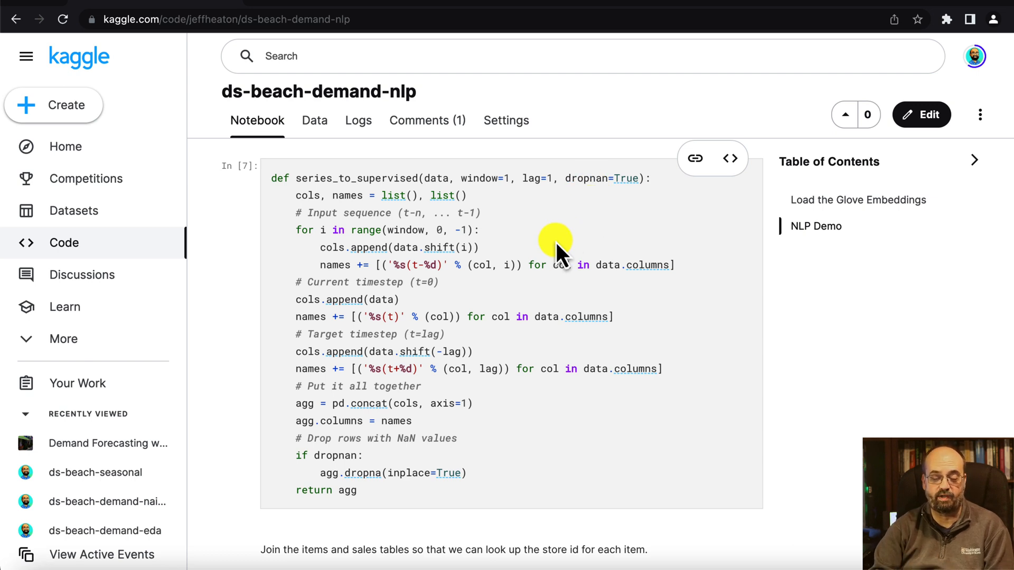
pyautogui.scroll(-3)
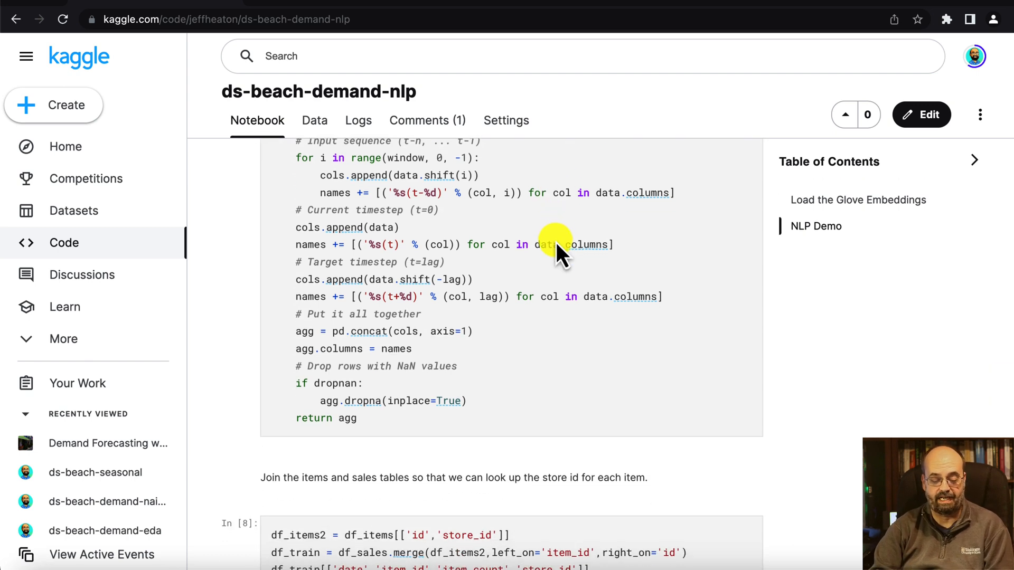
# Scroll to the dow/doy column table and the 155-column sequence output
pyautogui.scroll(-3)
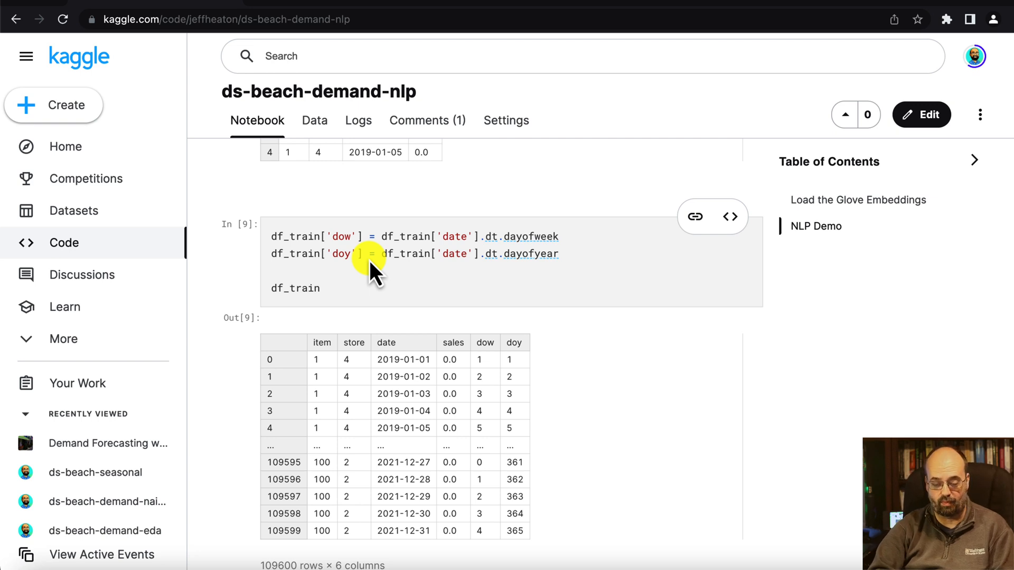
pyautogui.moveTo(414, 304)
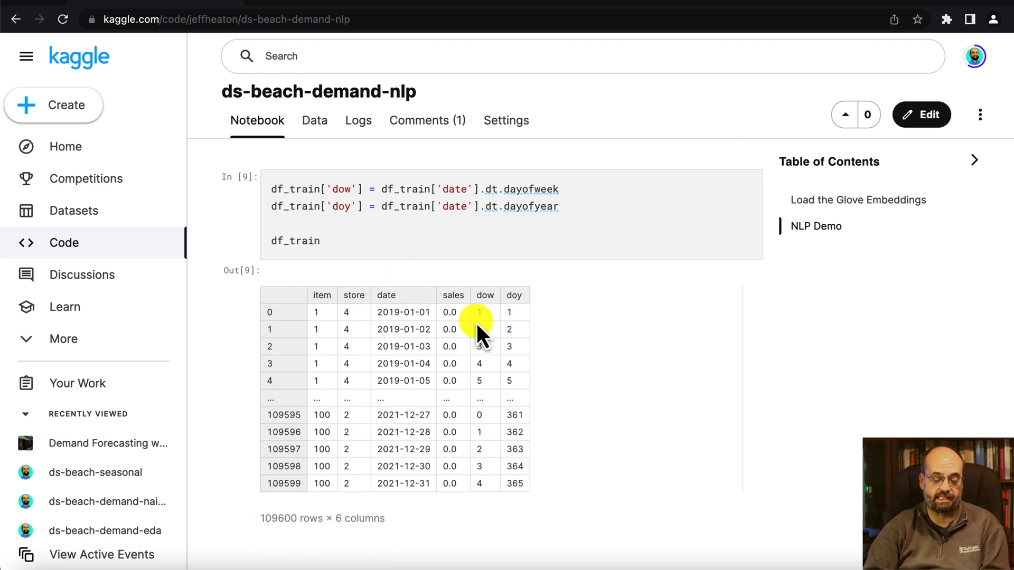
pyautogui.scroll(-3)
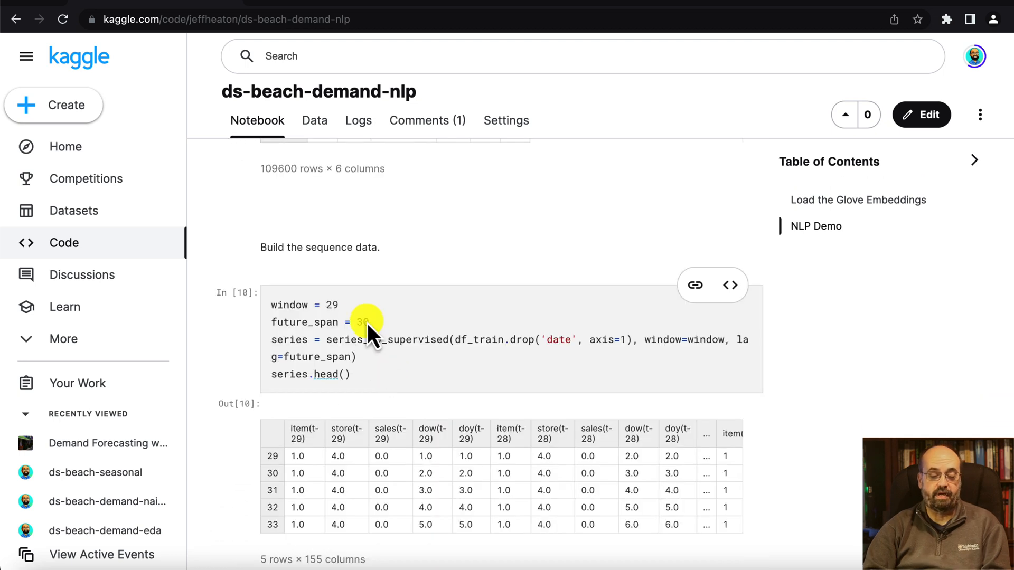
# Scroll past incomplete-sequence removal to the x1 and x2 predictor construction code
pyautogui.scroll(-3)
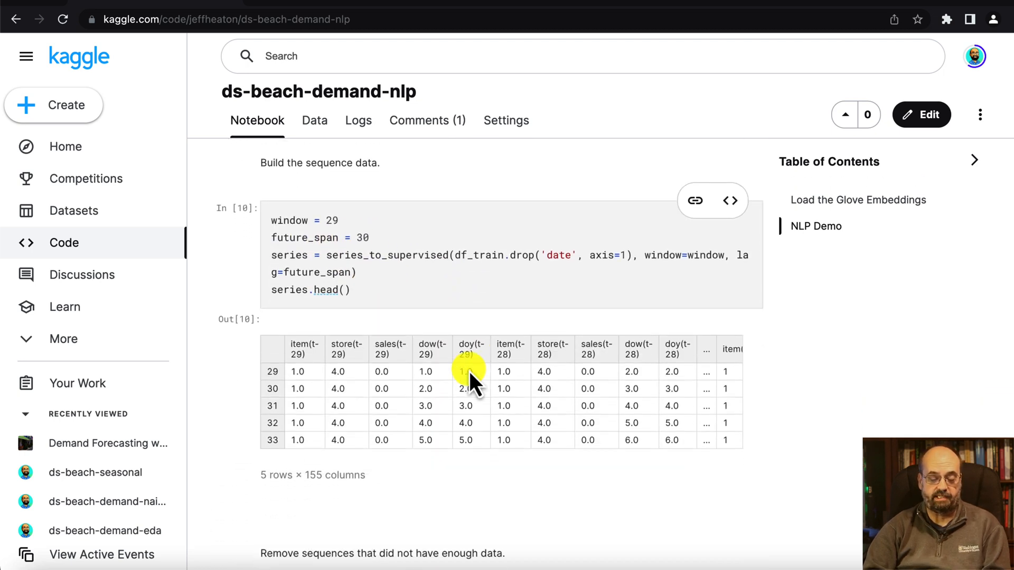
pyautogui.scroll(3)
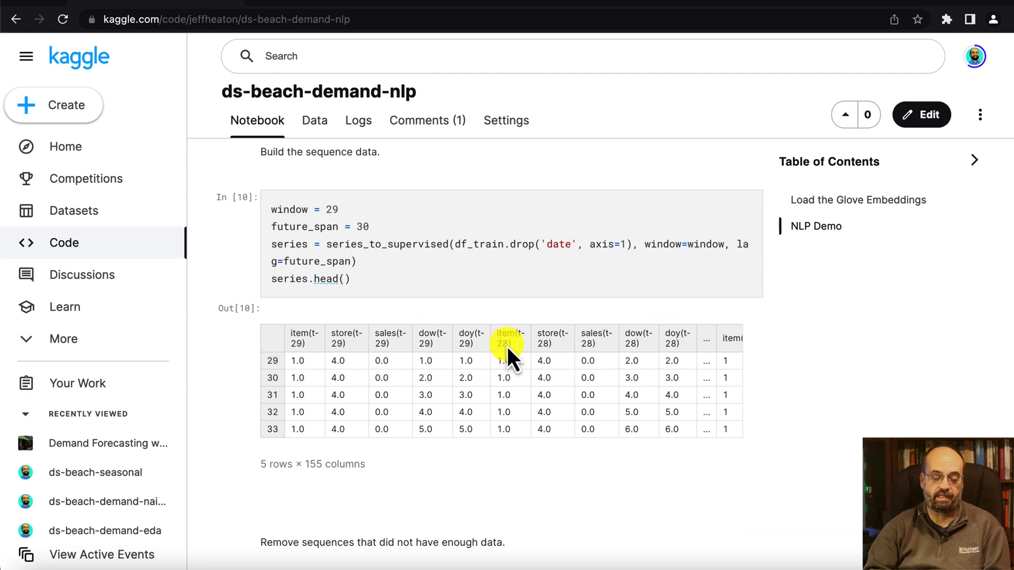
pyautogui.scroll(-3)
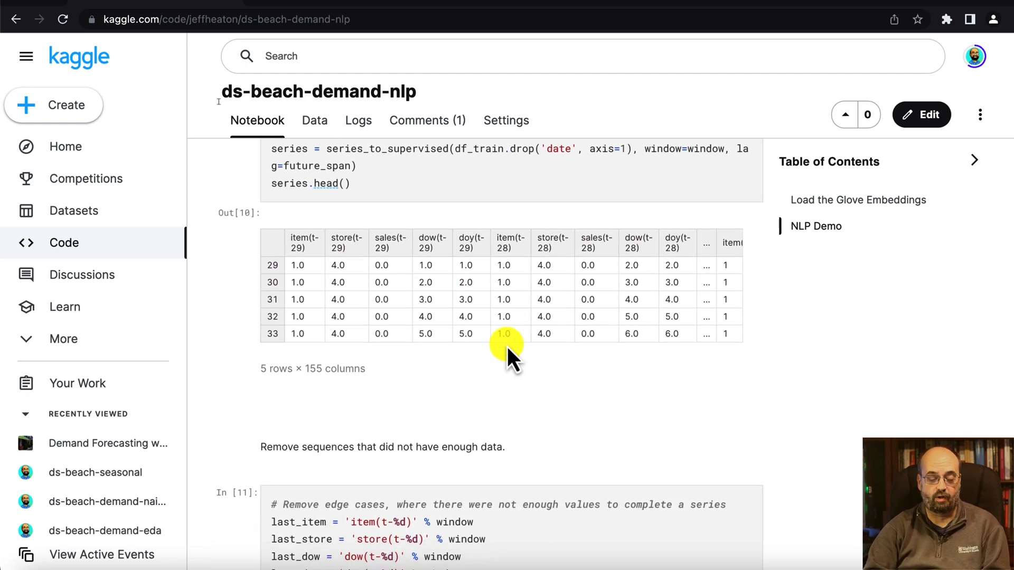
pyautogui.scroll(-3)
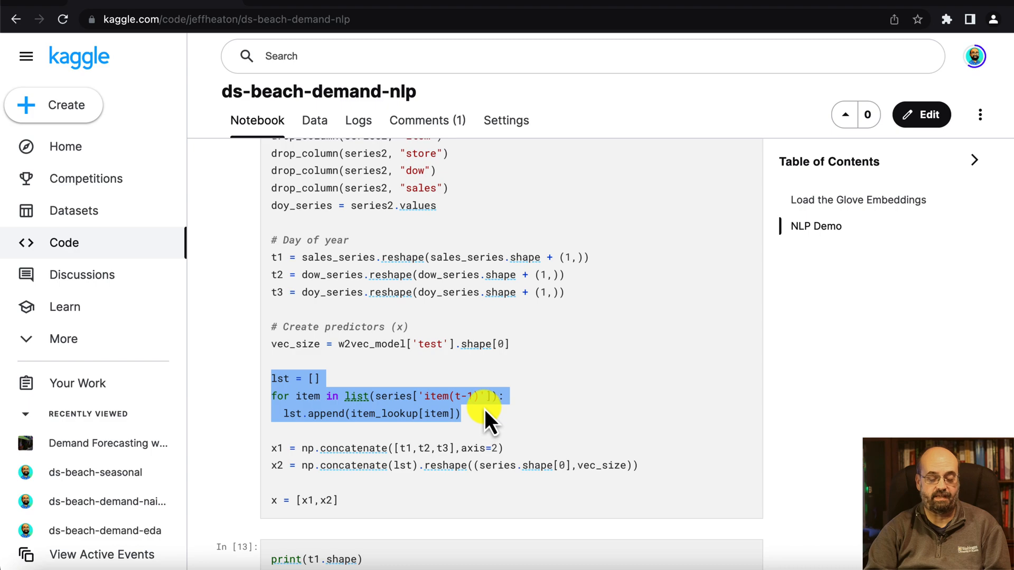
# Switch windows to show the Conv1D and dense branch model compiled with Adam and mse
pyautogui.press('alt+tab')
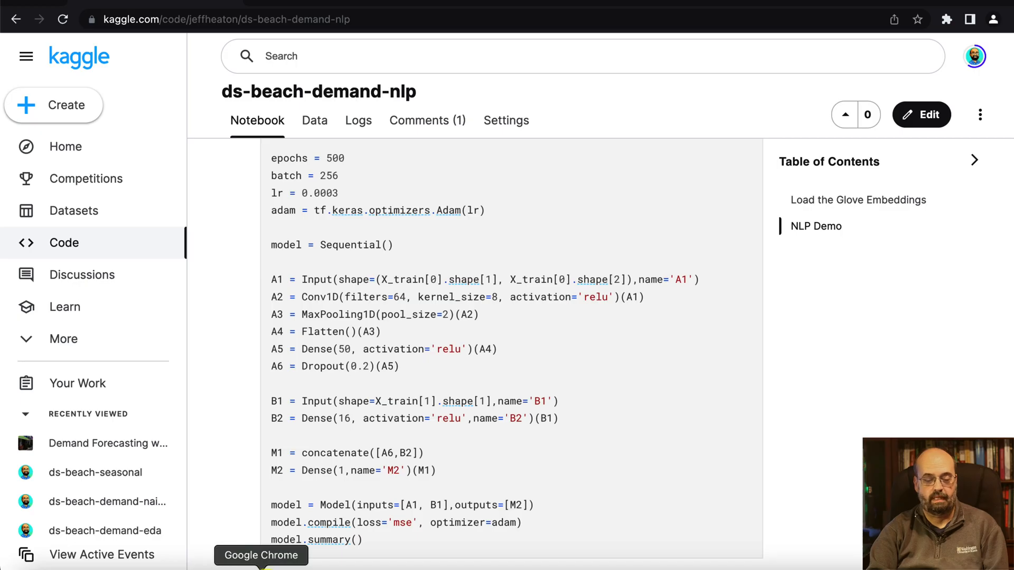
# Scroll through the epoch log stopping early at epoch 16 to the RMSE evaluation cell
pyautogui.scroll(-3)
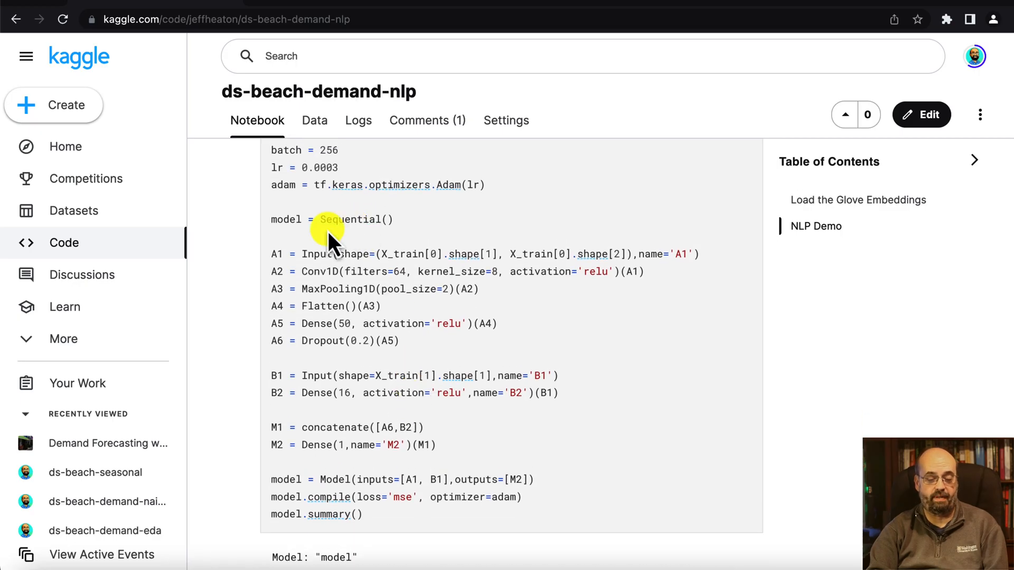
pyautogui.moveTo(279, 392)
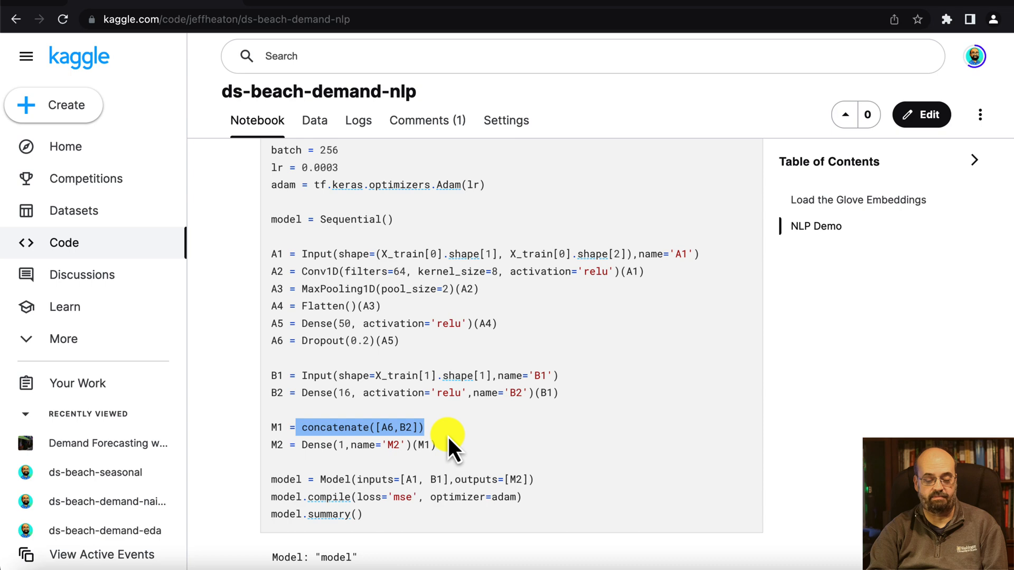
pyautogui.scroll(-3)
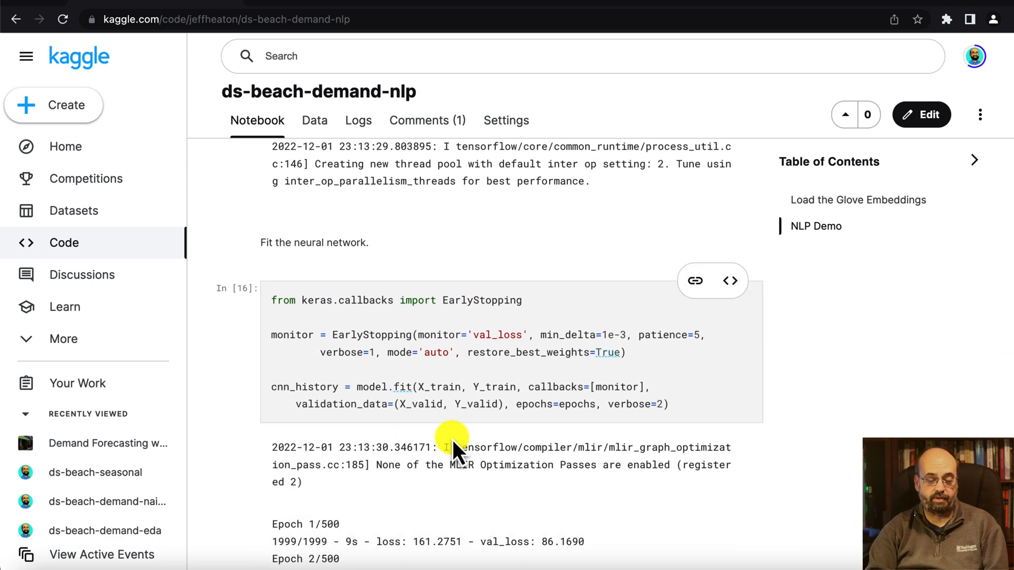
pyautogui.scroll(-3)
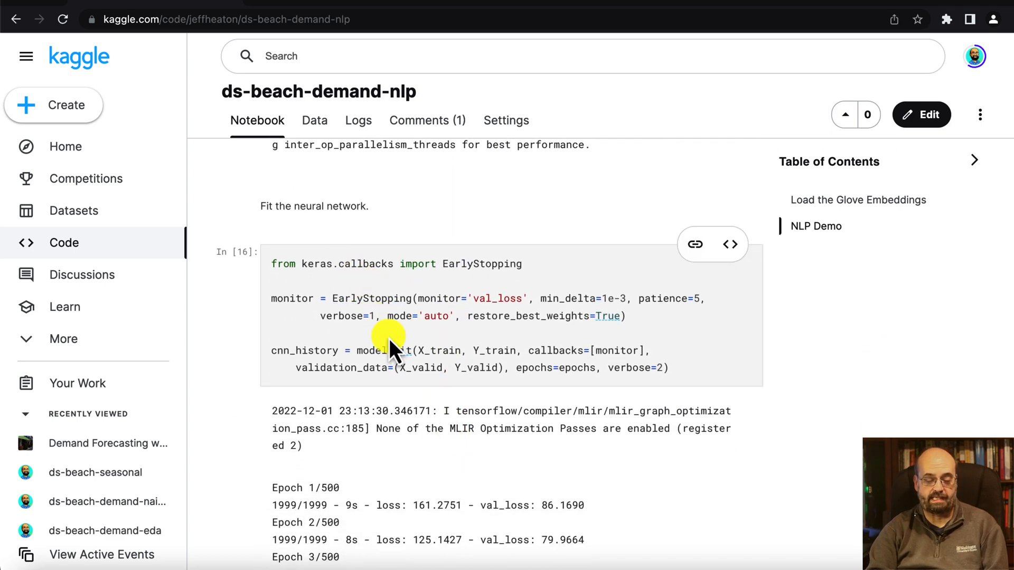
pyautogui.scroll(-3)
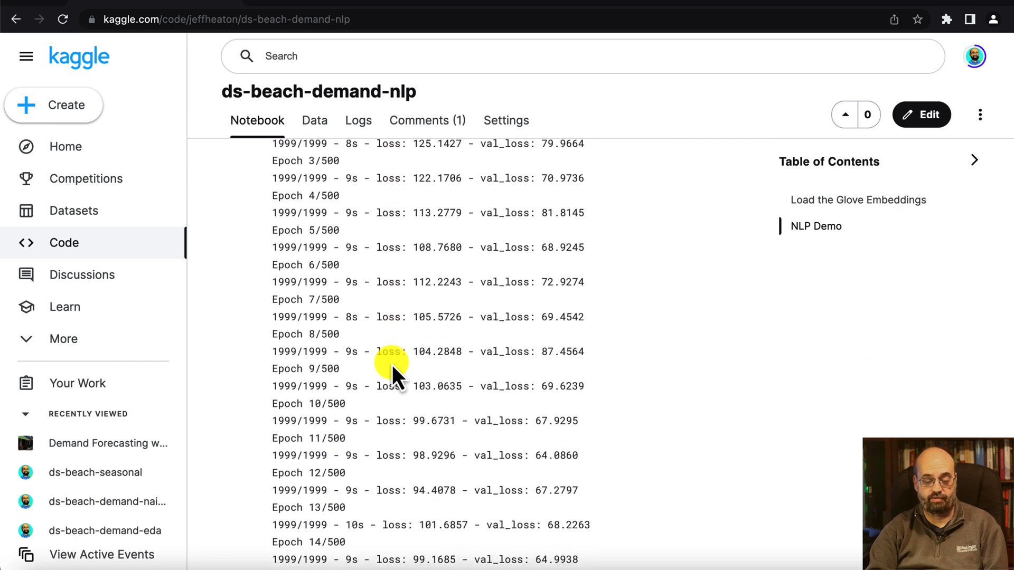
pyautogui.scroll(-3)
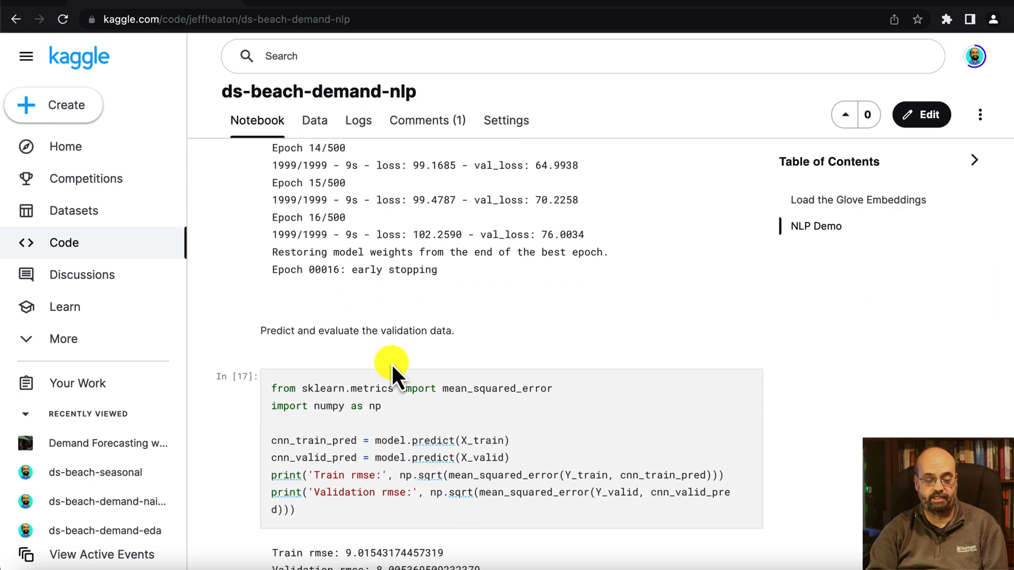
# Scroll to the In [17] output: train RMSE 9.015, validation RMSE 8.005
pyautogui.scroll(-3)
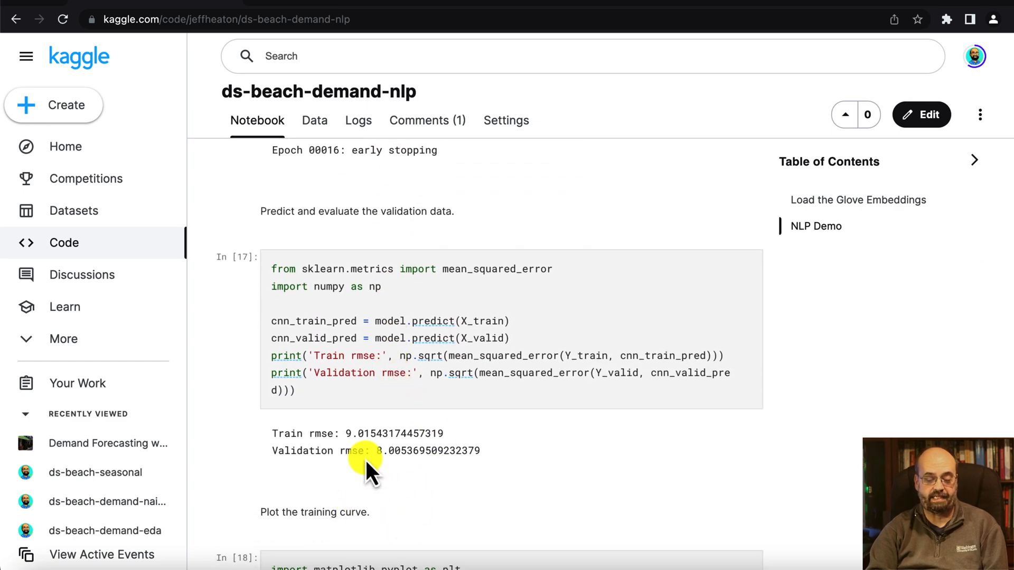
pyautogui.moveTo(414, 482)
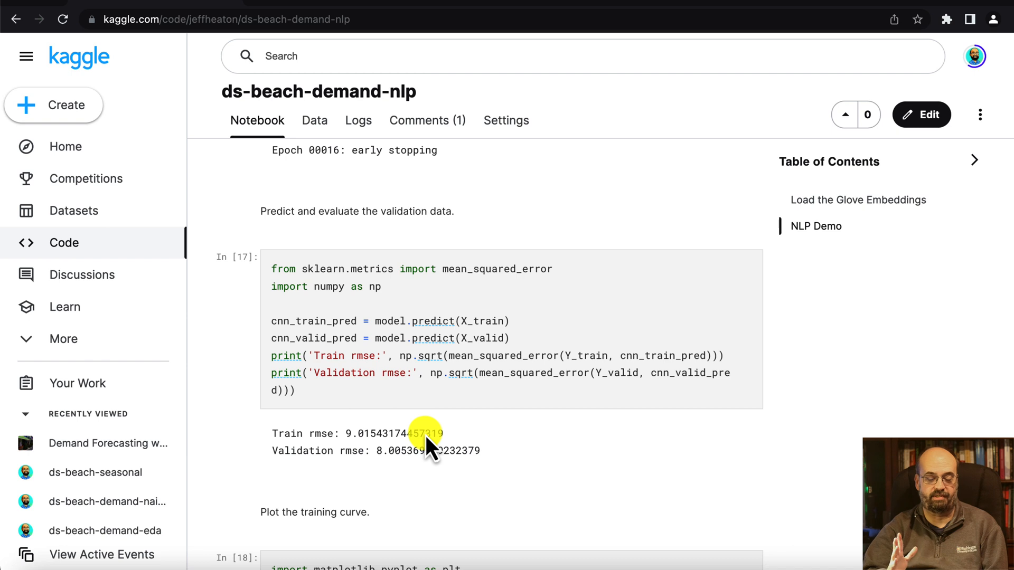
pyautogui.moveTo(453, 424)
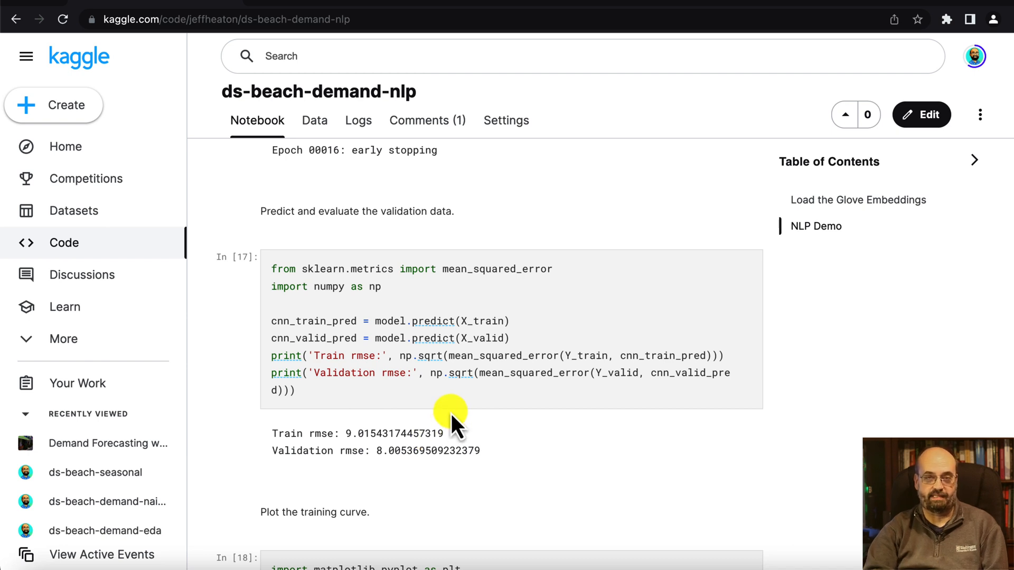